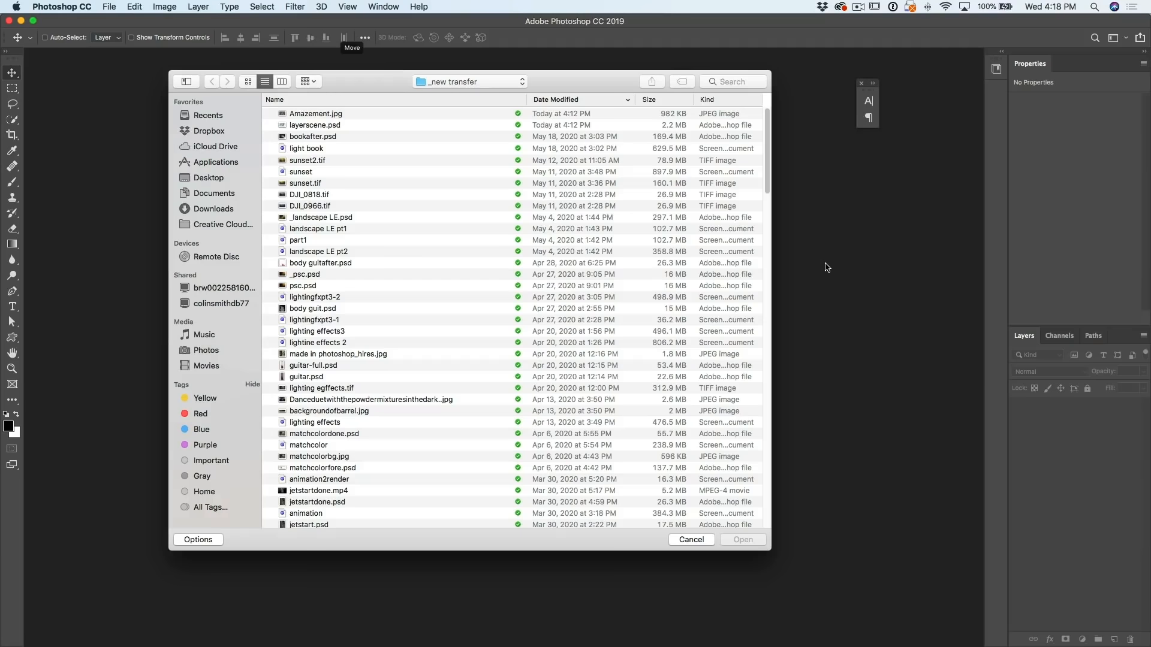
Step: Open Amazement.jpg and layerscene.psd together from the transfer folder
{"action": "left_click", "coordinate": [109, 7]}
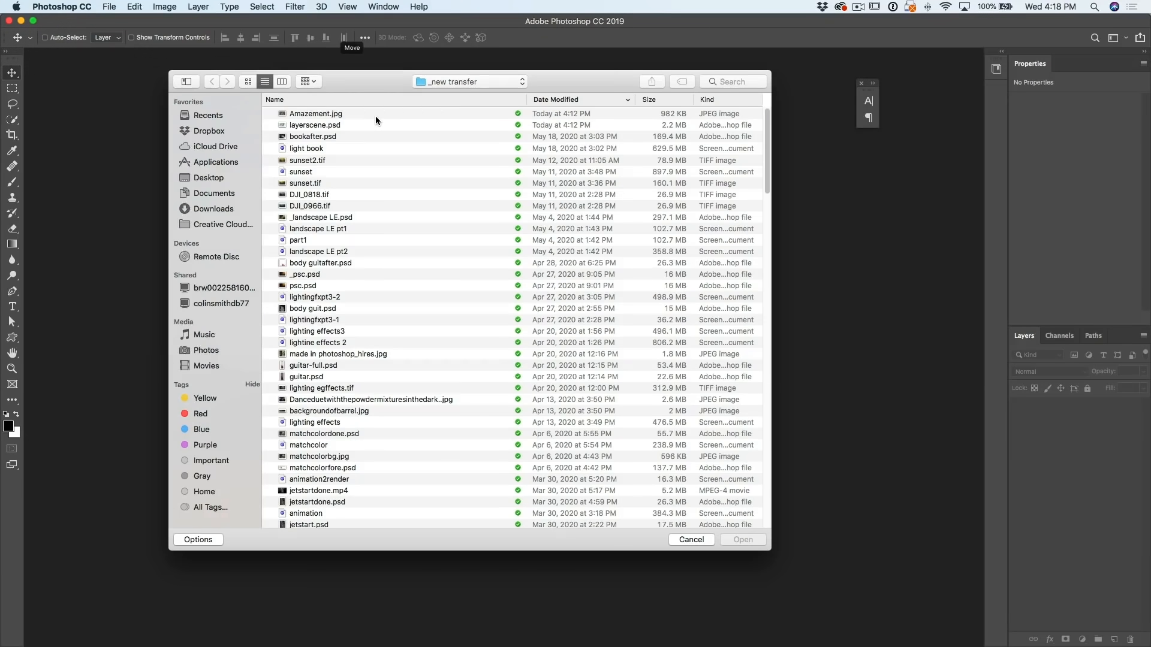
{"action": "left_click", "coordinate": [316, 113]}
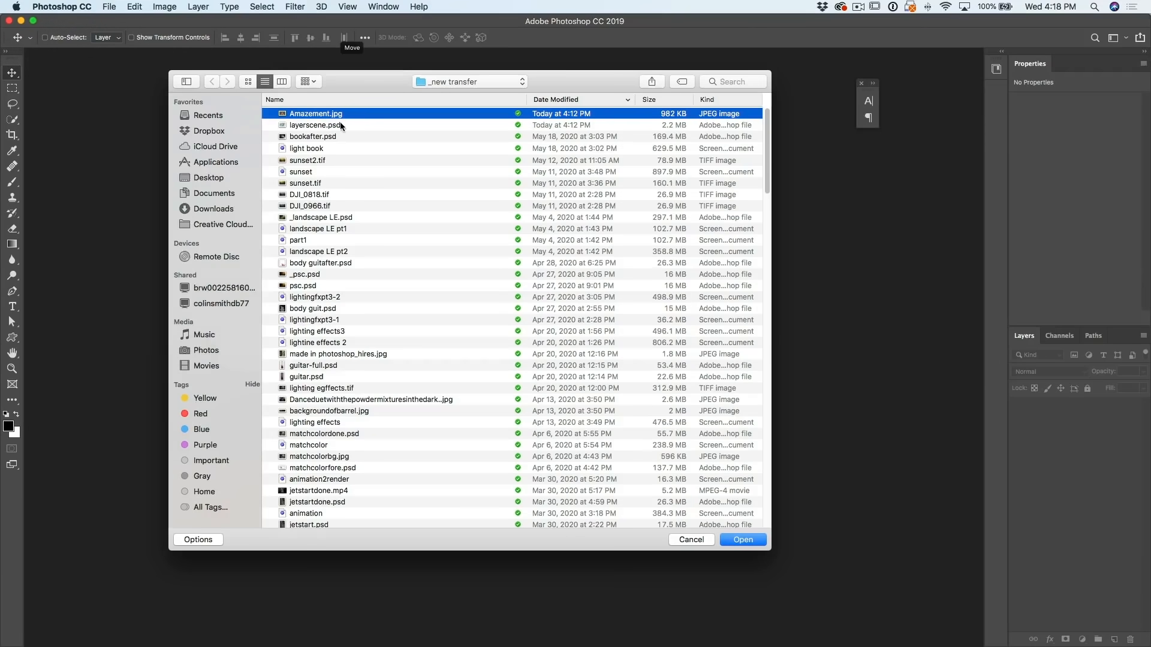
{"action": "left_click", "coordinate": [315, 125]}
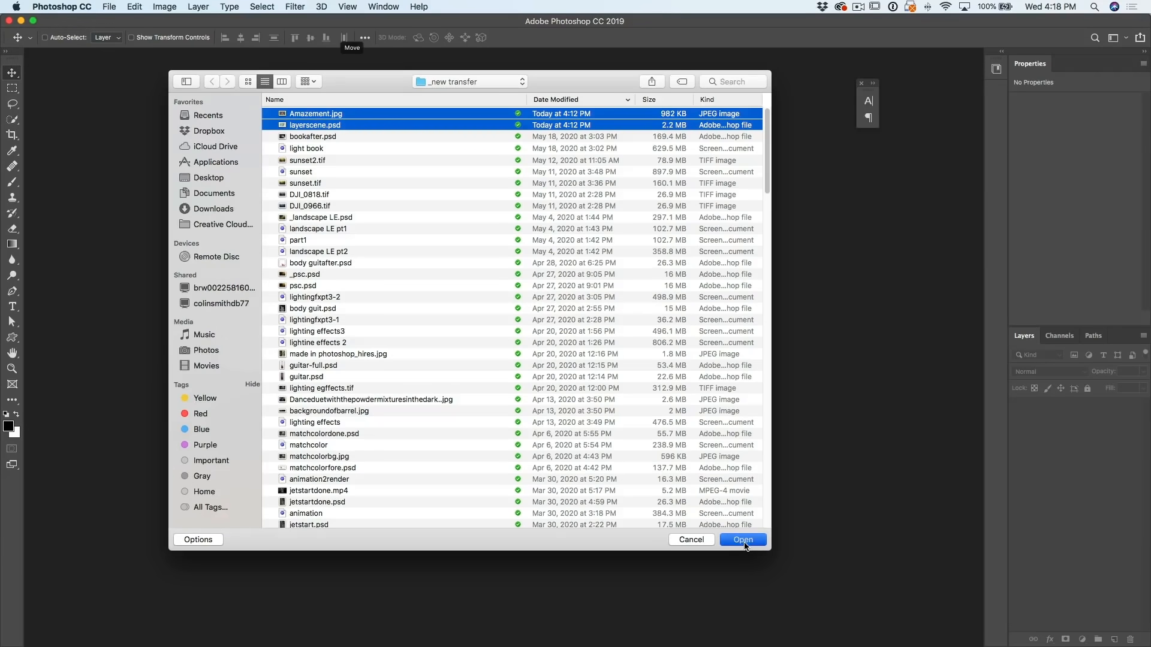
{"action": "left_click", "coordinate": [741, 539]}
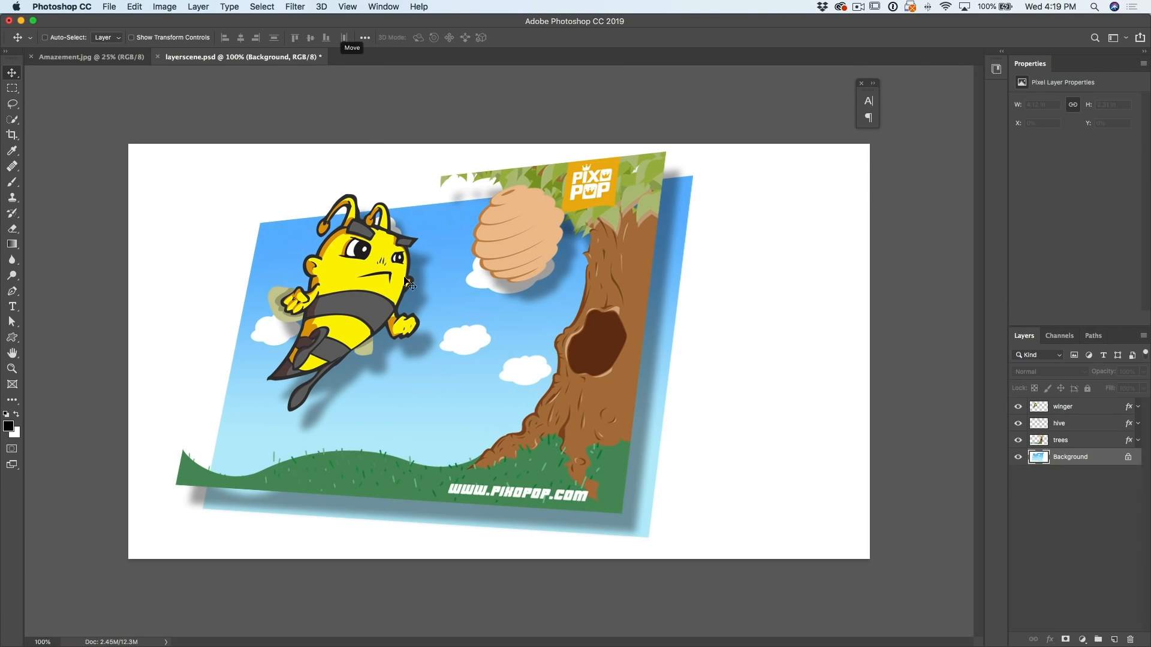
{"action": "mouse_move", "coordinate": [916, 421]}
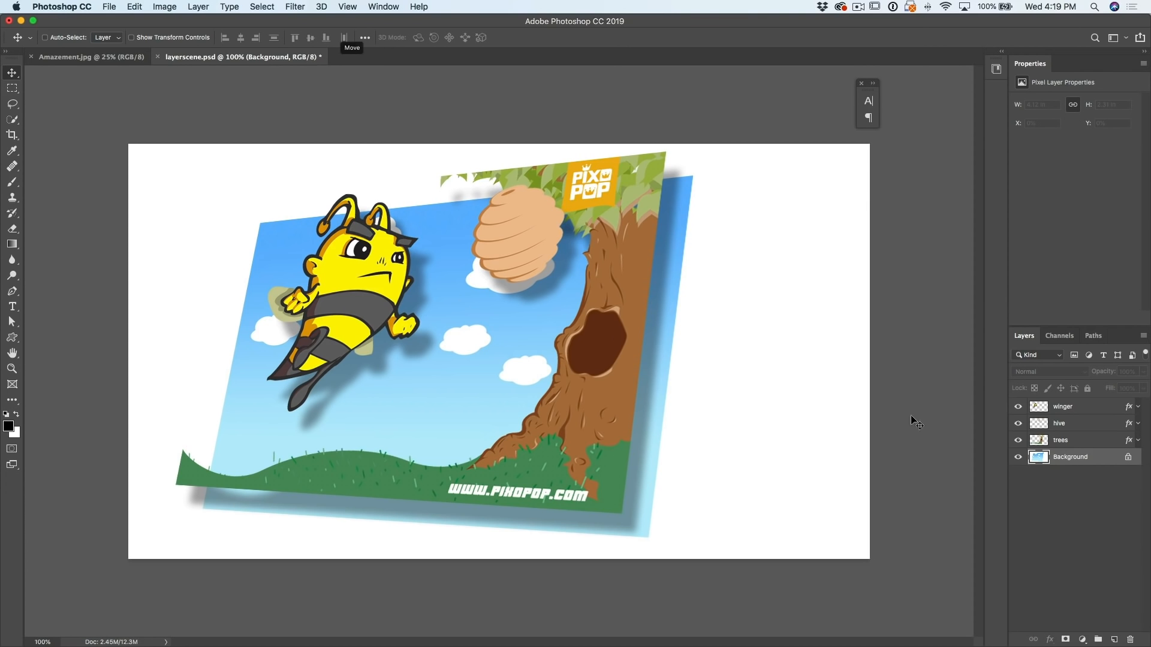
{"action": "mouse_move", "coordinate": [567, 234]}
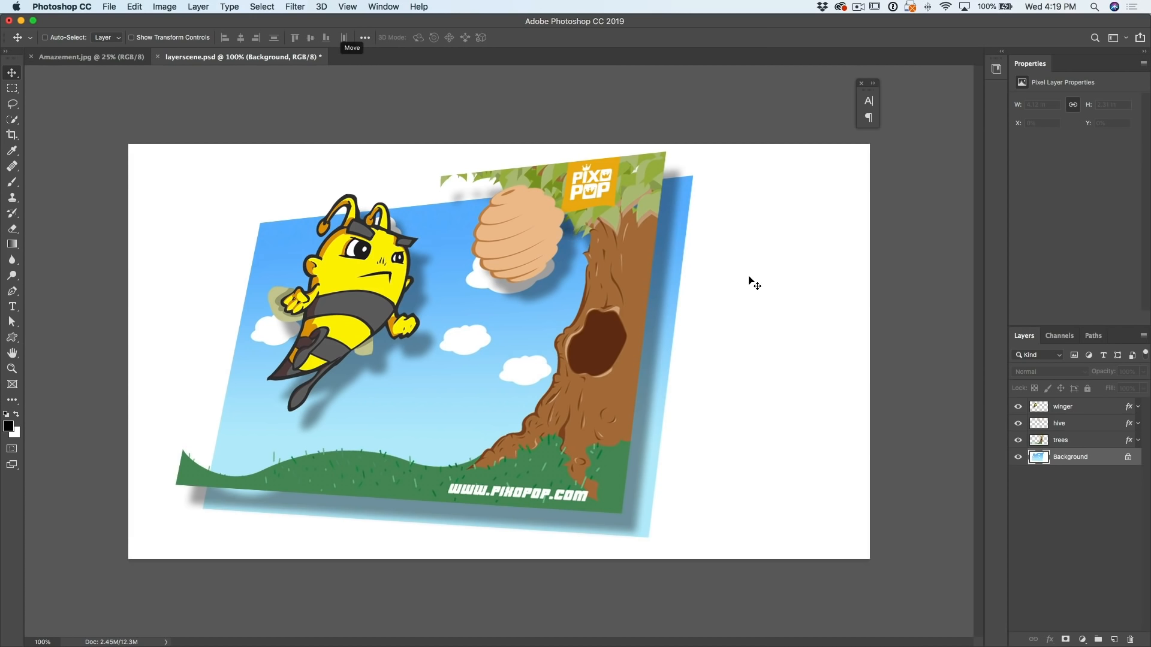
{"action": "mouse_move", "coordinate": [286, 381]}
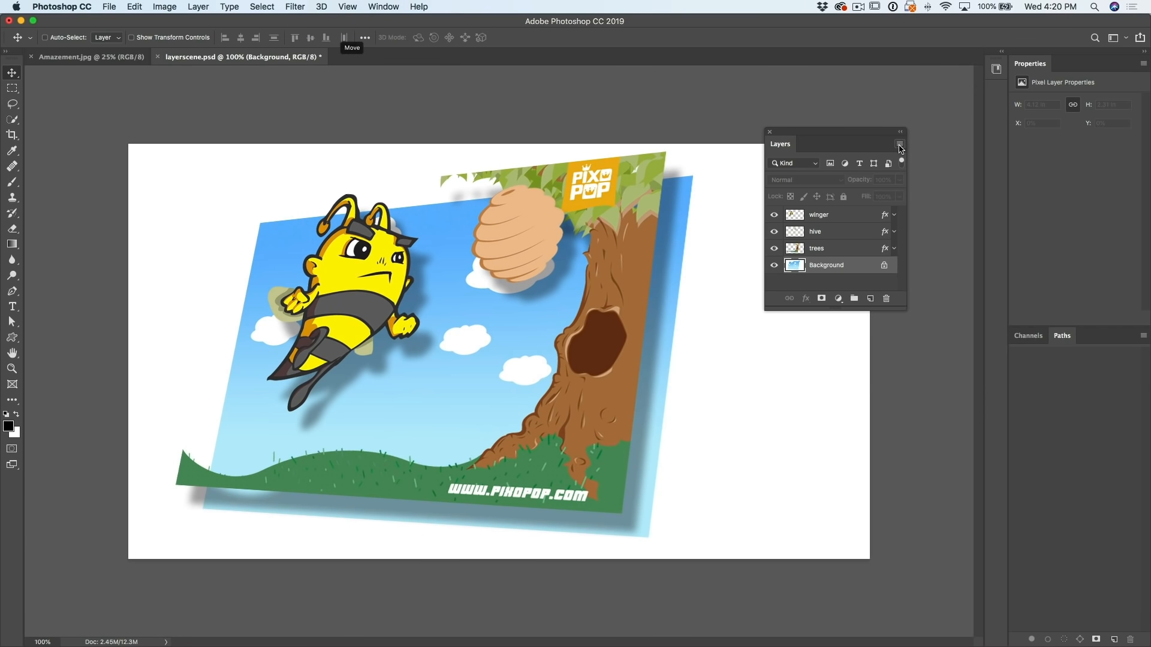
Step: Set the Layers panel to the largest thumbnails and stretch it so all four layers fit
{"action": "left_click", "coordinate": [898, 144]}
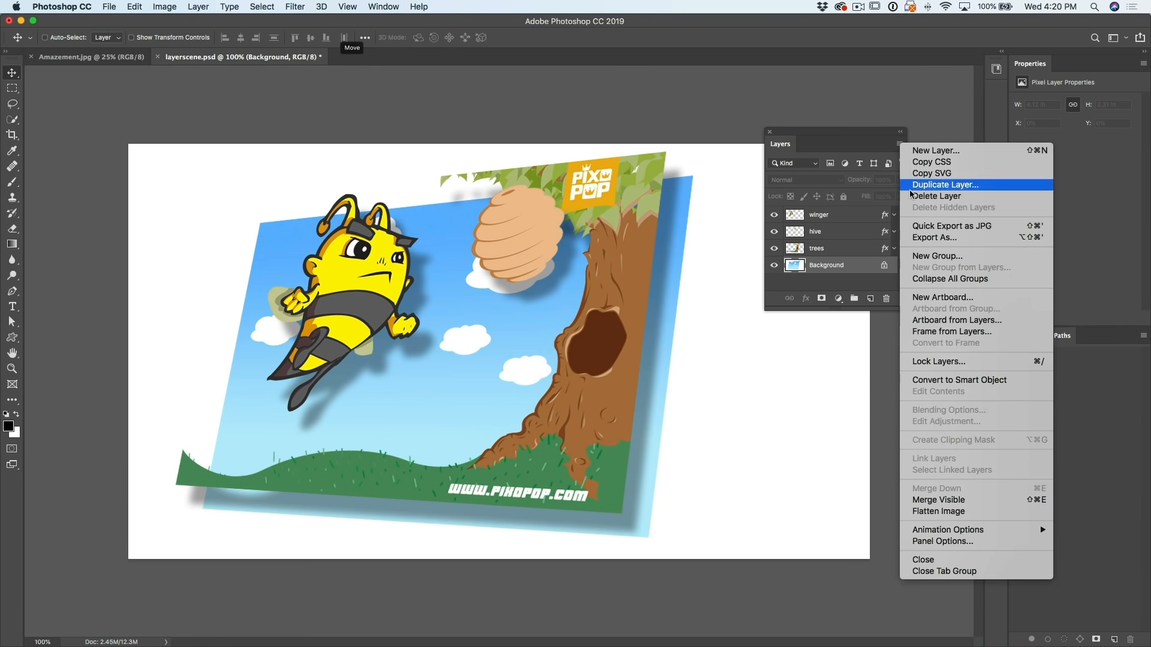
{"action": "mouse_move", "coordinate": [947, 529]}
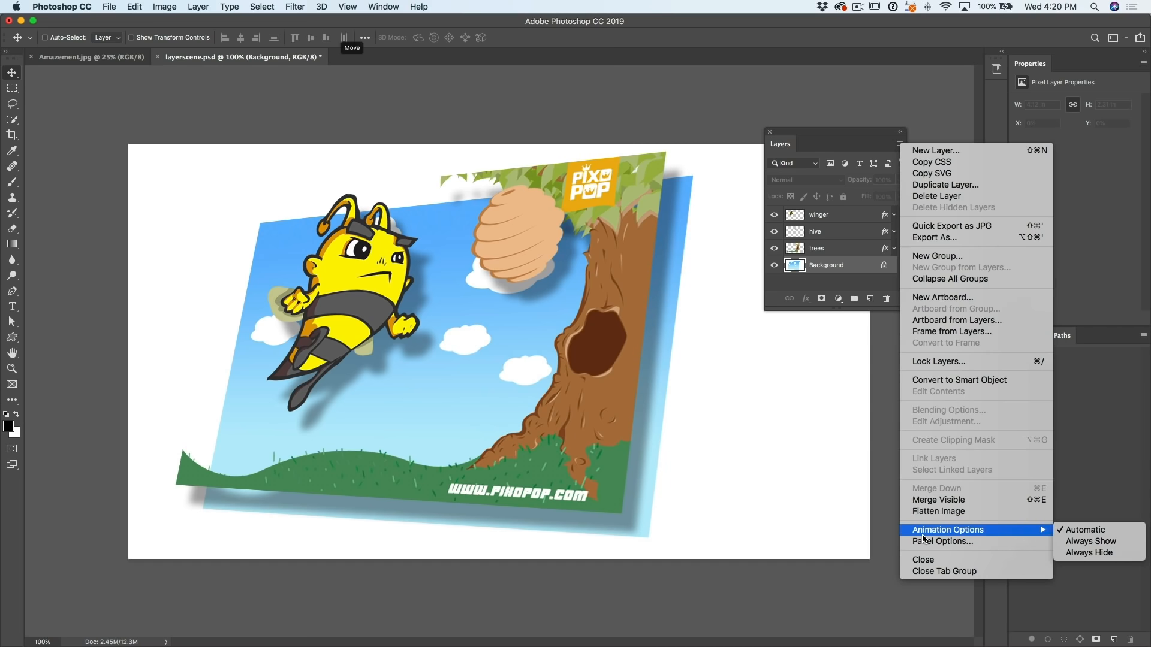
{"action": "left_click", "coordinate": [943, 542]}
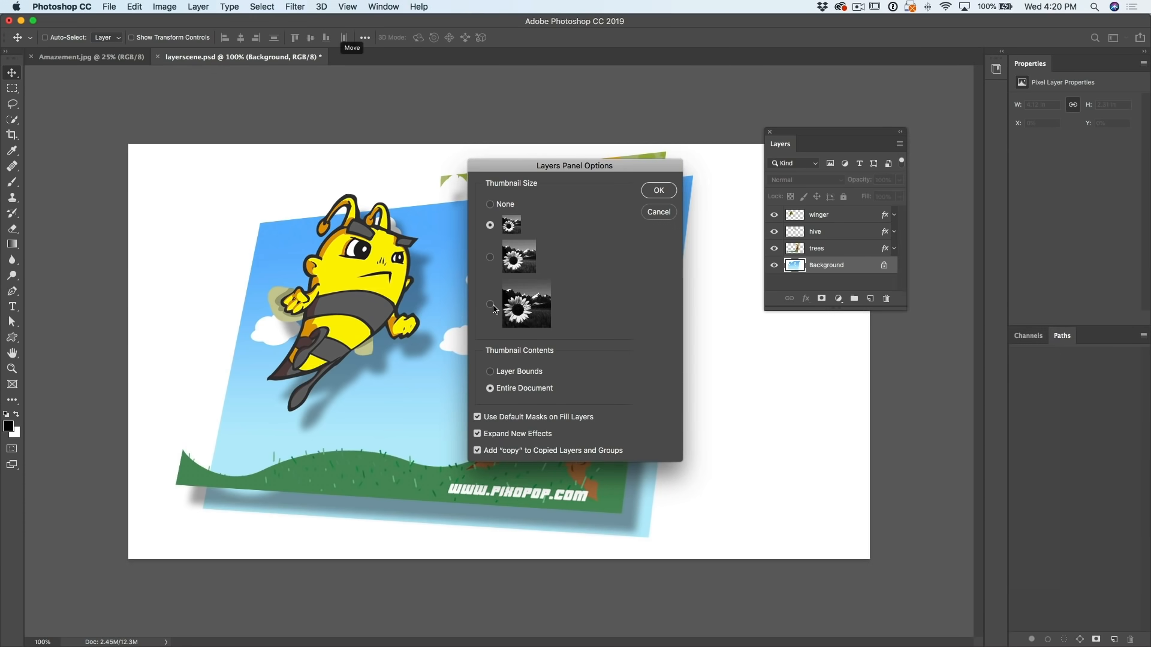
{"action": "left_click", "coordinate": [489, 303]}
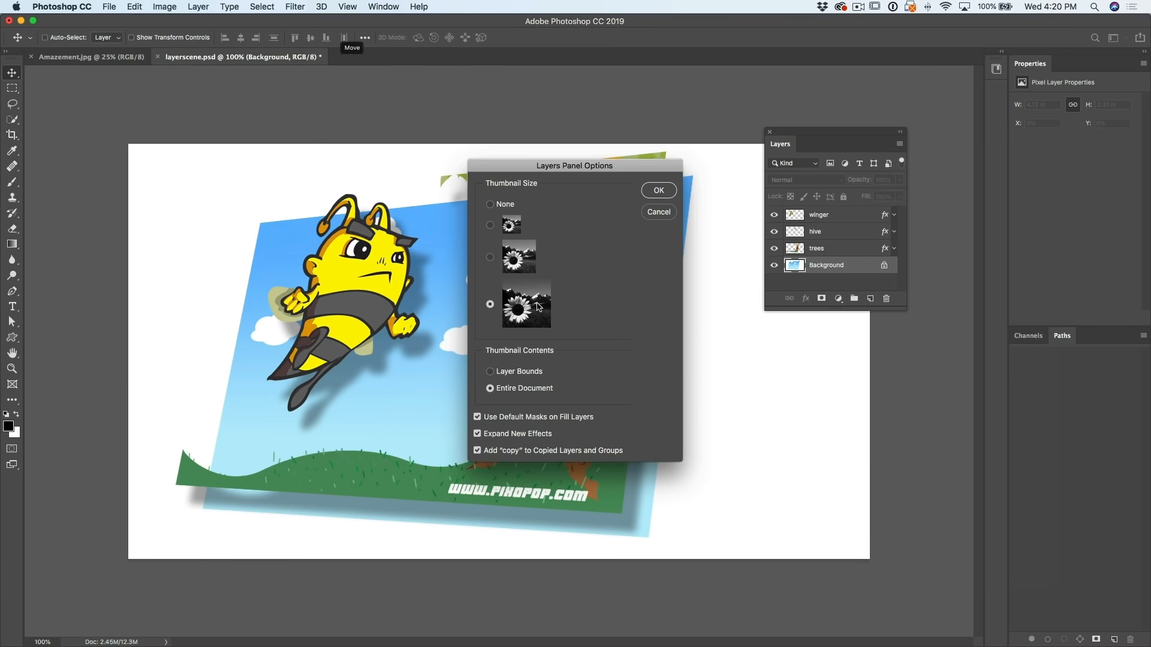
{"action": "left_click", "coordinate": [658, 190]}
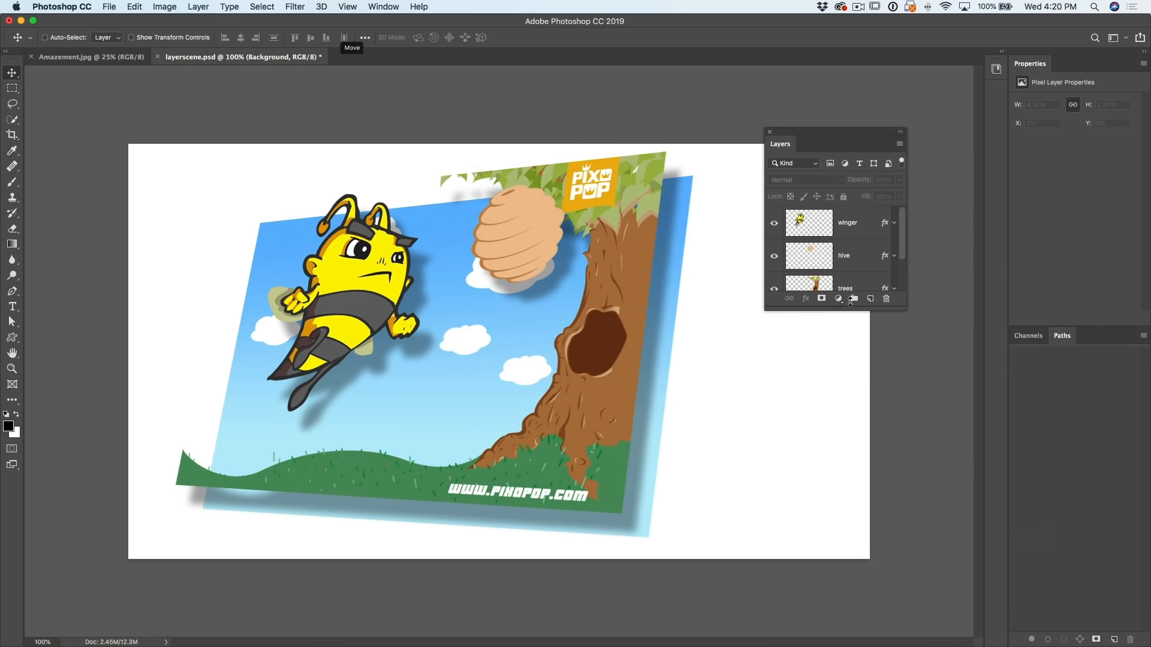
{"action": "left_click_drag", "start_coordinate": [834, 143], "coordinate": [781, 100]}
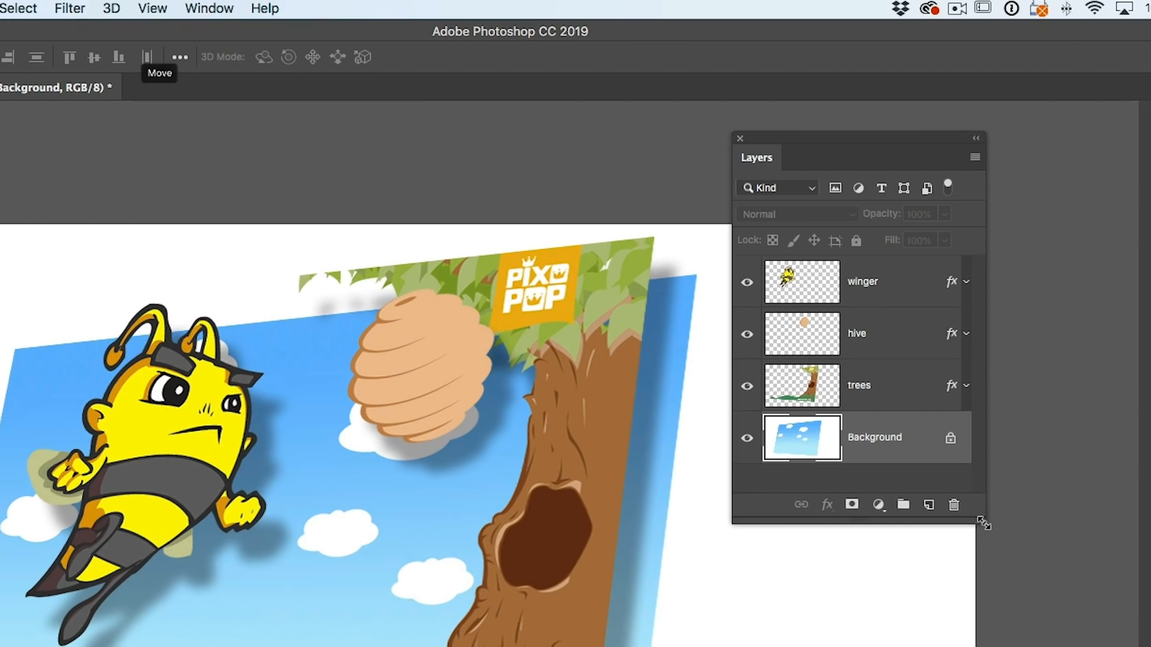
{"action": "mouse_move", "coordinate": [871, 434]}
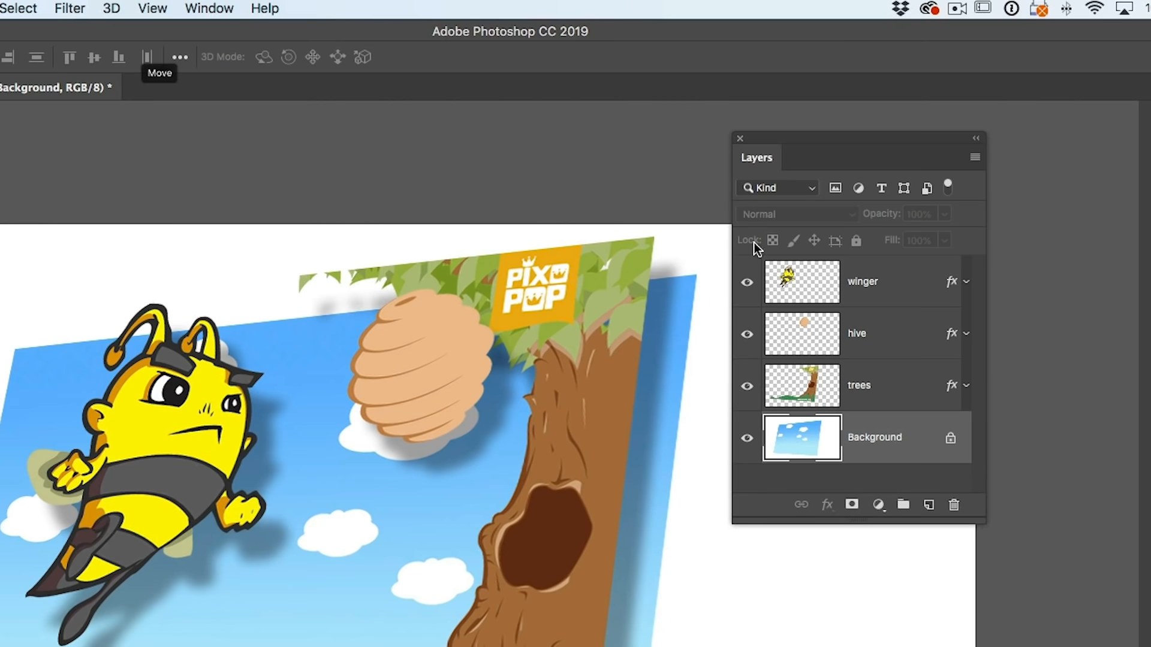
{"action": "left_click", "coordinate": [208, 8]}
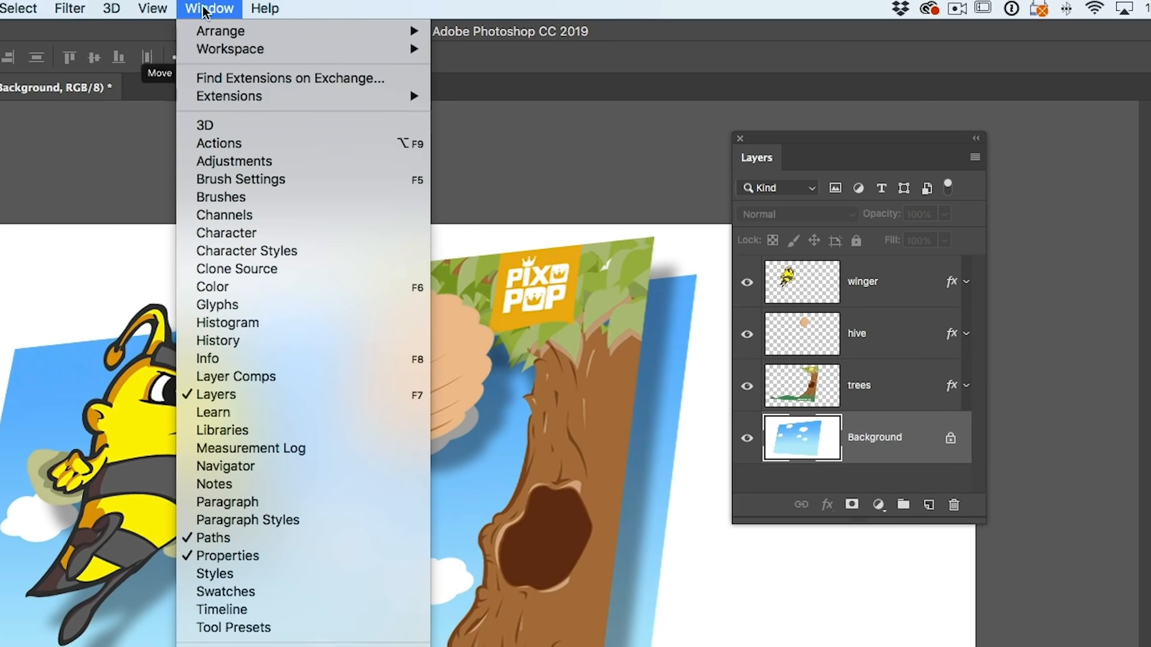
{"action": "mouse_move", "coordinate": [257, 395]}
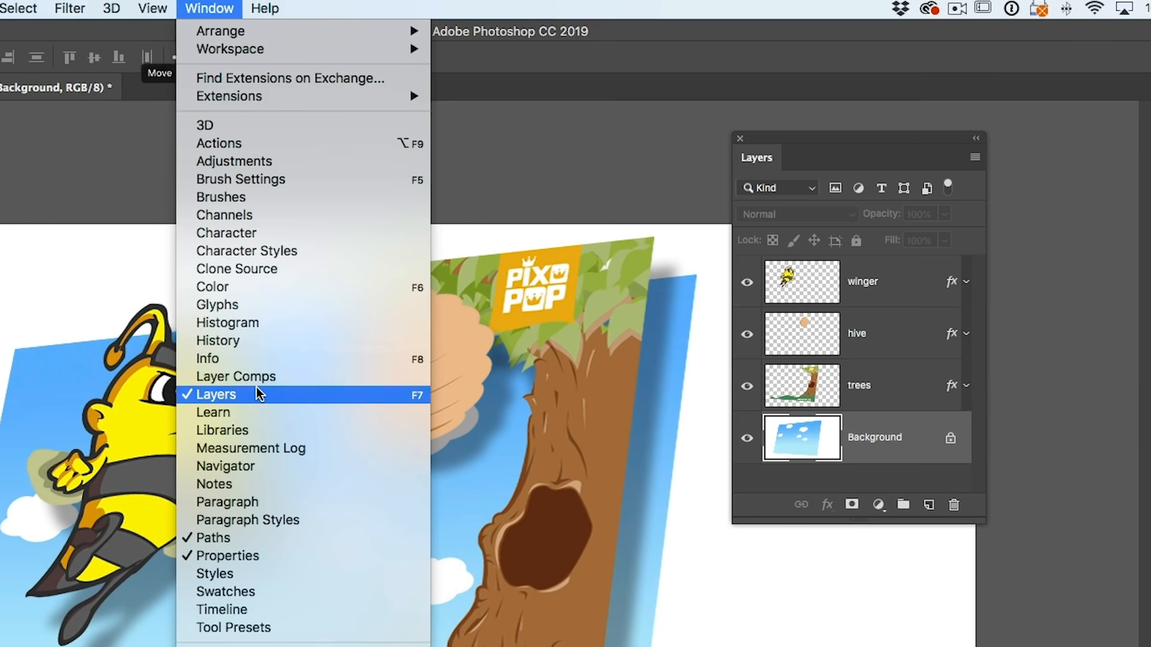
{"action": "left_click", "coordinate": [215, 394]}
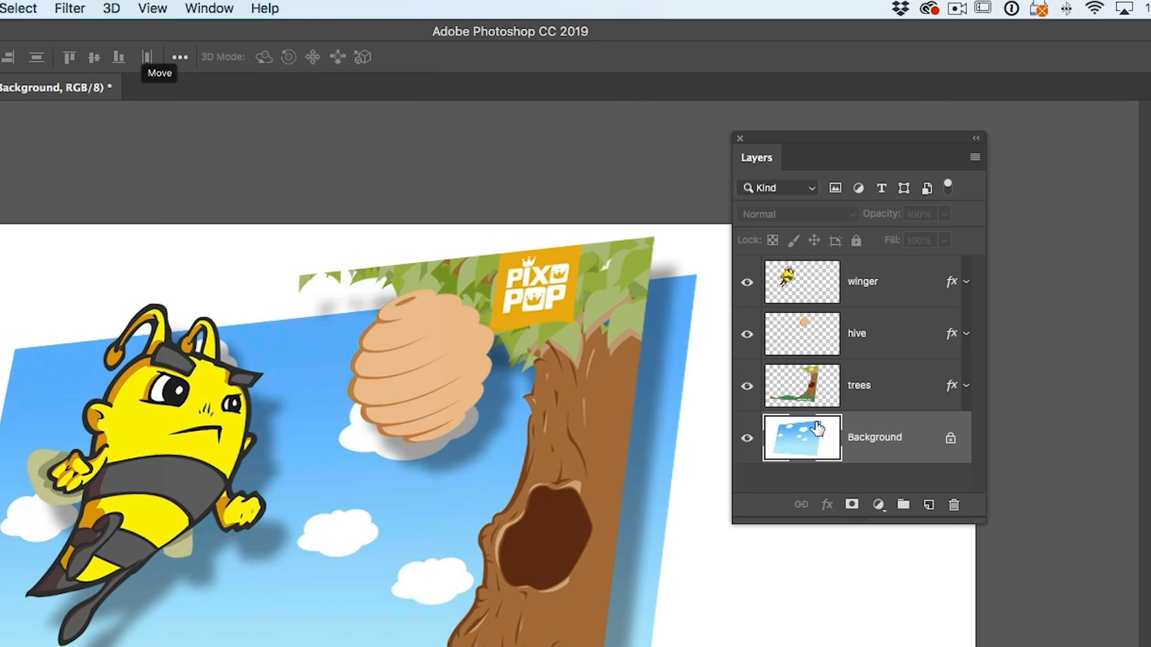
{"action": "mouse_move", "coordinate": [802, 435]}
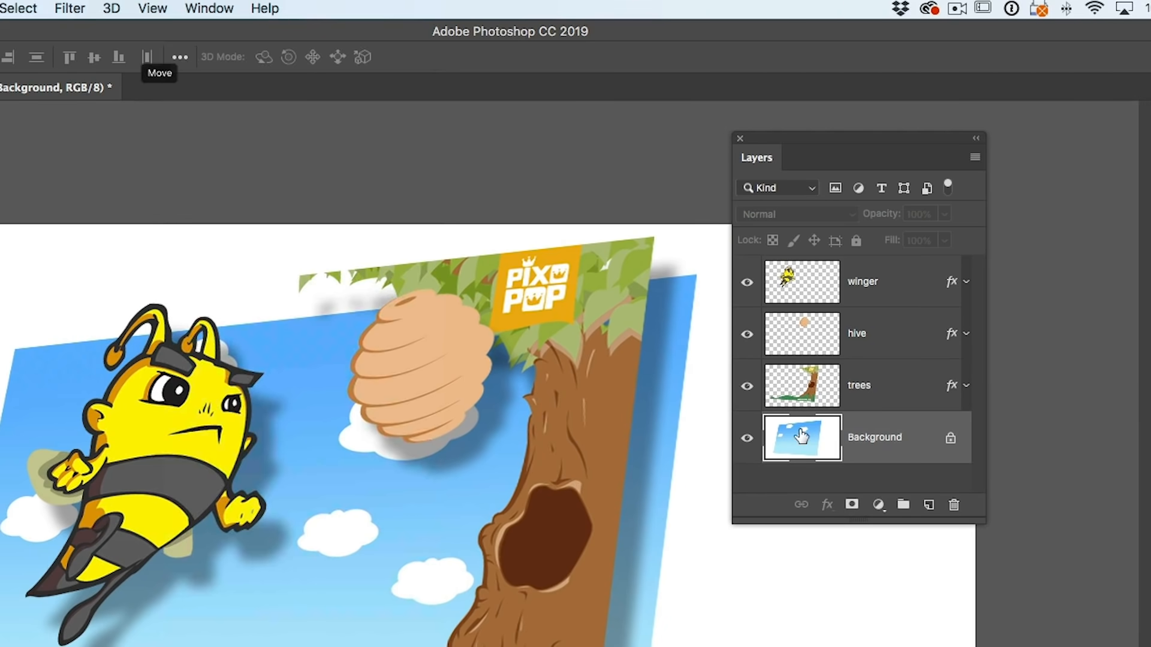
{"action": "mouse_move", "coordinate": [1018, 491]}
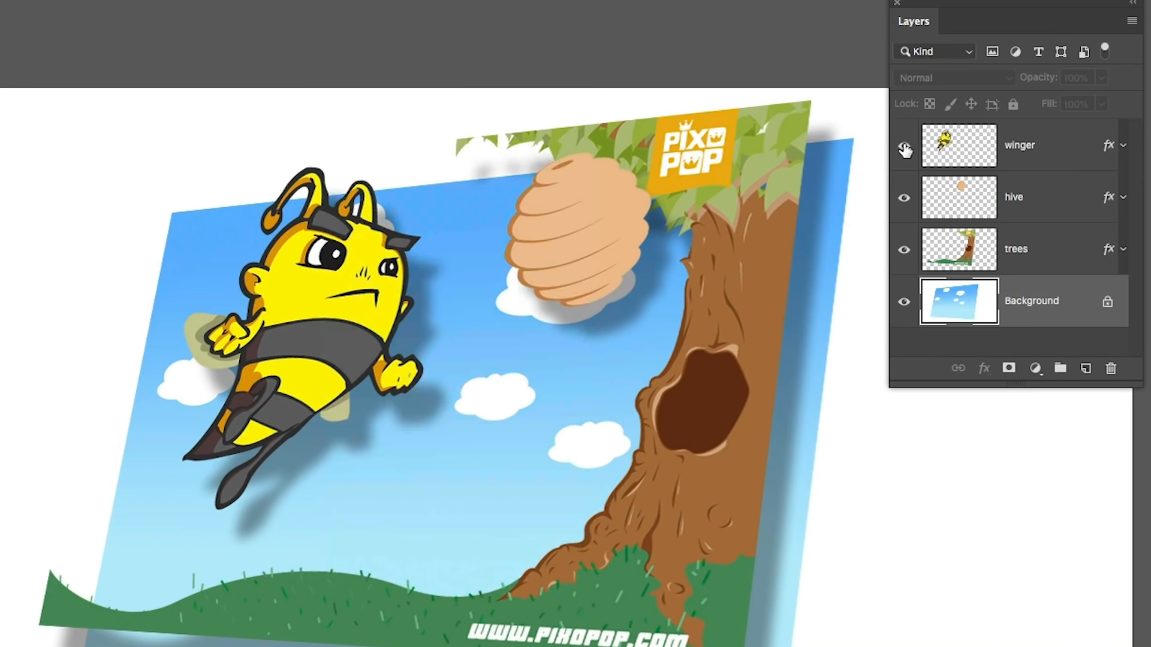
Step: Hide winger, hive and trees so only the locked Background sky shows, dismissing the lock warning
{"action": "left_click", "coordinate": [905, 249]}
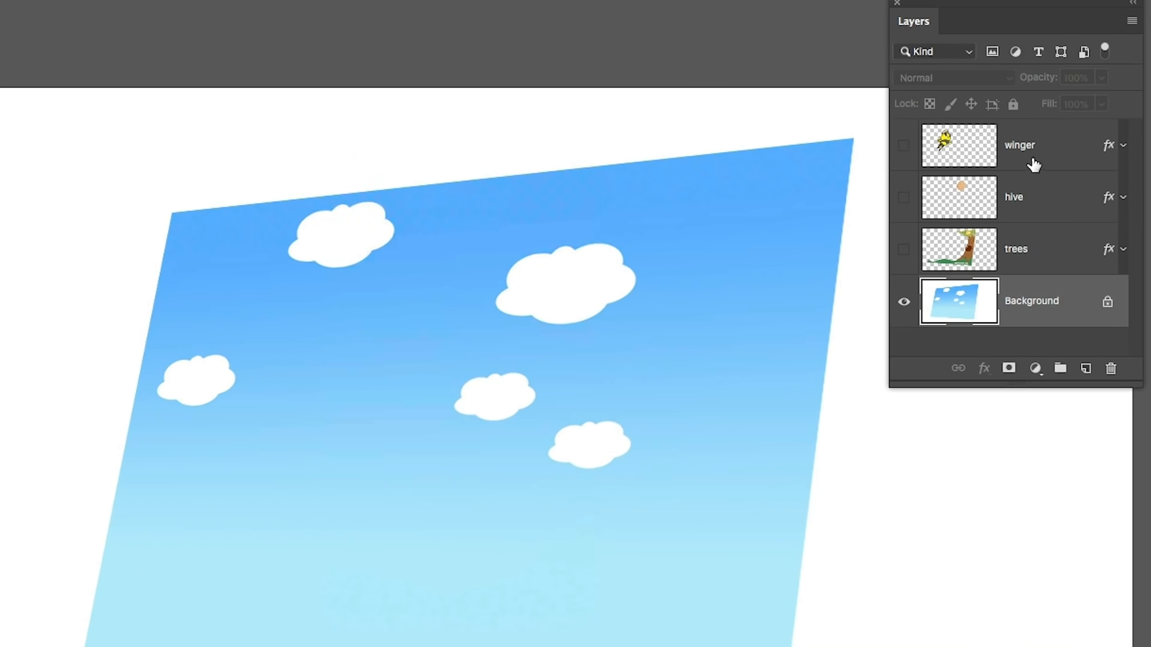
{"action": "mouse_move", "coordinate": [1068, 305]}
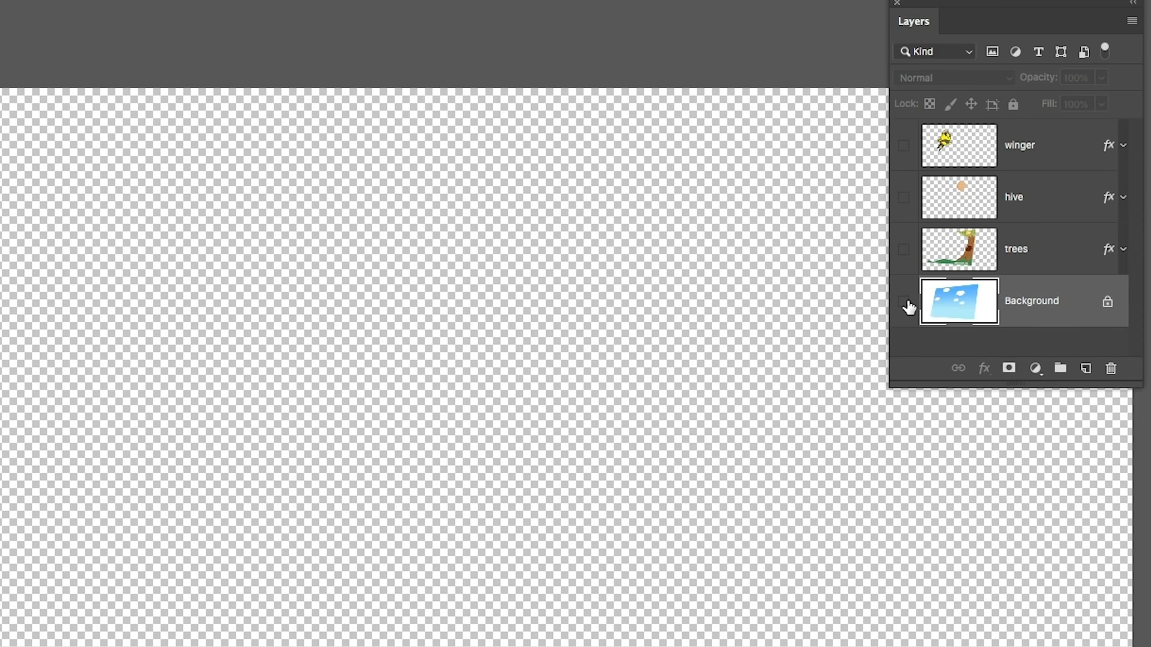
{"action": "left_click", "coordinate": [904, 302]}
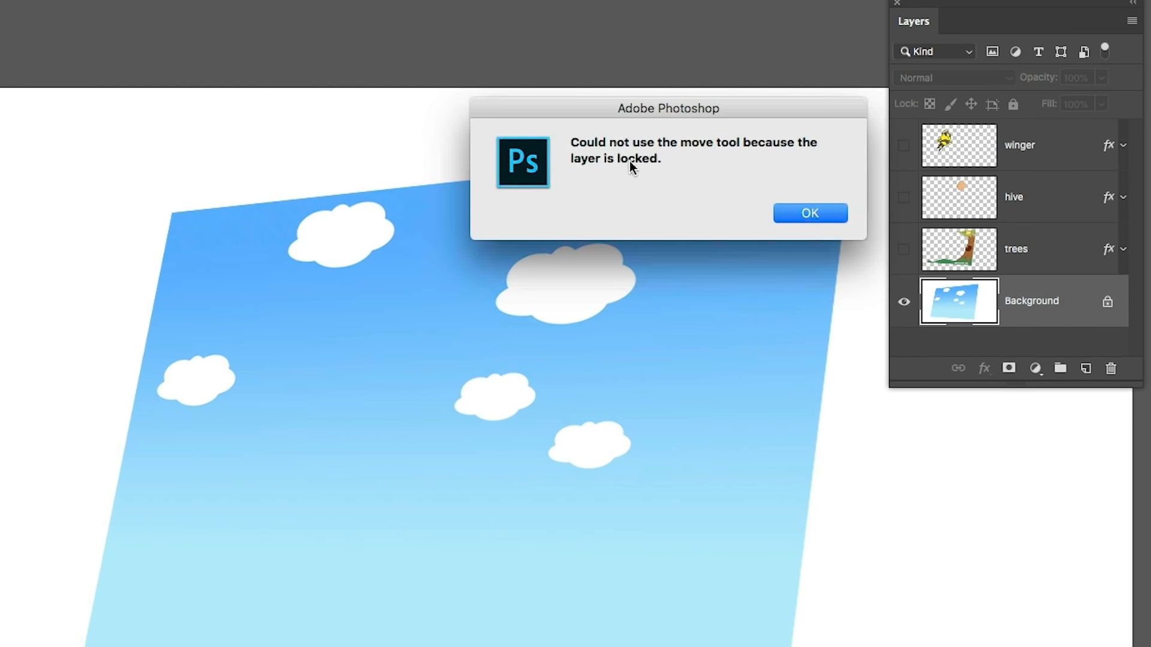
{"action": "left_click", "coordinate": [809, 213]}
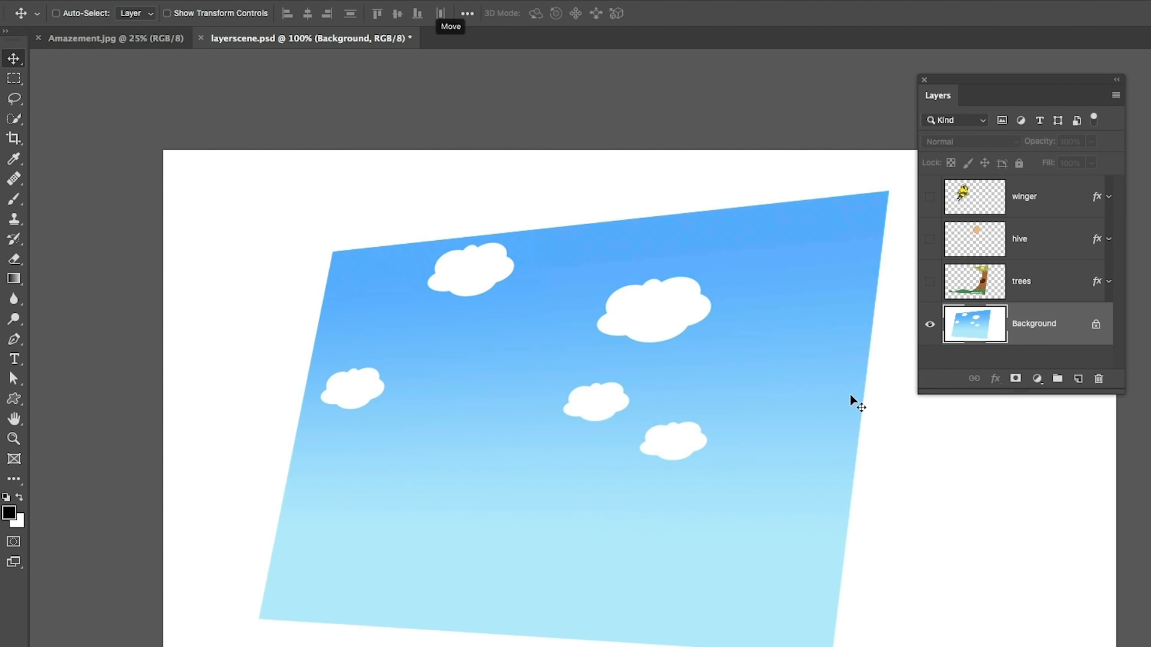
{"action": "mouse_move", "coordinate": [906, 385]}
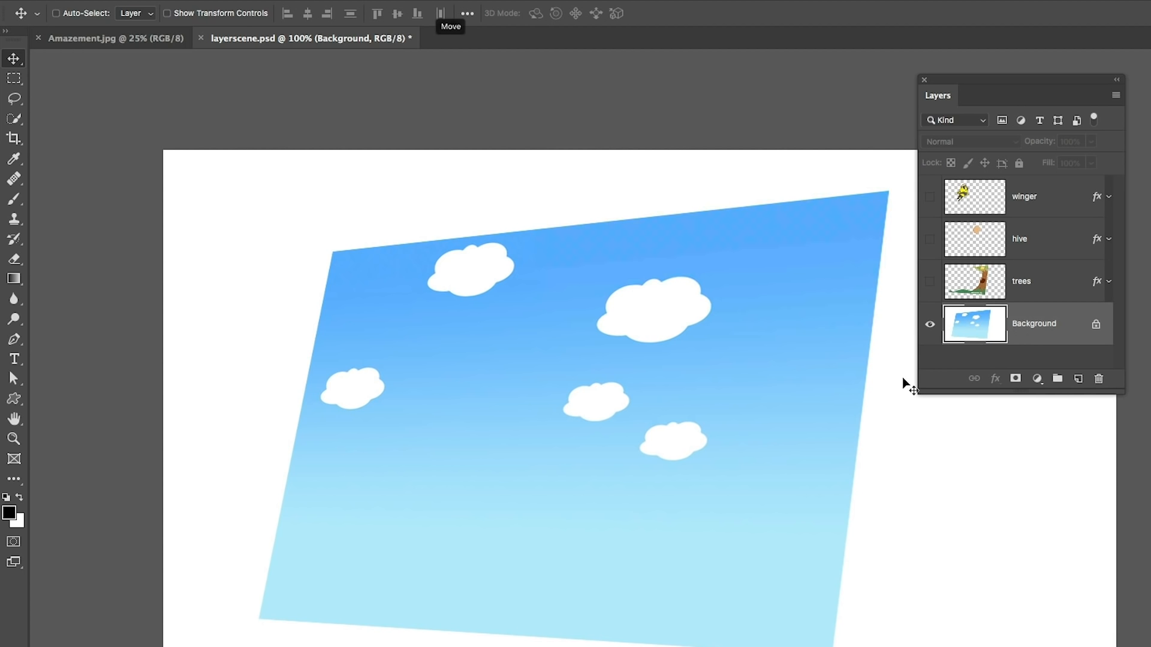
{"action": "mouse_move", "coordinate": [1052, 179]}
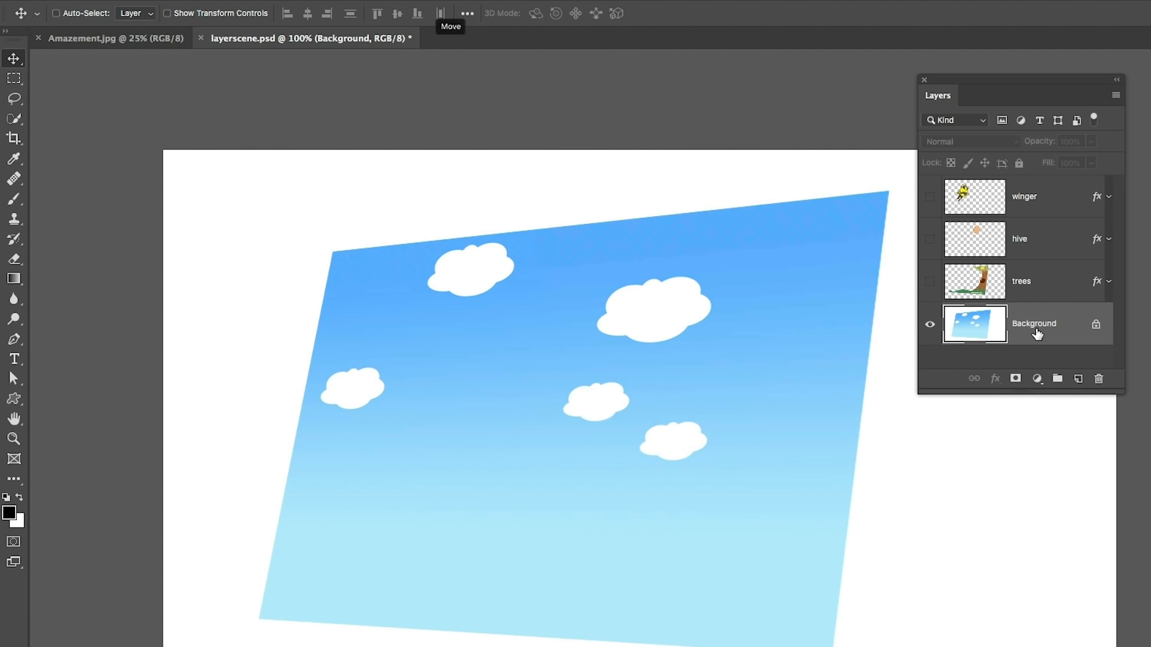
{"action": "mouse_move", "coordinate": [1037, 334]}
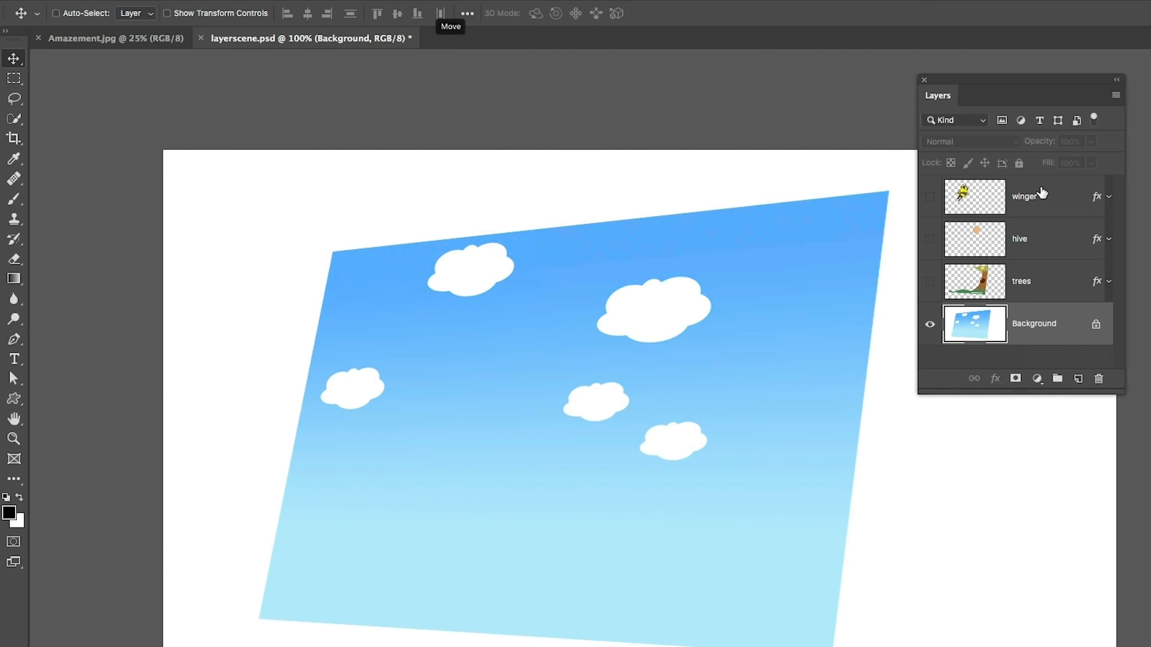
{"action": "mouse_move", "coordinate": [925, 244]}
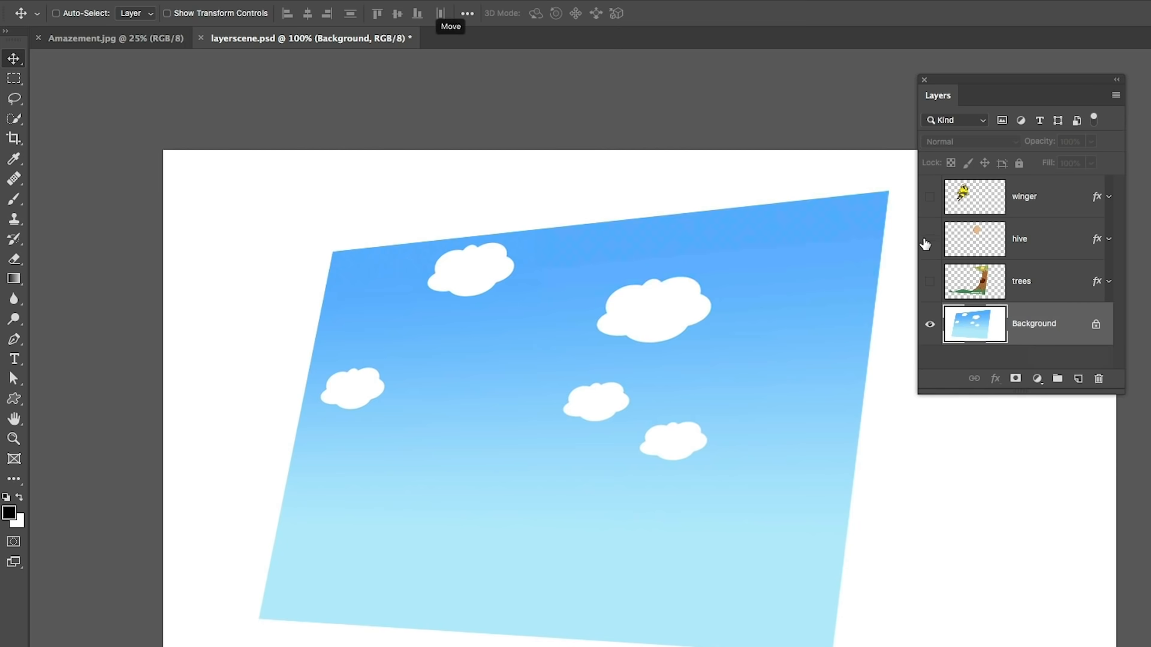
{"action": "mouse_move", "coordinate": [929, 285]}
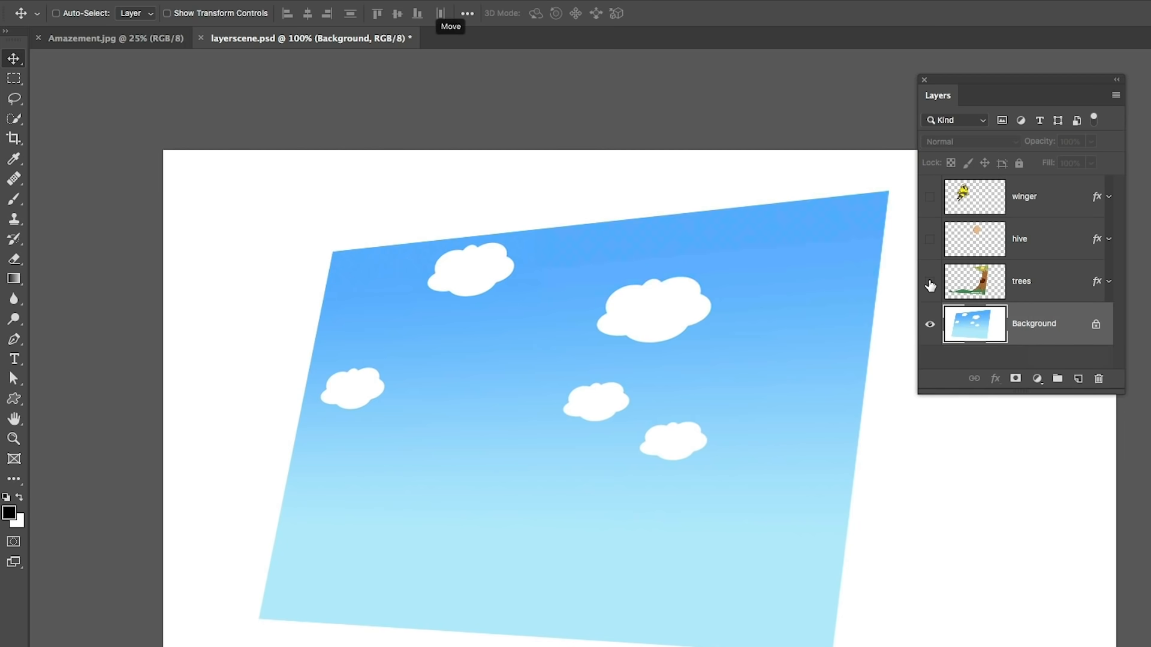
Step: Show the trees layer again over the sky background
{"action": "left_click", "coordinate": [930, 282]}
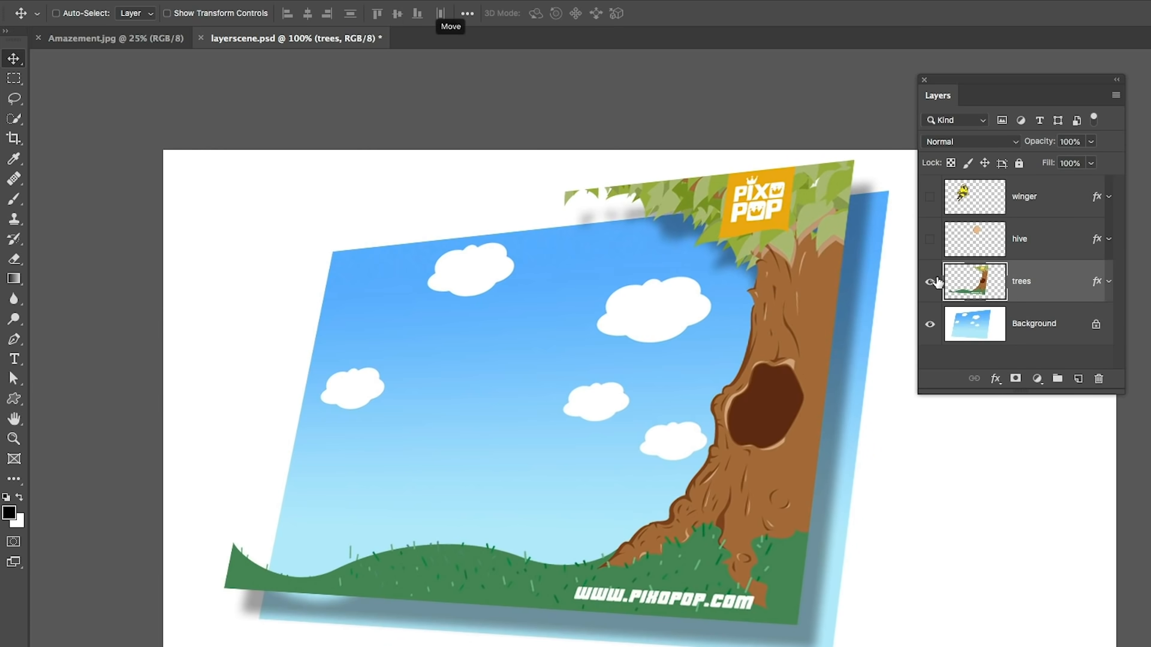
Step: Drag the tree artwork around and settle it along the right edge of the scene
{"action": "left_click", "coordinate": [931, 283]}
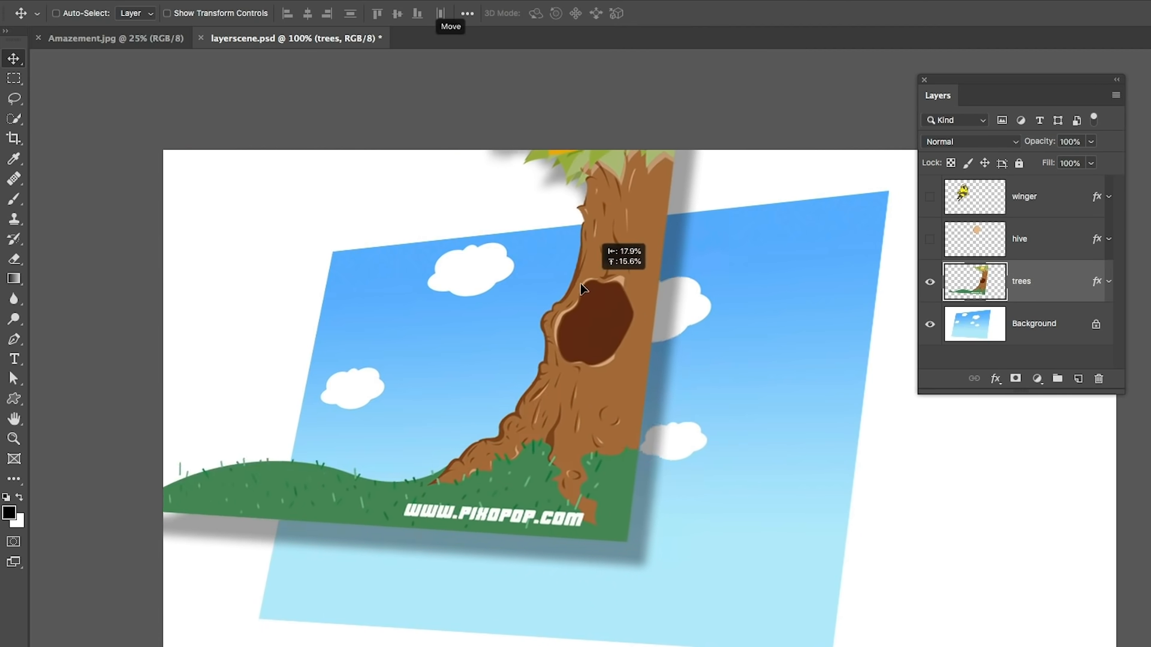
{"action": "left_click_drag", "start_coordinate": [580, 289], "coordinate": [796, 322]}
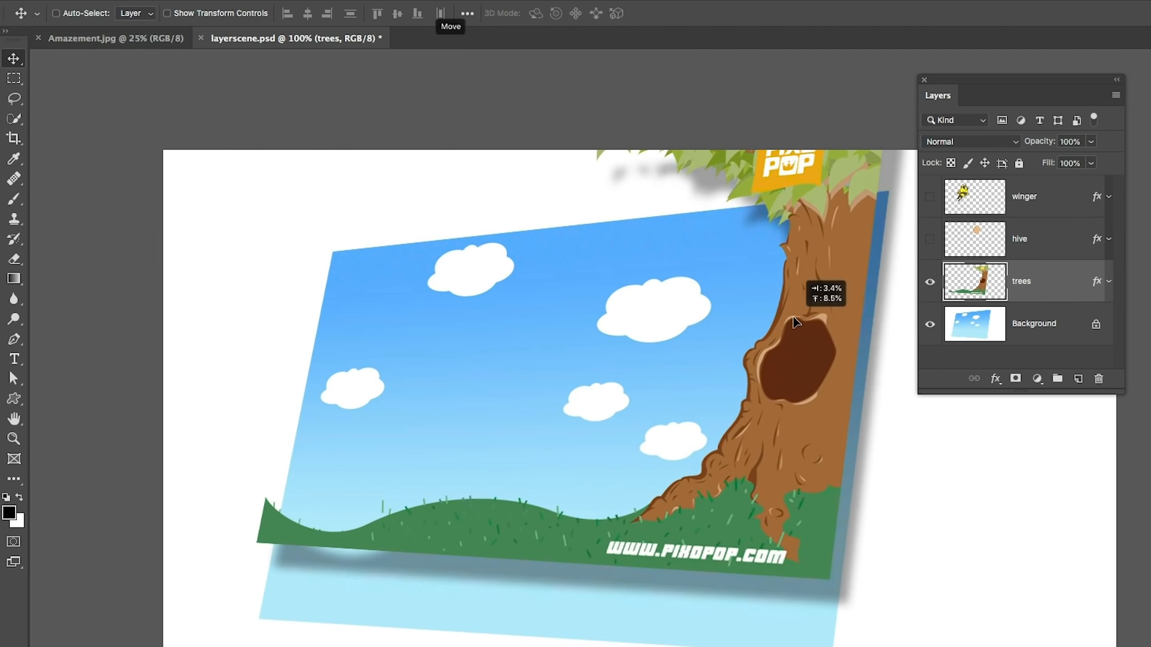
{"action": "left_click_drag", "start_coordinate": [796, 322], "coordinate": [862, 447]}
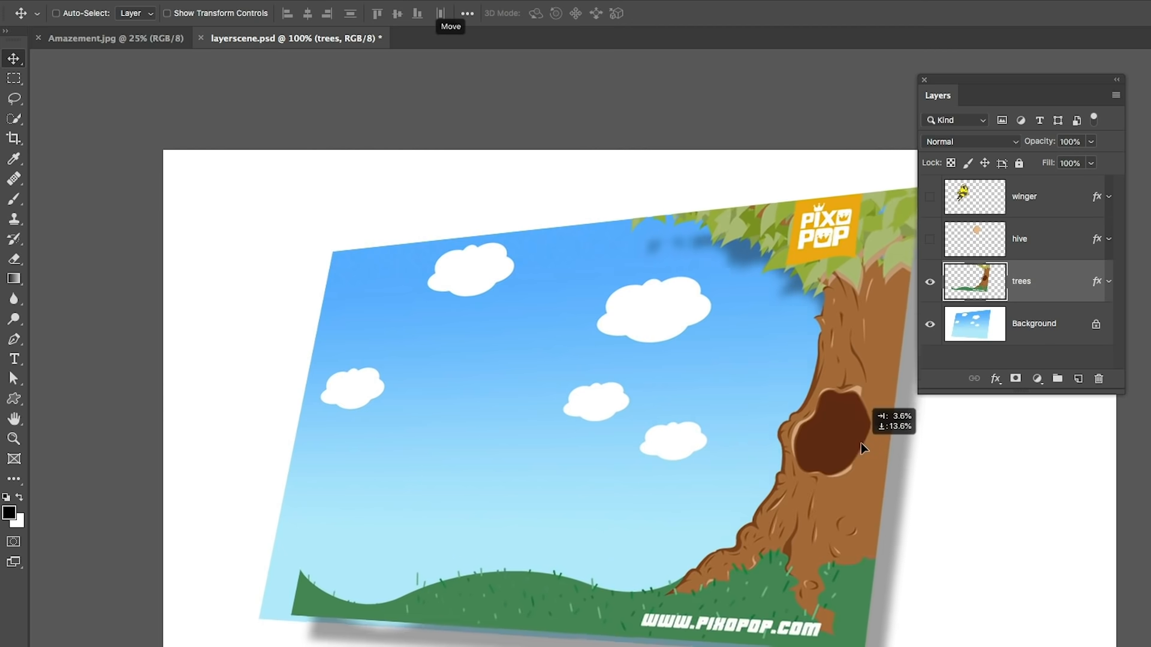
{"action": "left_click_drag", "start_coordinate": [863, 448], "coordinate": [864, 421]}
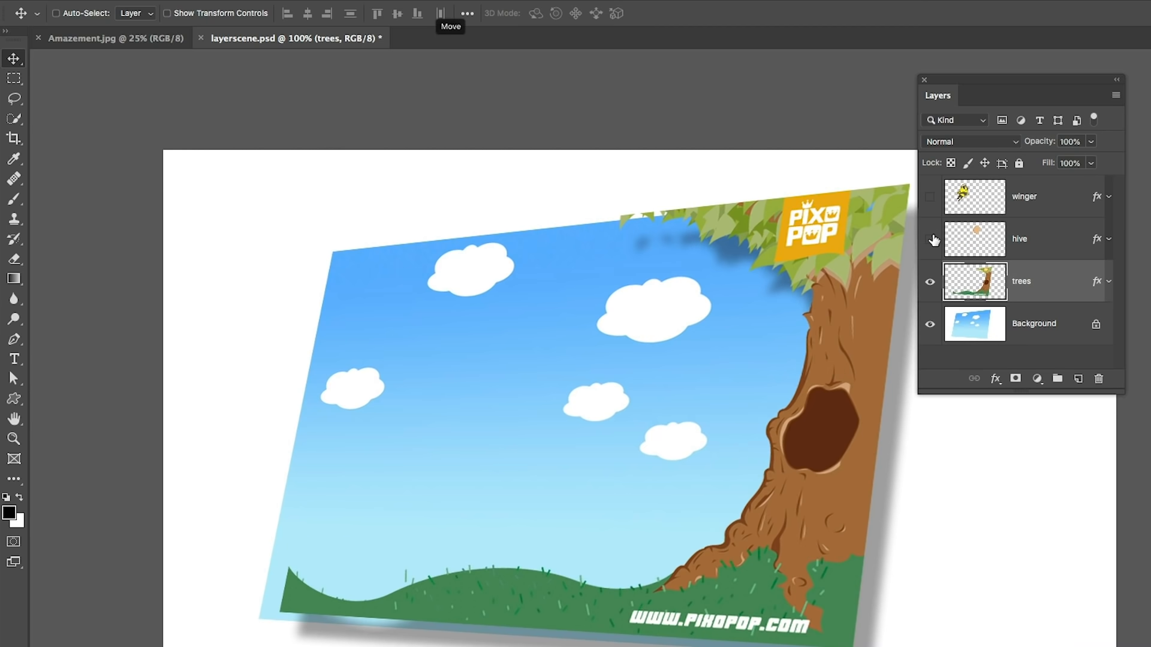
Step: Show the hive layer and place the hive at the top of the tree
{"action": "left_click", "coordinate": [929, 240]}
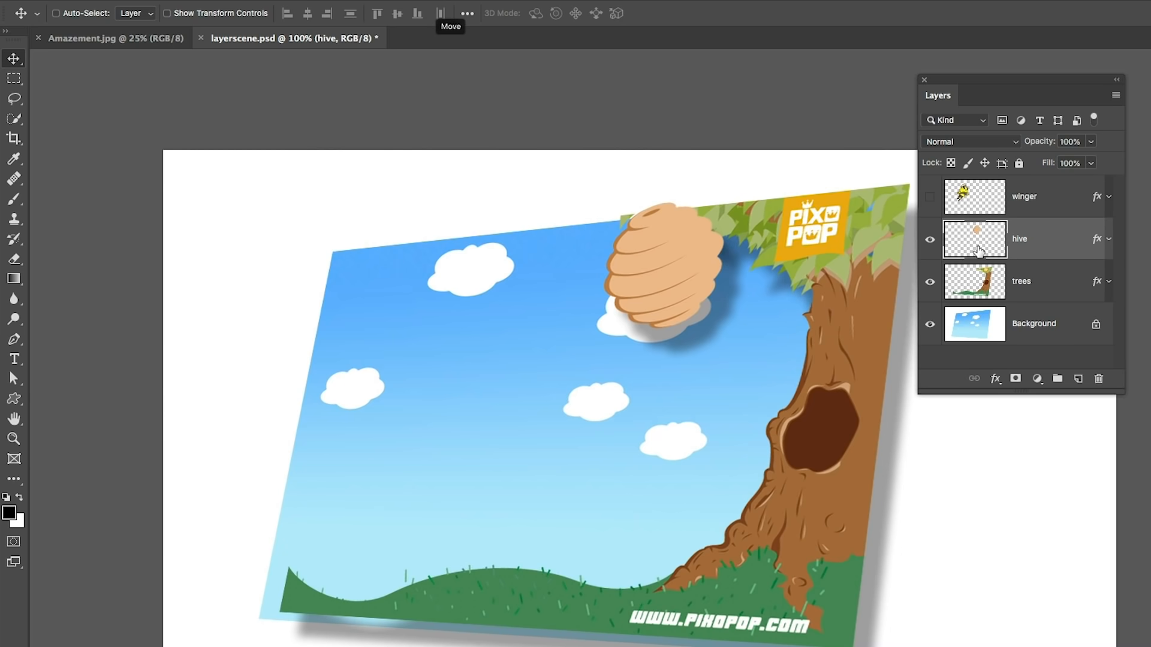
{"action": "left_click_drag", "start_coordinate": [664, 264], "coordinate": [276, 266]}
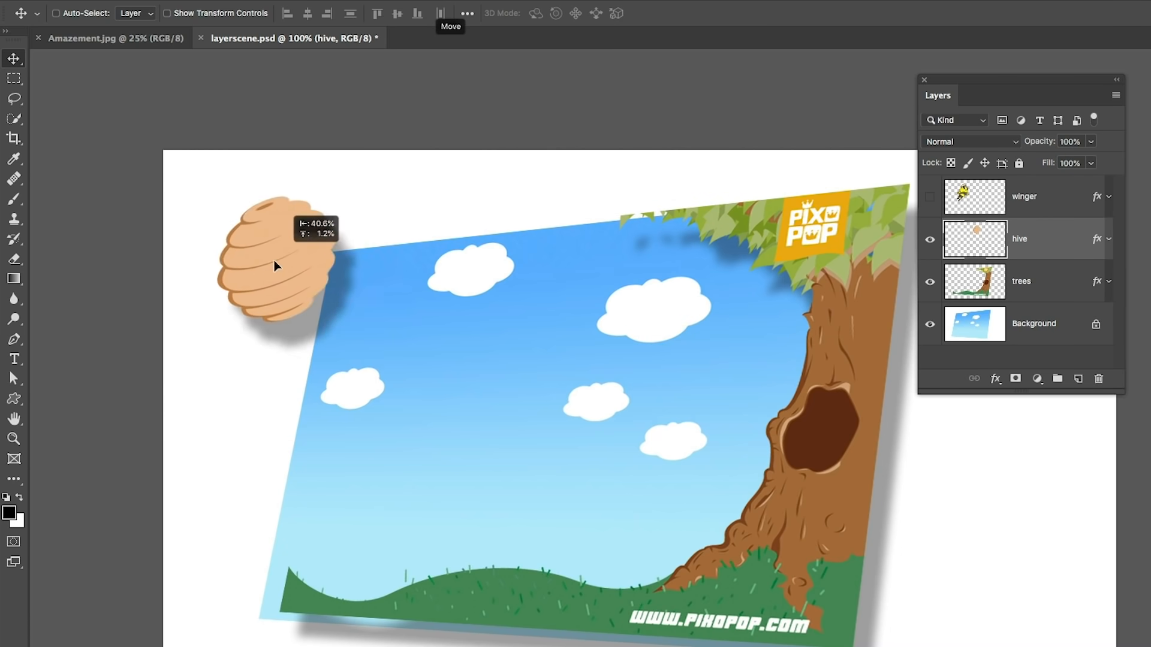
{"action": "left_click_drag", "start_coordinate": [276, 266], "coordinate": [758, 193]}
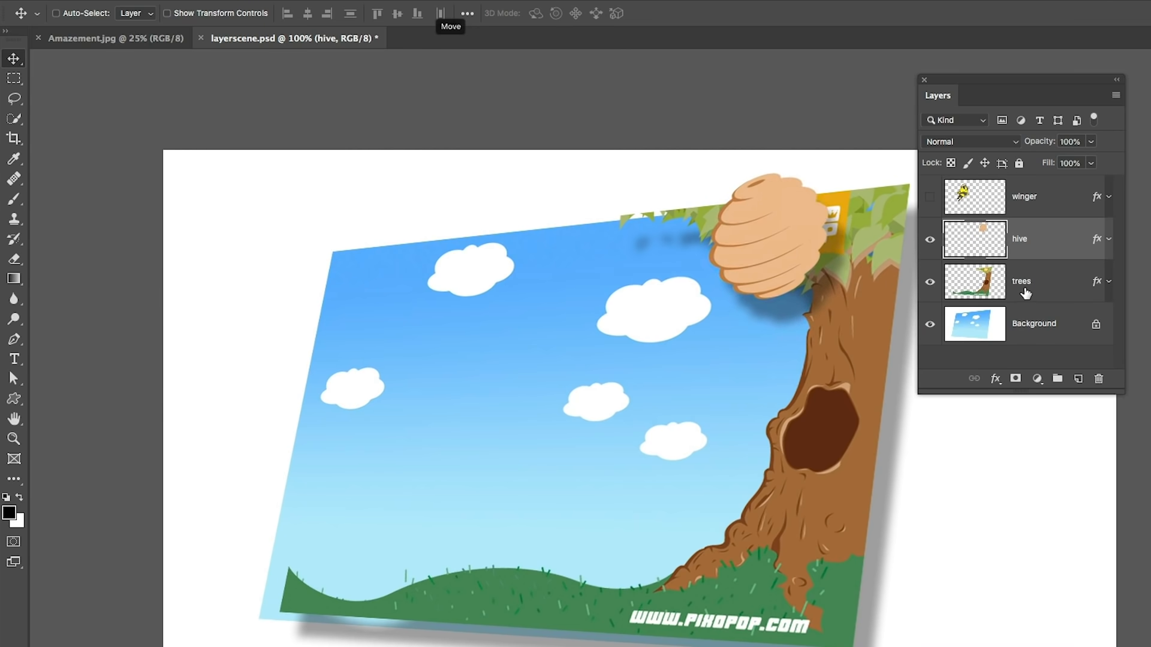
{"action": "mouse_move", "coordinate": [1019, 293]}
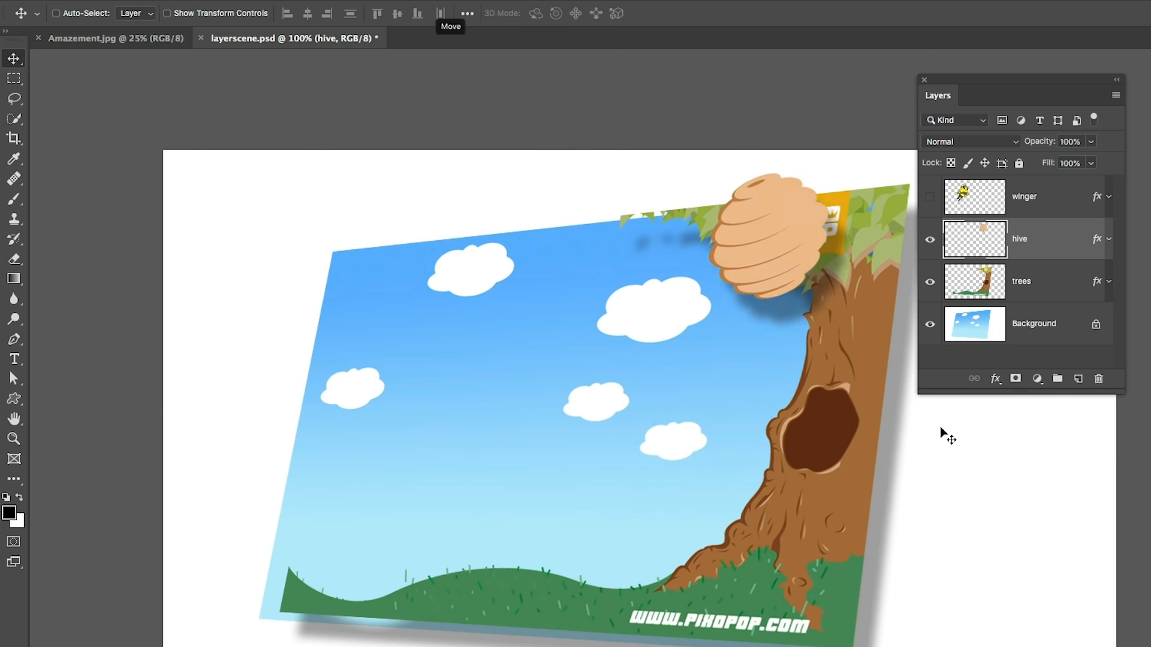
{"action": "mouse_move", "coordinate": [1070, 200]}
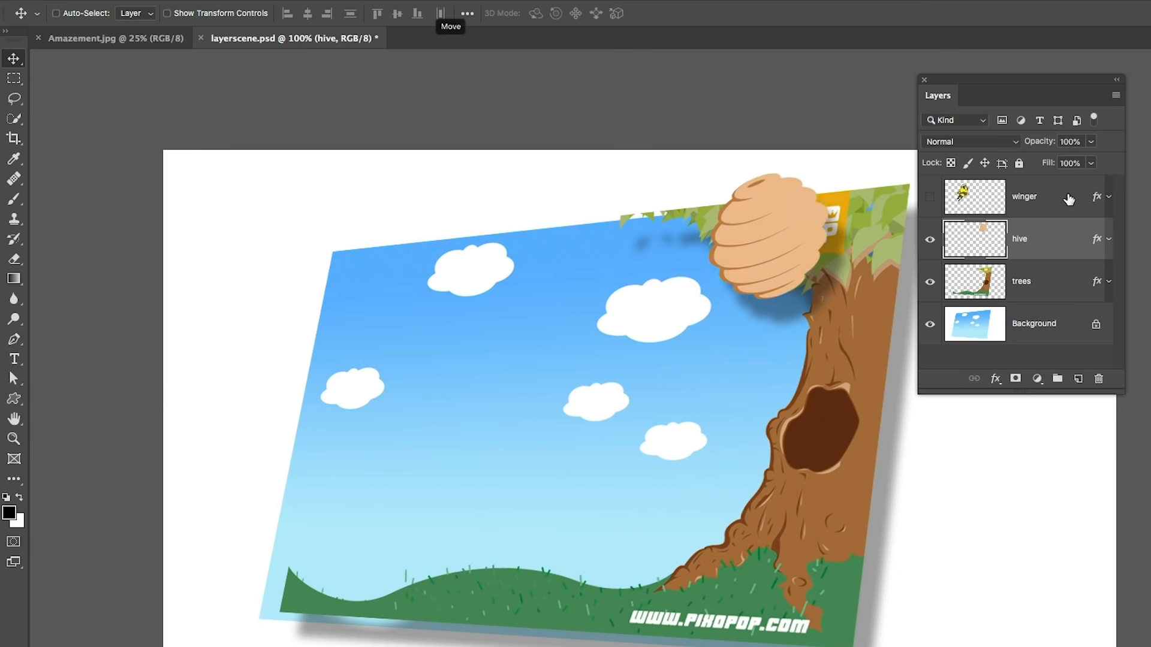
Step: Show the winger layer and move the bee to the upper left of the scene
{"action": "left_click", "coordinate": [929, 196]}
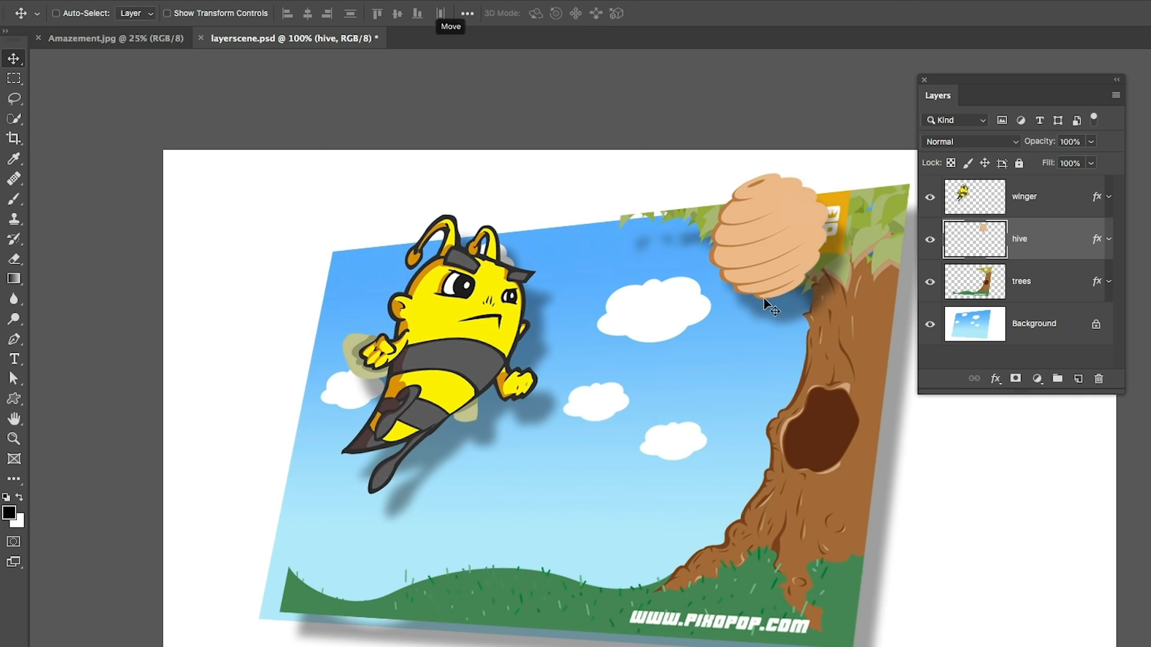
{"action": "left_click", "coordinate": [1024, 195]}
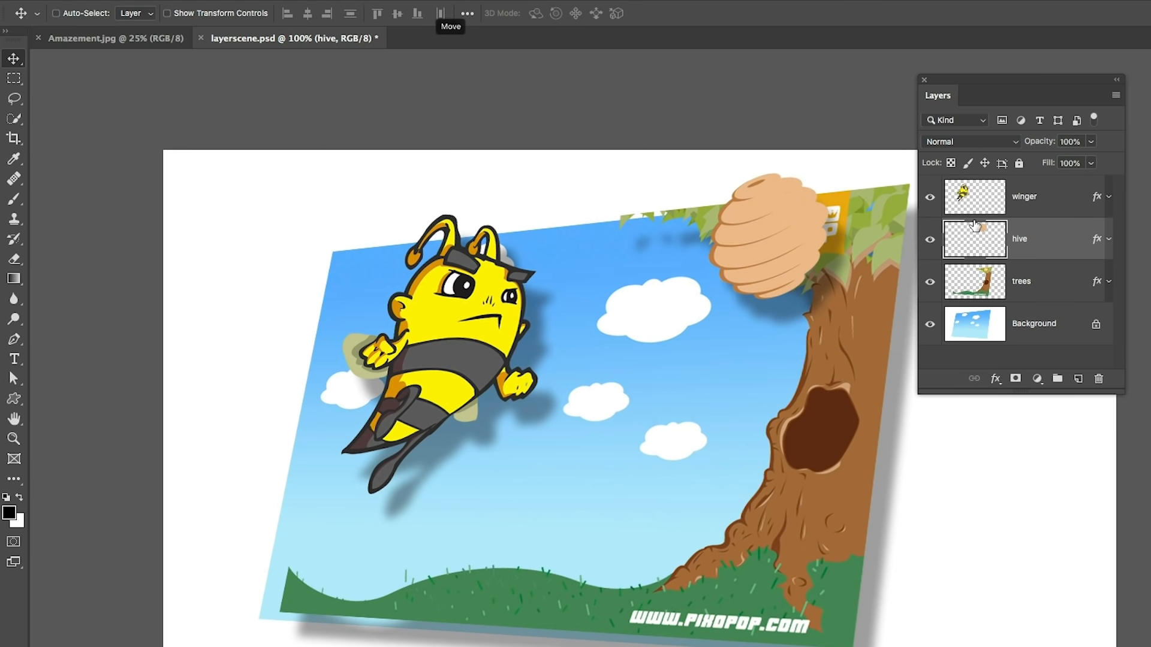
{"action": "left_click", "coordinate": [930, 197]}
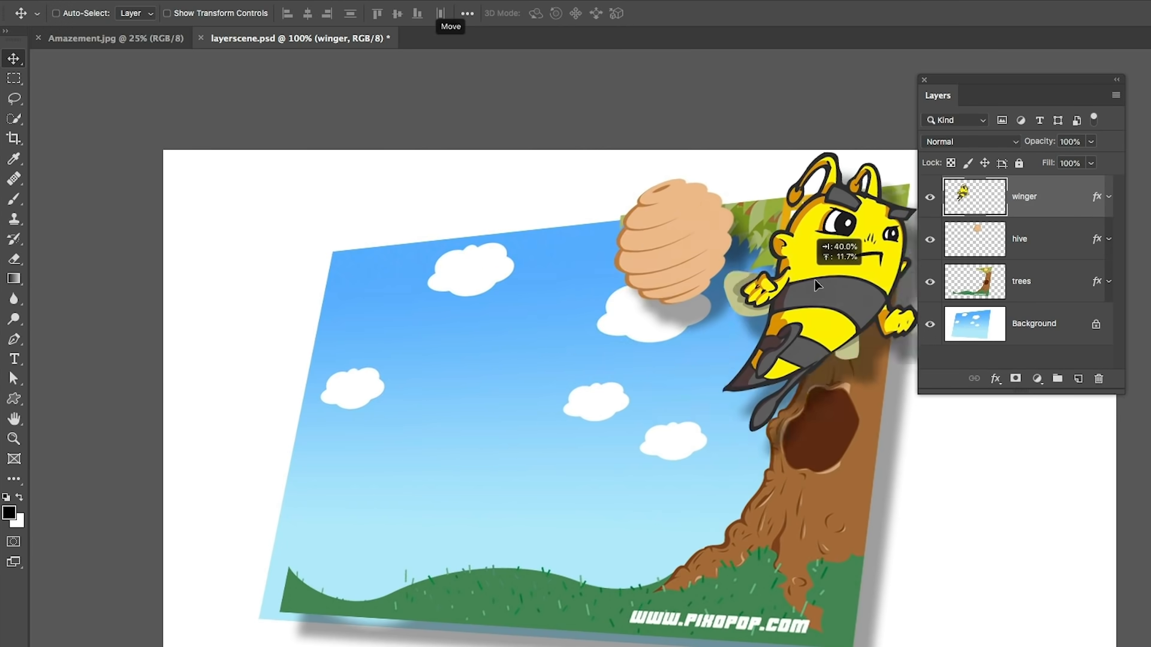
{"action": "left_click_drag", "start_coordinate": [830, 294], "coordinate": [418, 331]}
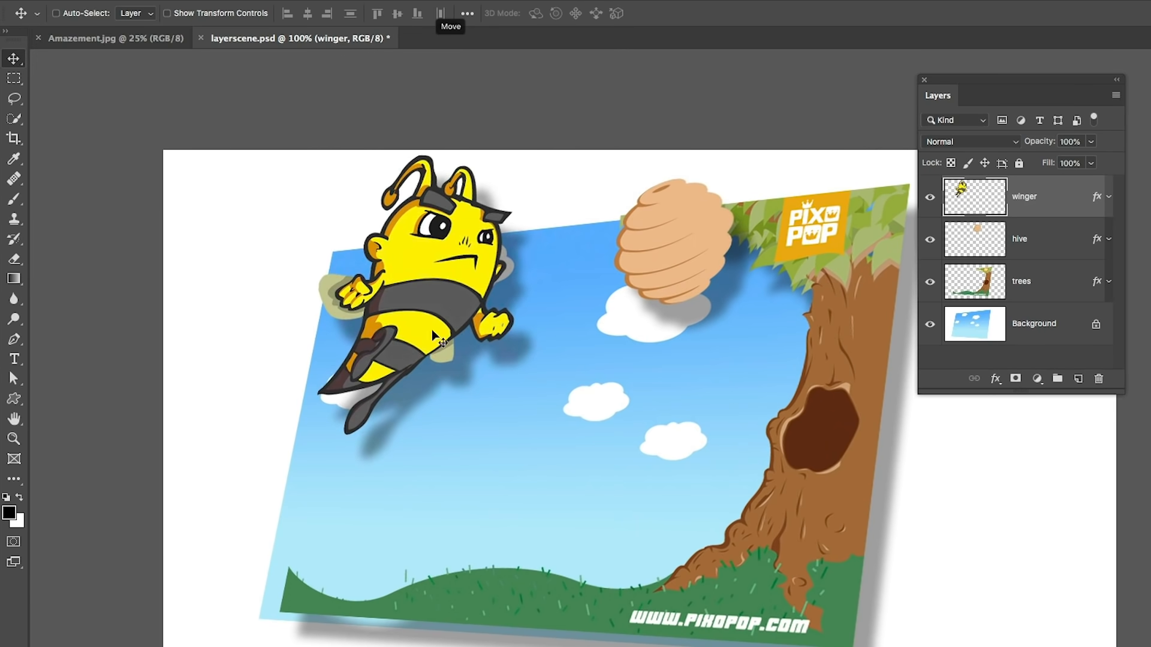
{"action": "mouse_move", "coordinate": [1042, 189]}
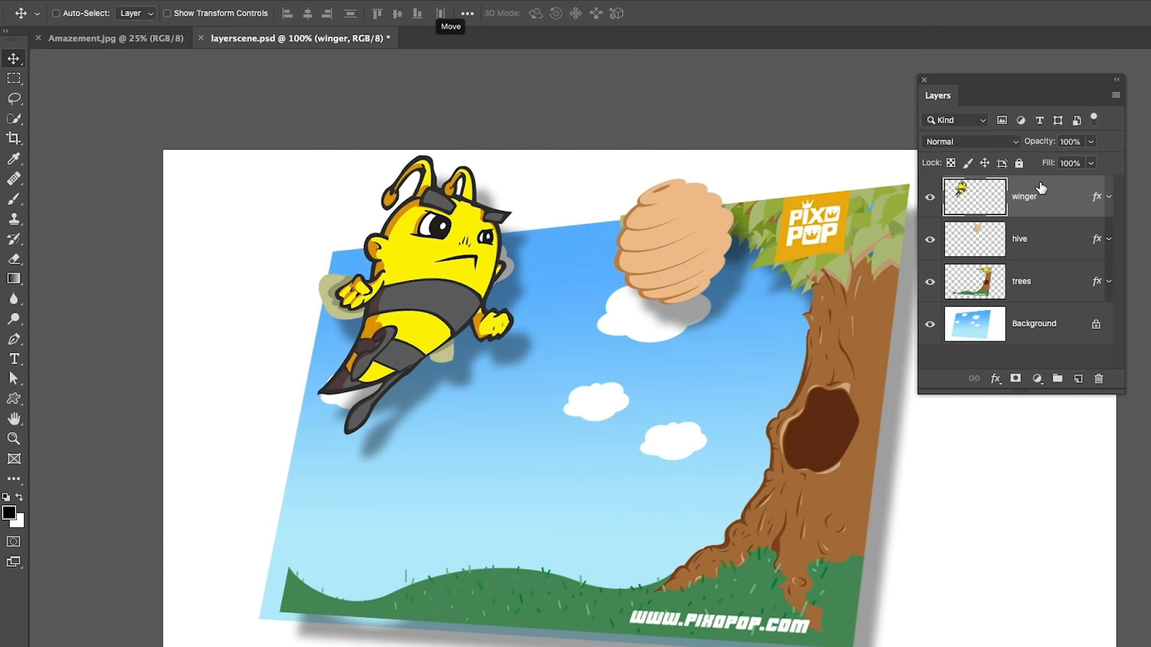
{"action": "mouse_move", "coordinate": [1018, 199]}
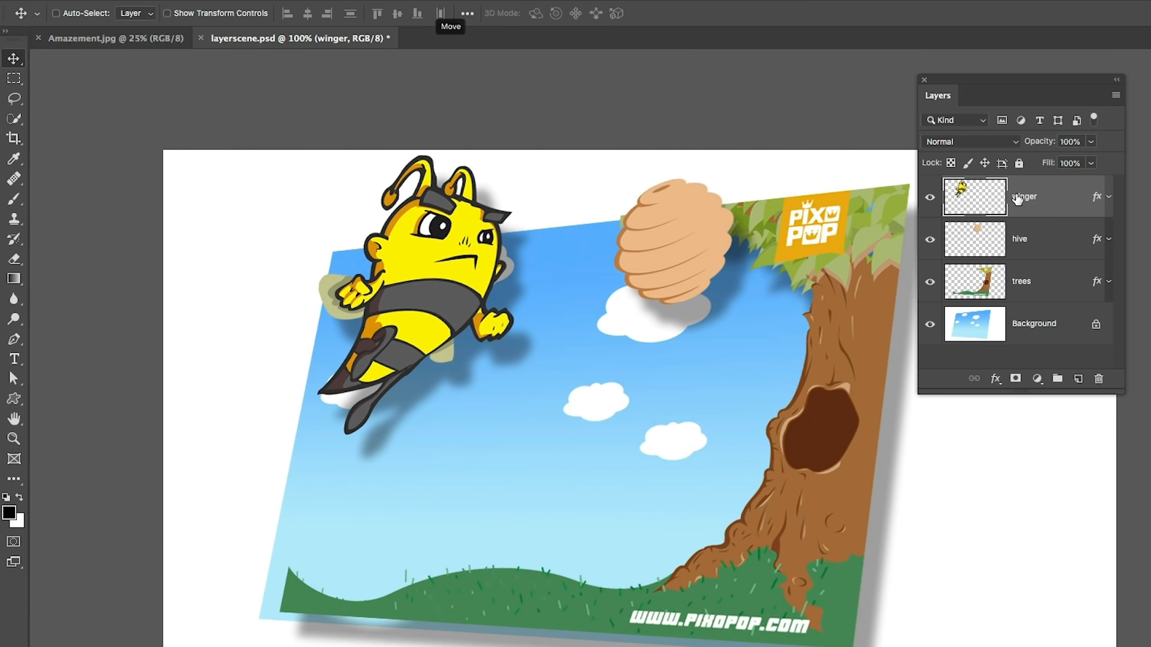
{"action": "mouse_move", "coordinate": [1055, 200]}
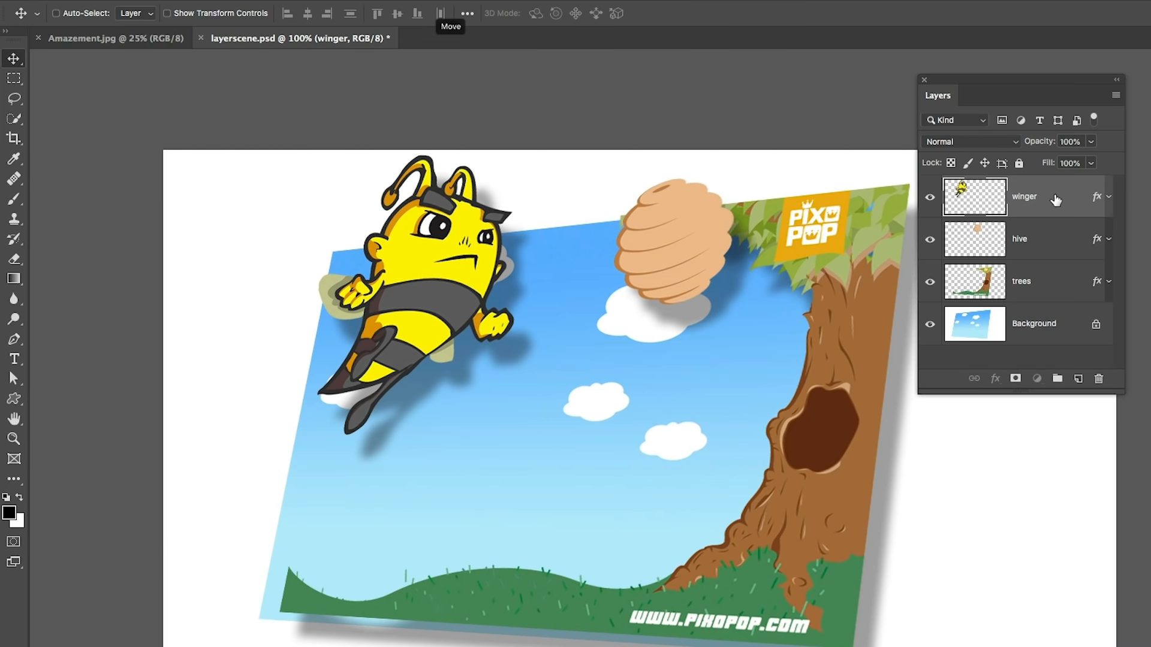
Step: Drag the winger layer beneath the hive layer in the stacking order
{"action": "left_click_drag", "start_coordinate": [1024, 195], "coordinate": [1024, 242]}
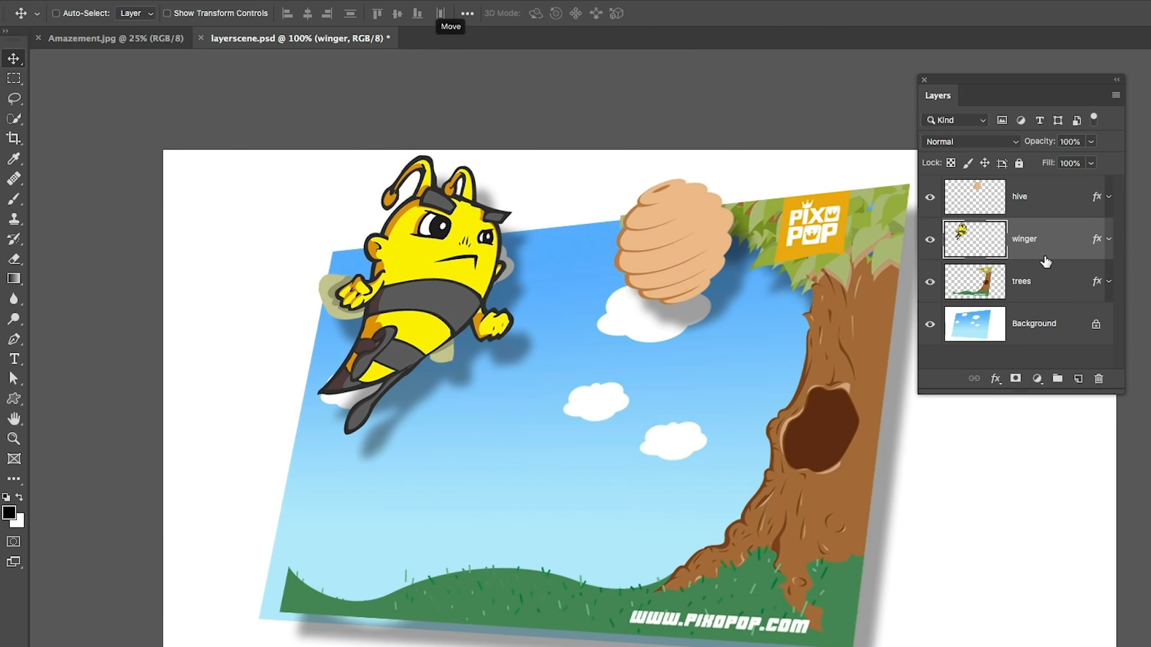
{"action": "mouse_move", "coordinate": [964, 230]}
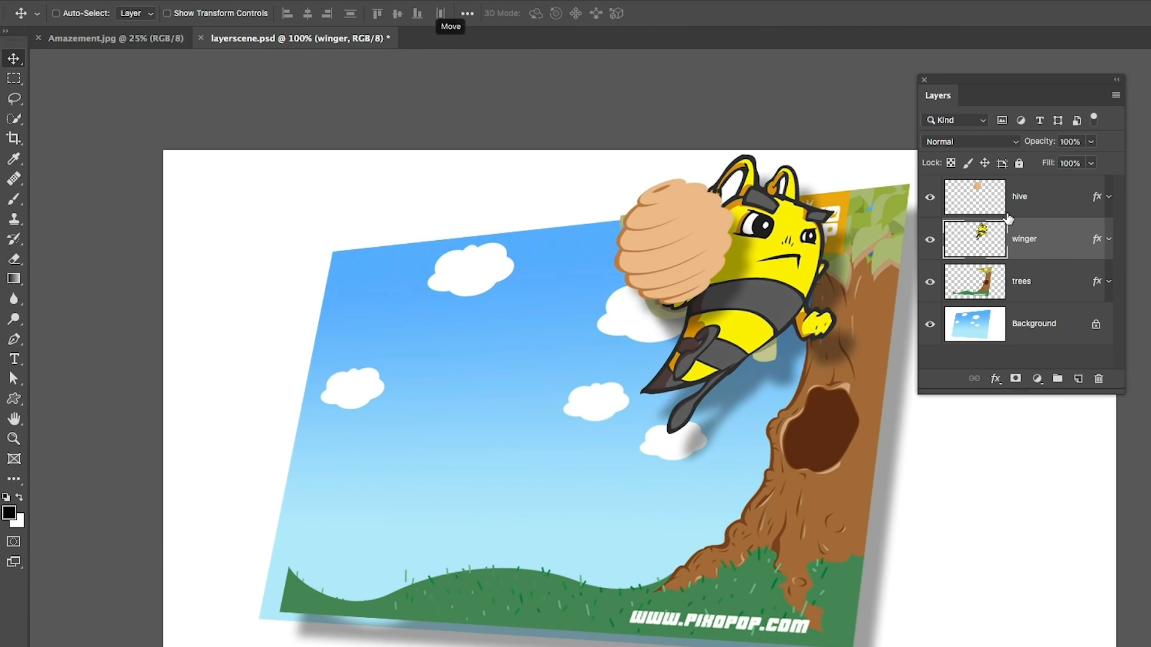
{"action": "mouse_move", "coordinate": [912, 350]}
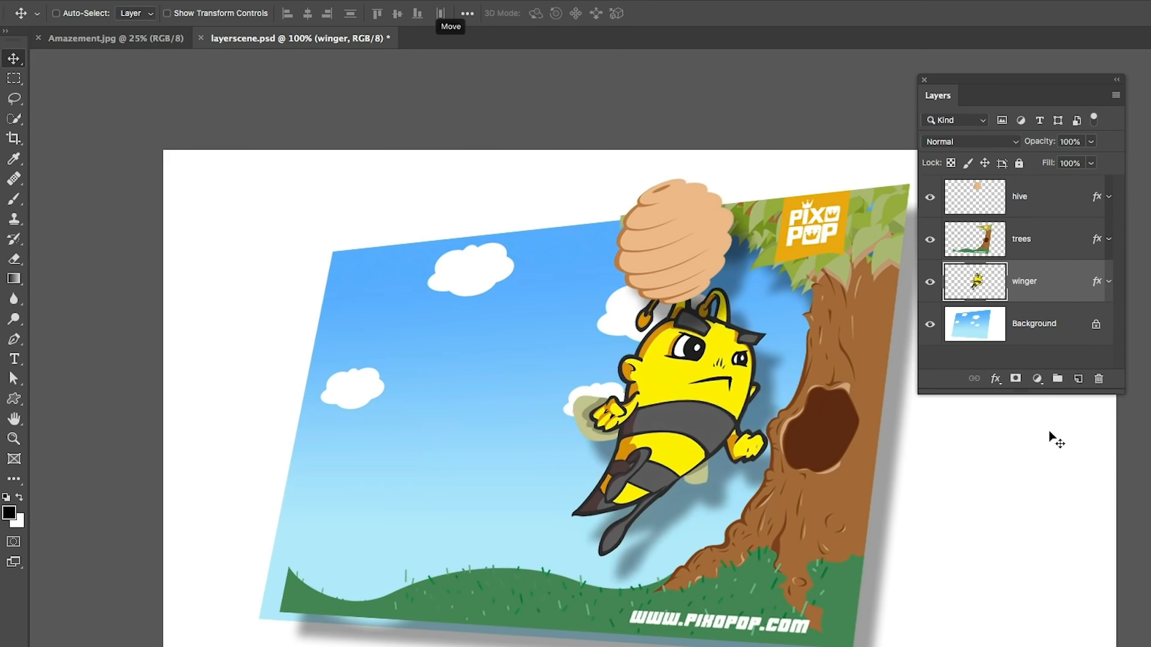
{"action": "mouse_move", "coordinate": [1048, 283]}
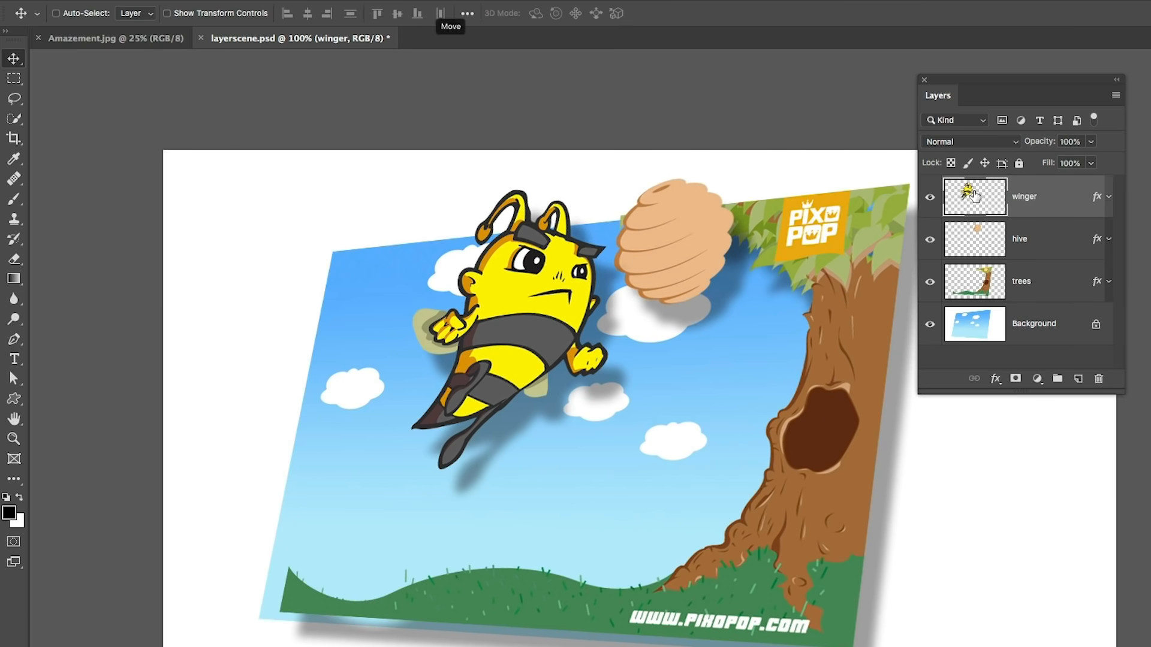
{"action": "mouse_move", "coordinate": [1041, 177]}
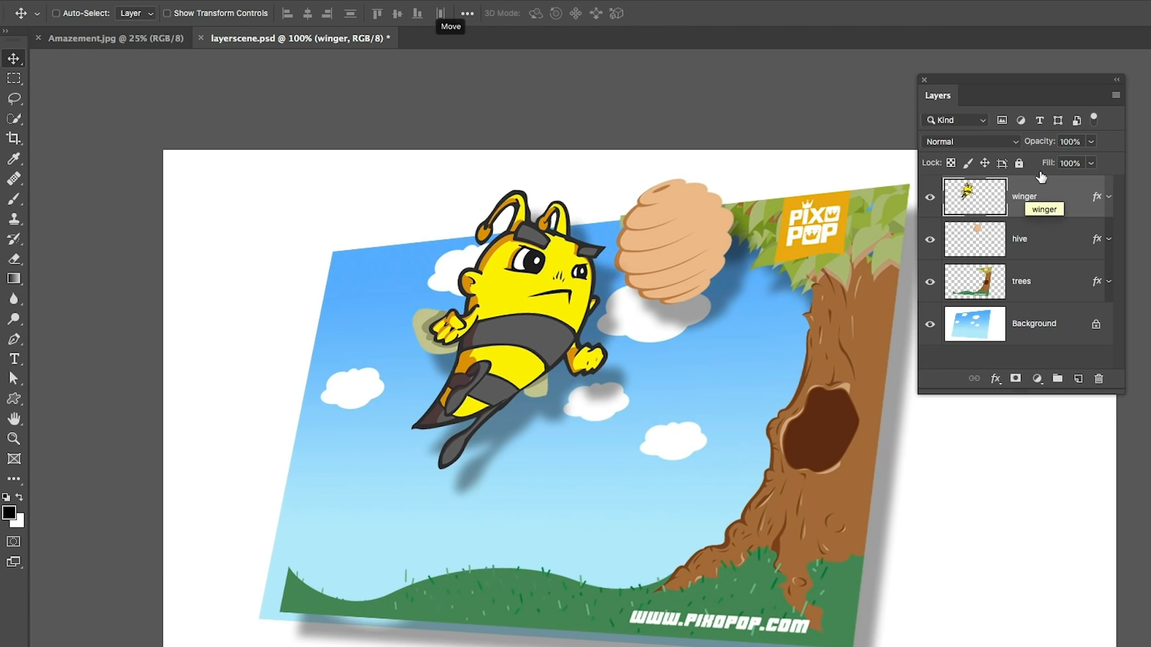
{"action": "mouse_move", "coordinate": [1052, 146]}
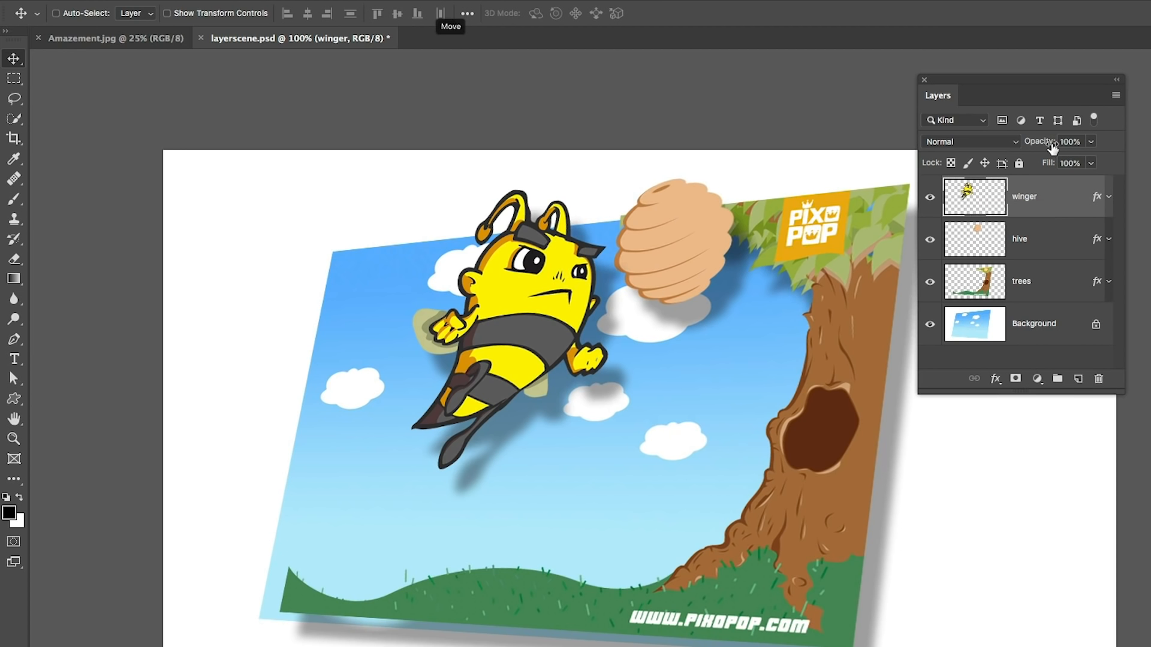
Step: Try about 50% opacity on the bee, then restore it fully opaque on top in front of the hive
{"action": "left_click", "coordinate": [1092, 142]}
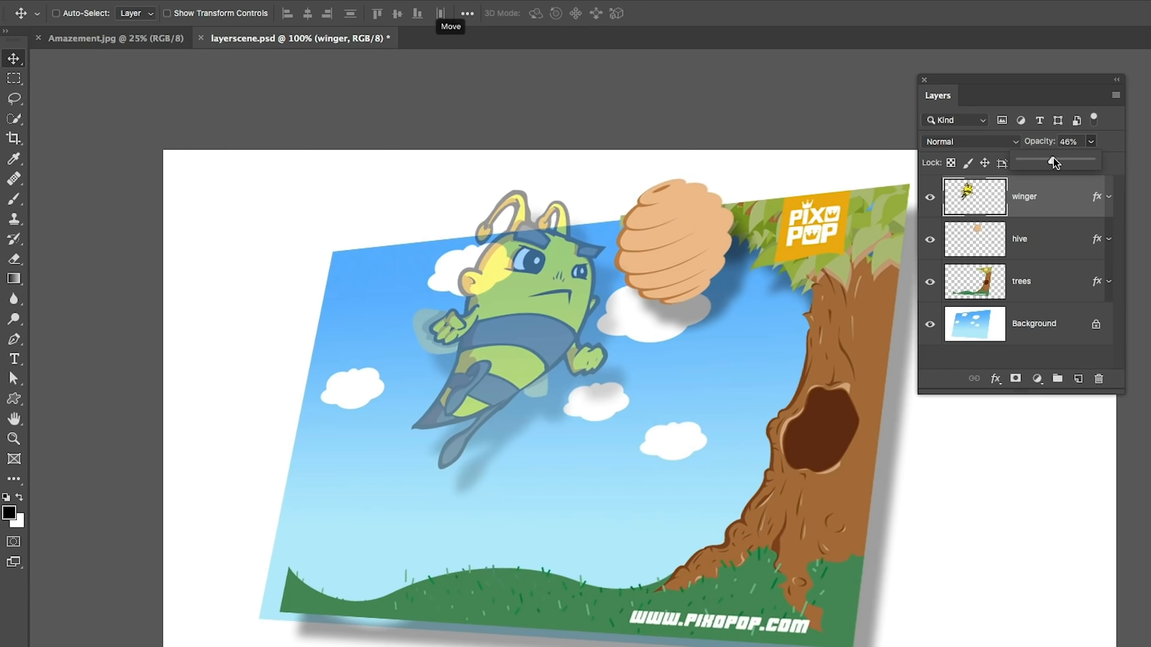
{"action": "mouse_move", "coordinate": [1079, 193]}
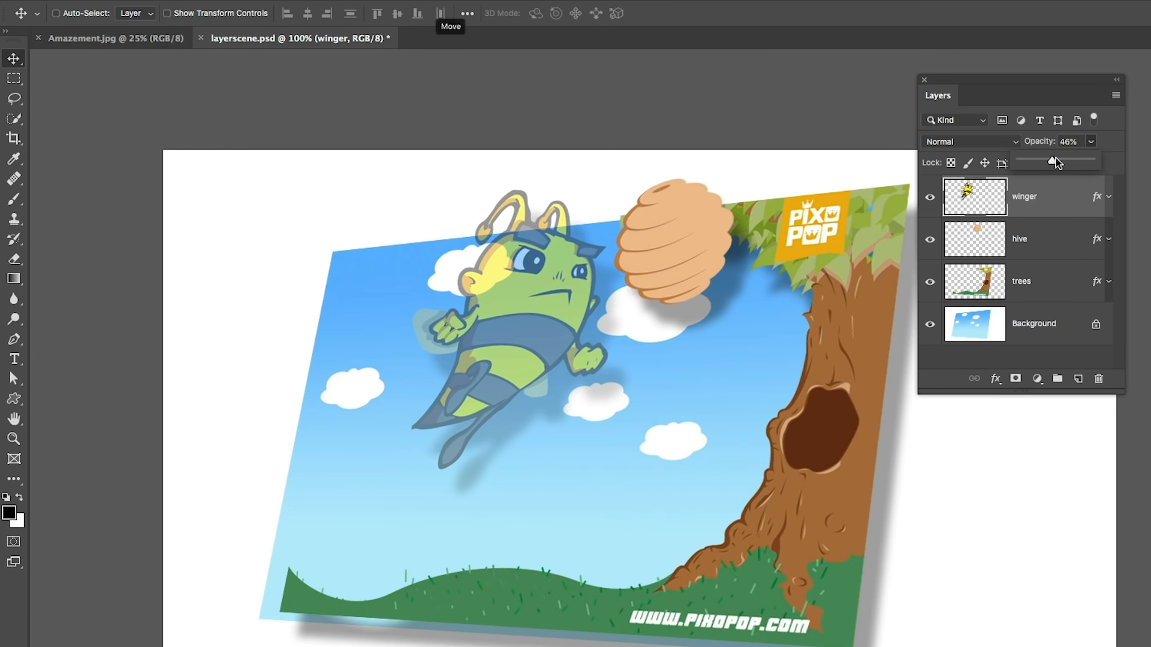
{"action": "left_click_drag", "start_coordinate": [1054, 162], "coordinate": [1028, 162]}
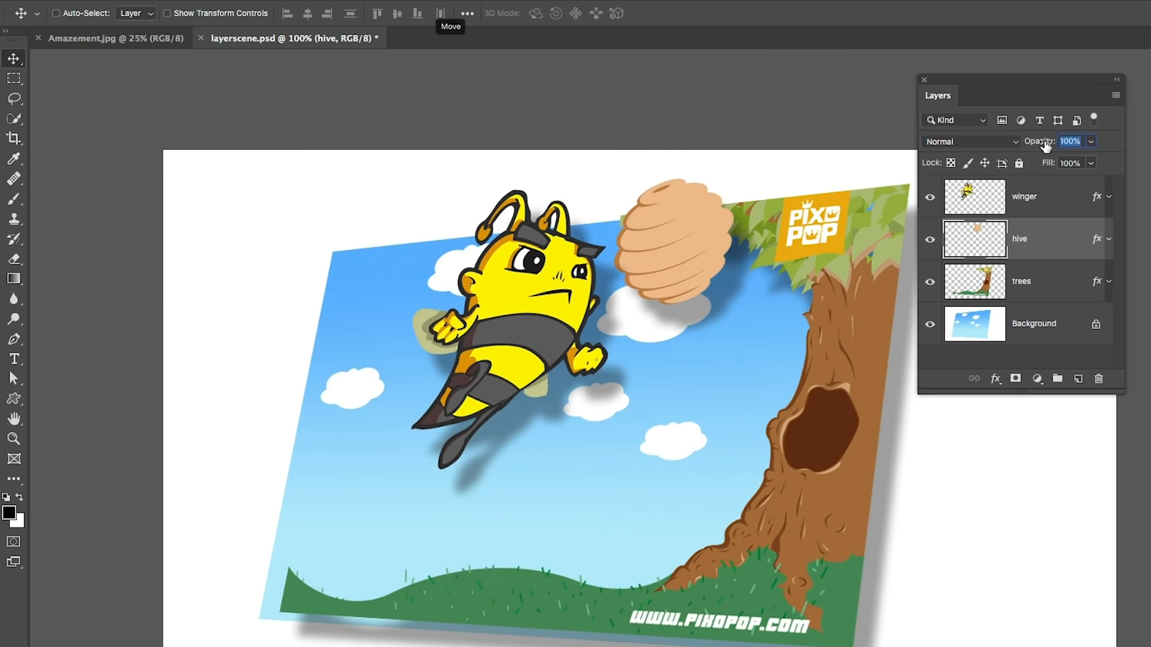
{"action": "left_click", "coordinate": [1024, 195]}
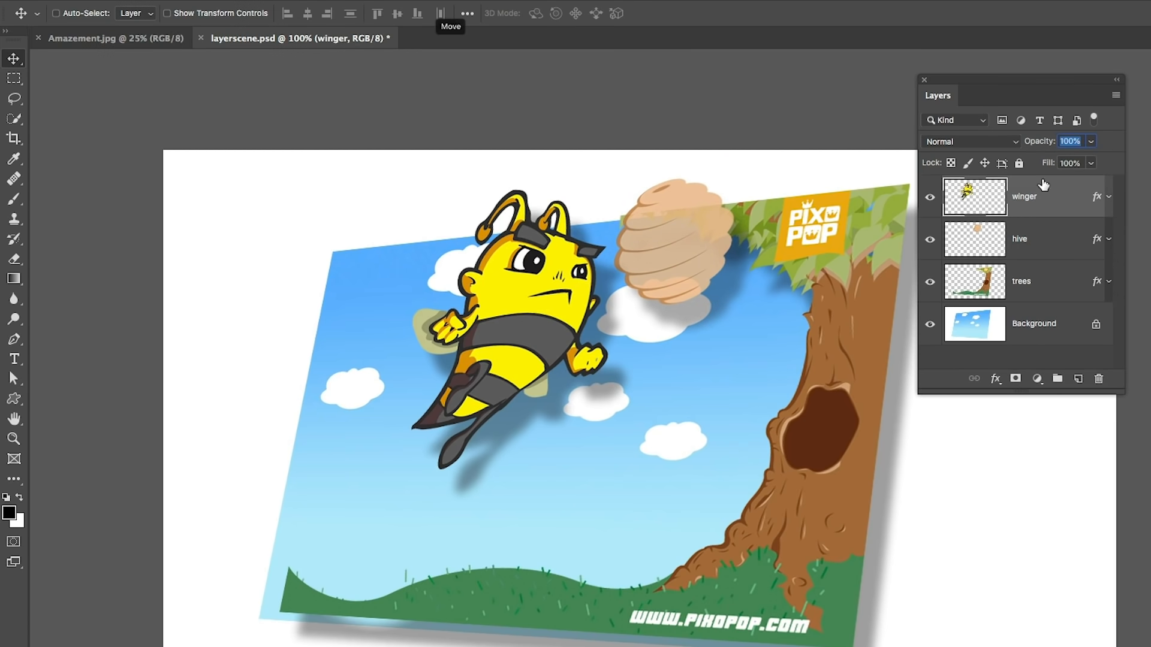
{"action": "left_click_drag", "start_coordinate": [1050, 142], "coordinate": [1020, 141]}
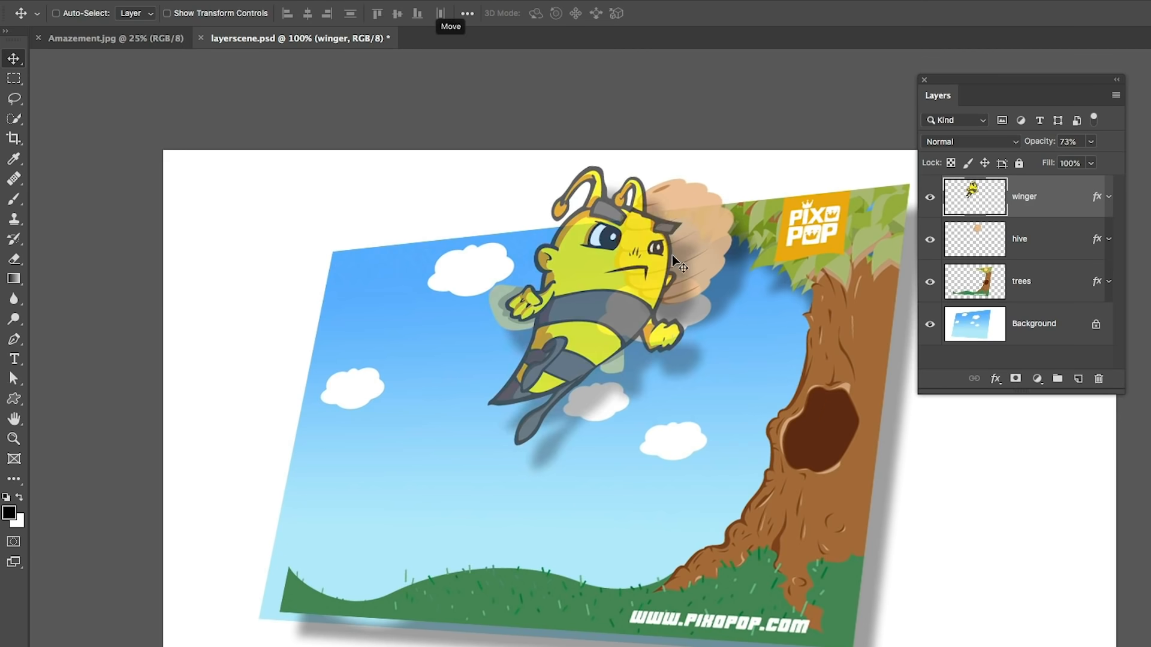
{"action": "mouse_move", "coordinate": [1038, 142]}
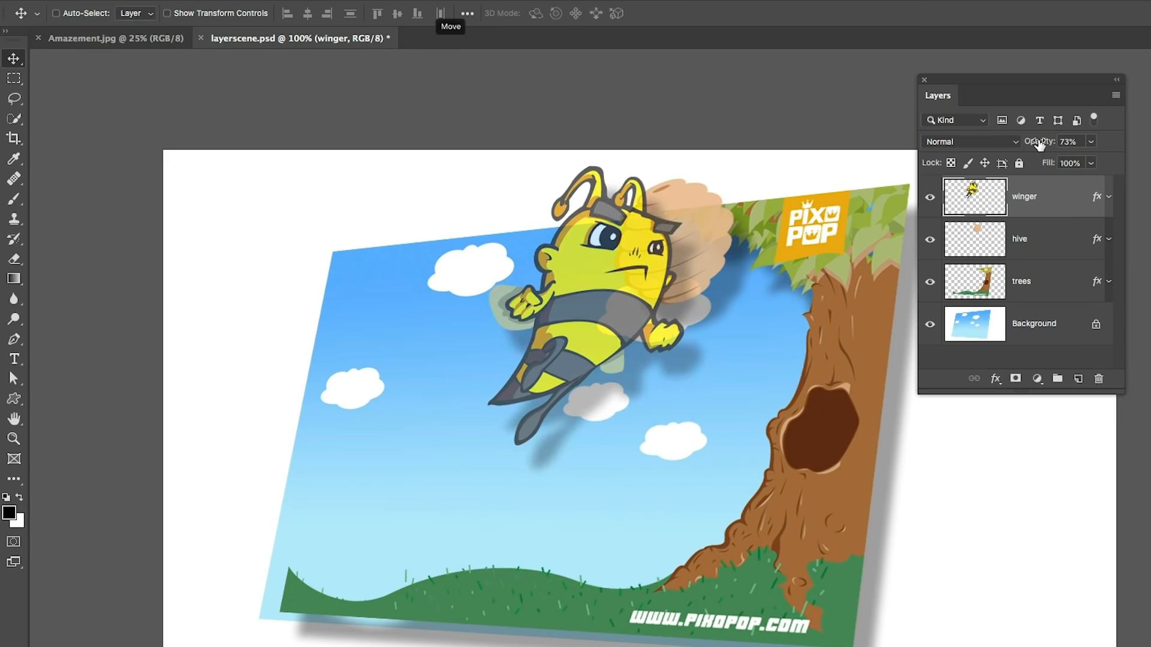
{"action": "left_click", "coordinate": [1019, 239]}
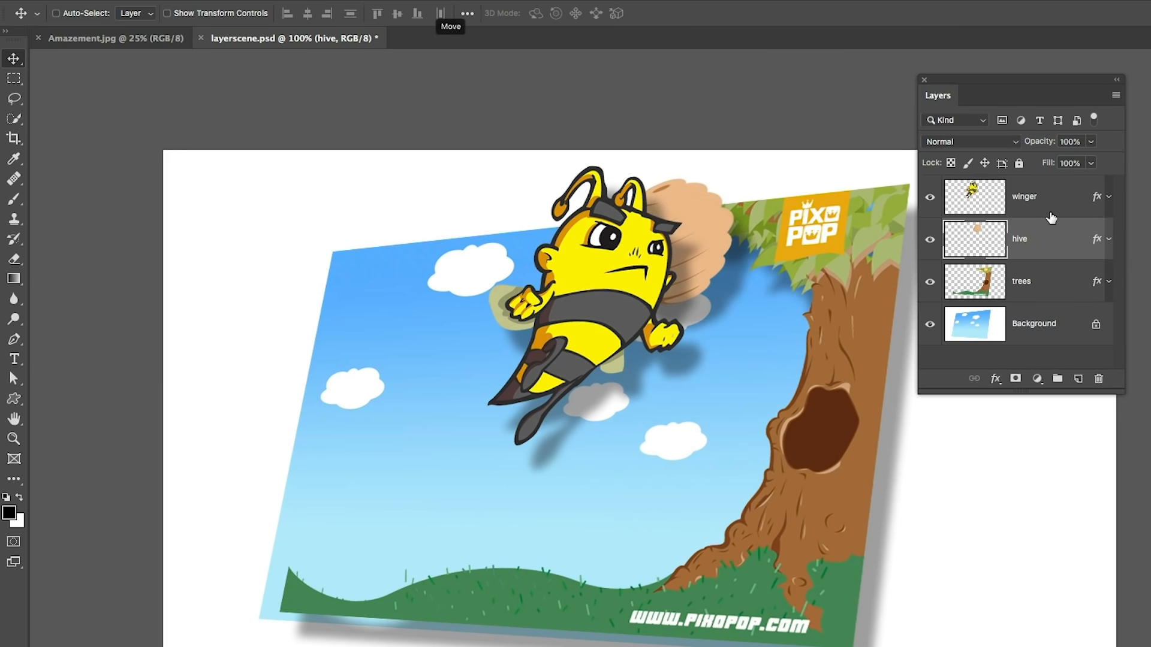
{"action": "left_click", "coordinate": [1028, 195]}
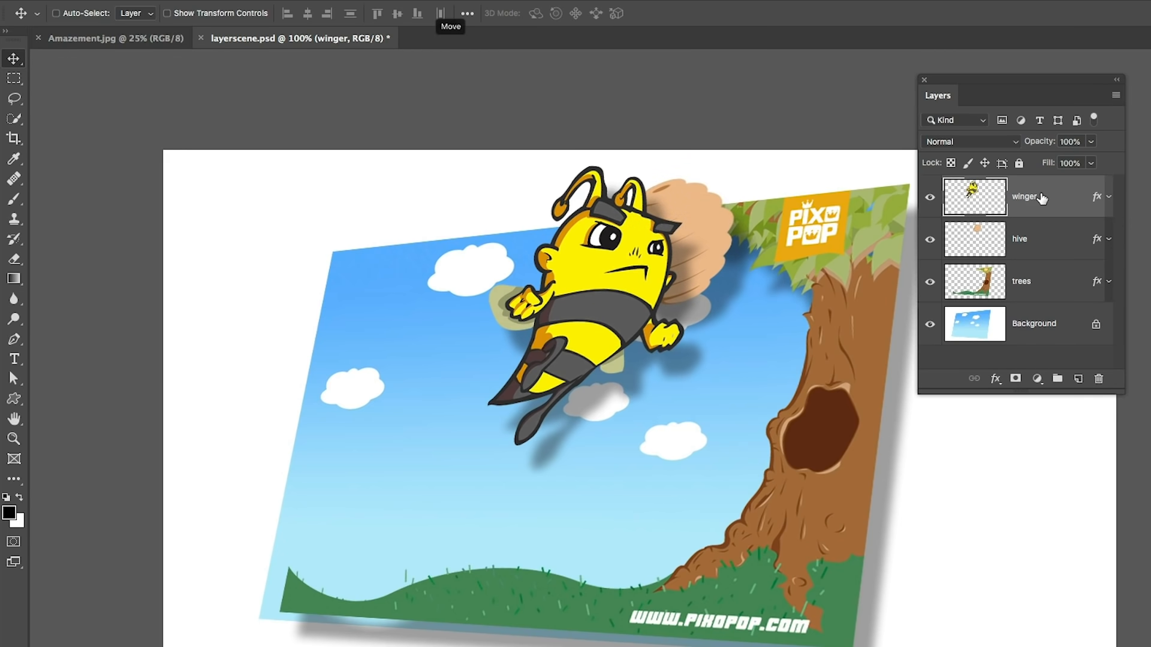
{"action": "mouse_move", "coordinate": [1036, 171]}
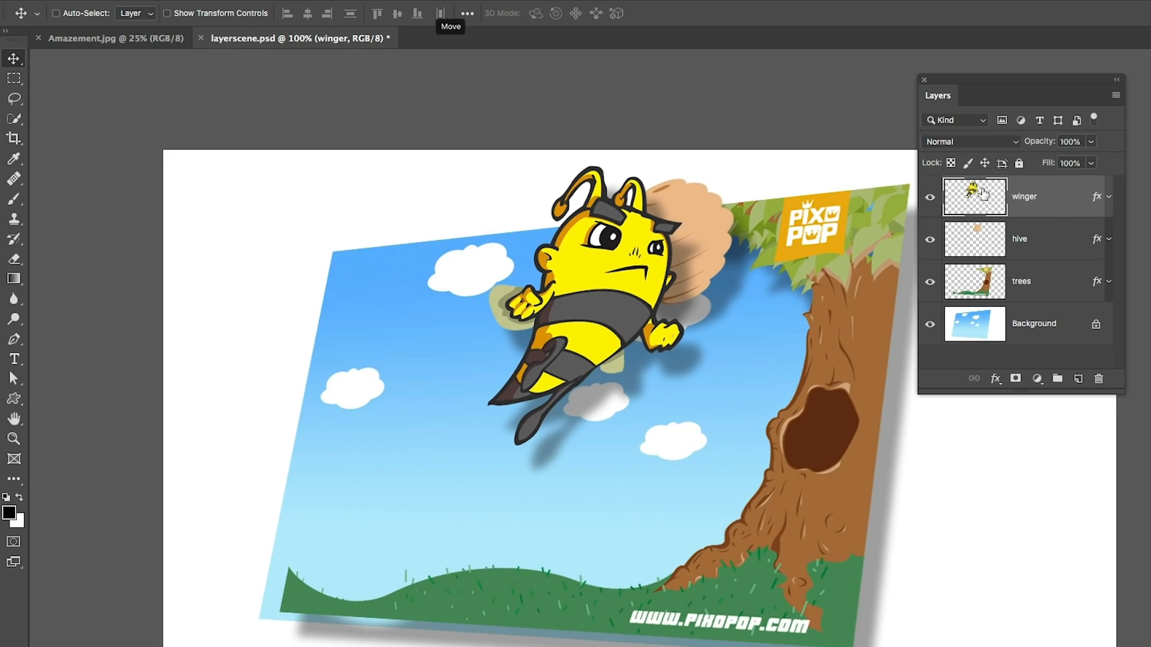
{"action": "mouse_move", "coordinate": [1038, 198]}
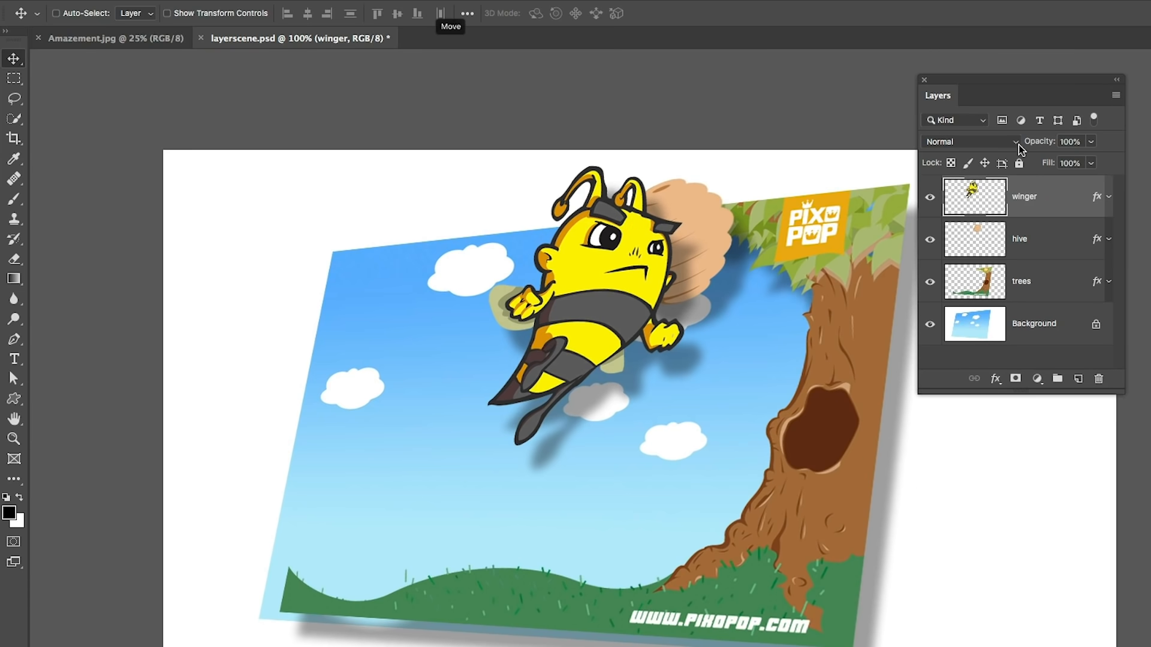
{"action": "left_click", "coordinate": [969, 142]}
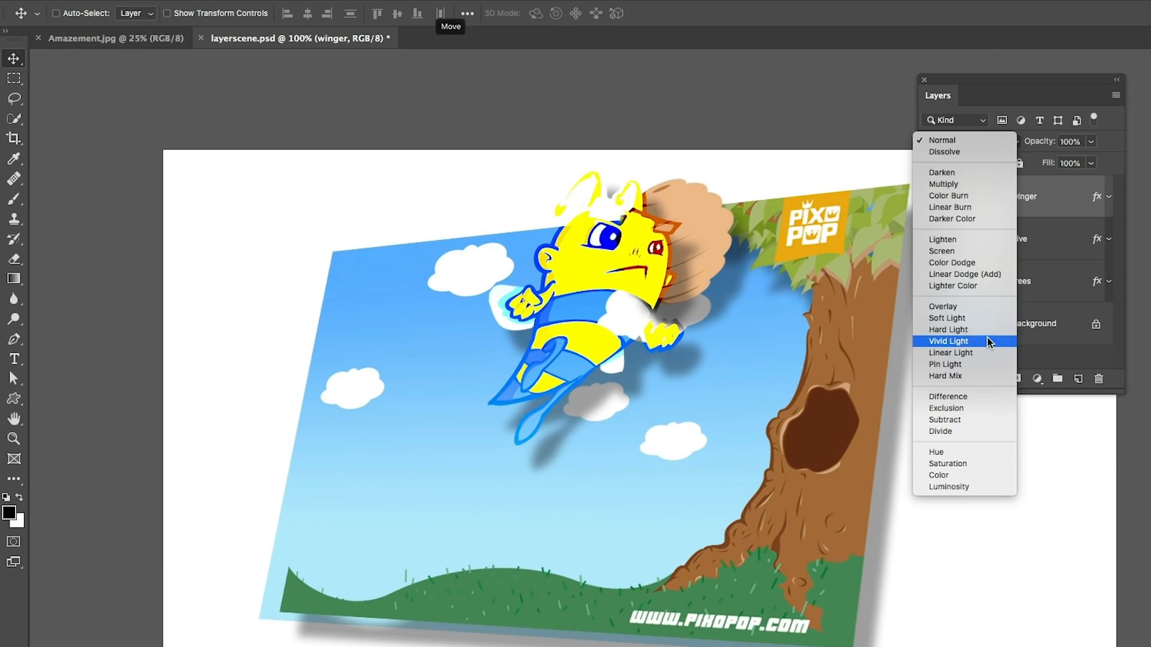
{"action": "mouse_move", "coordinate": [945, 365]}
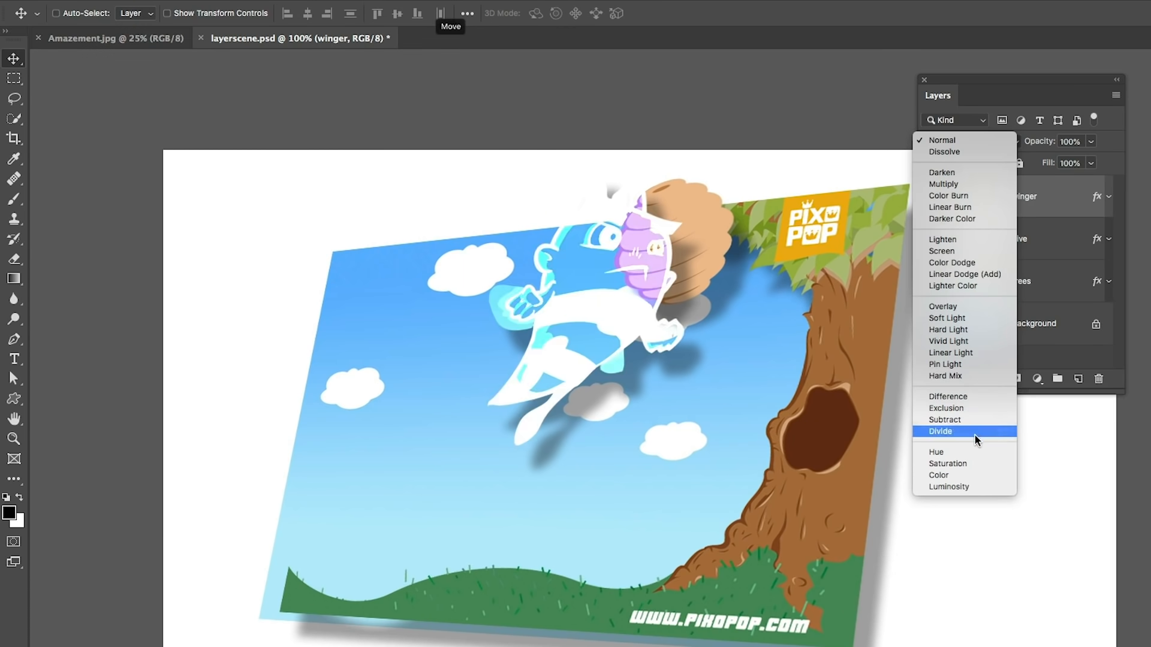
{"action": "mouse_move", "coordinate": [964, 273]}
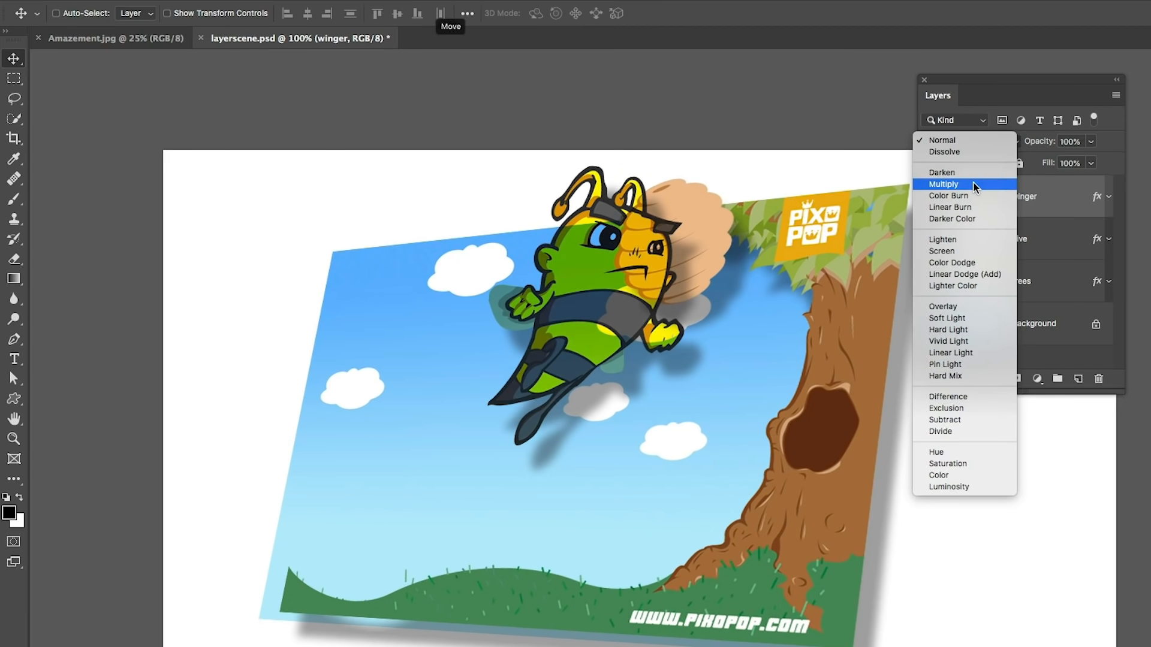
{"action": "left_click", "coordinate": [944, 185]}
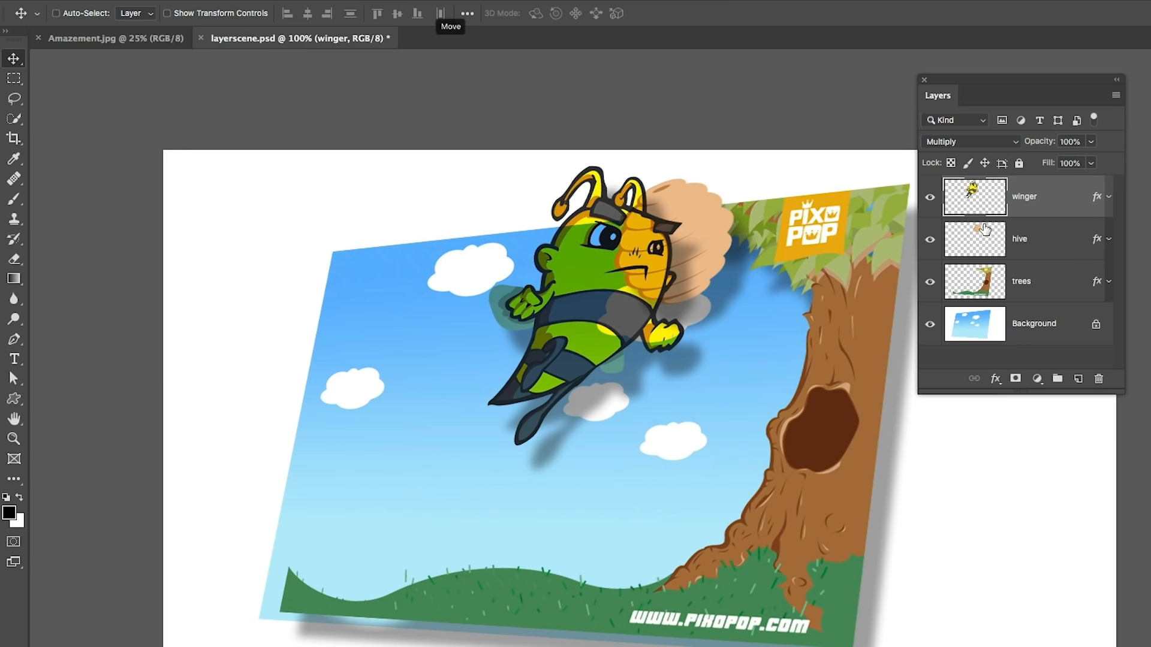
{"action": "left_click", "coordinate": [969, 141]}
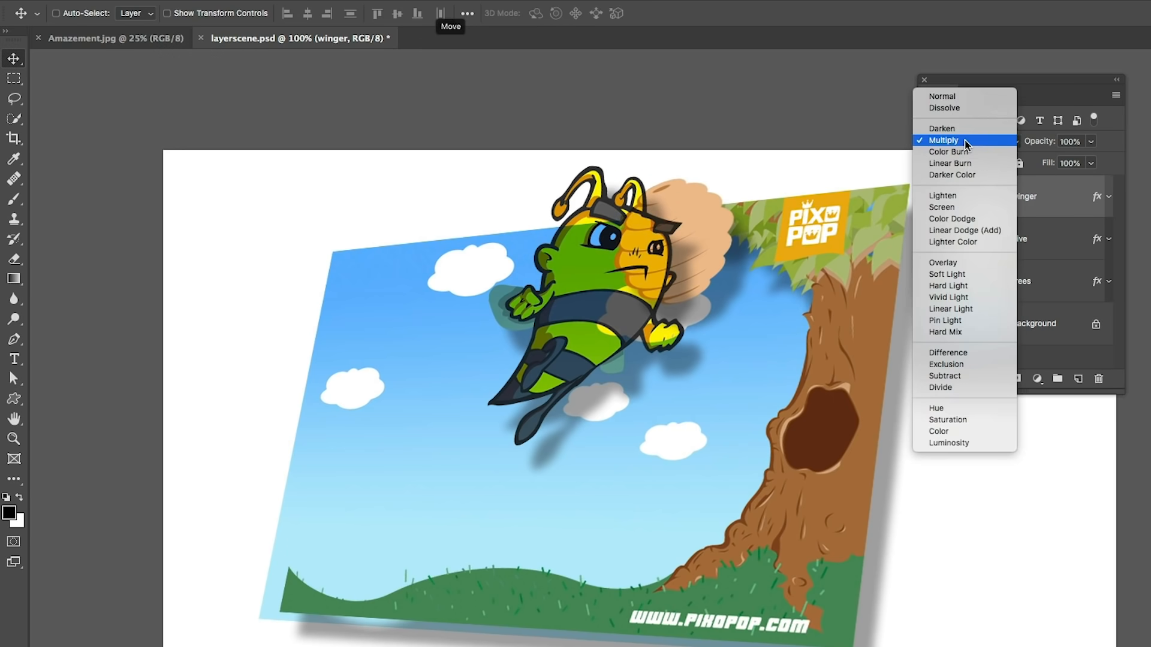
{"action": "left_click", "coordinate": [942, 95]}
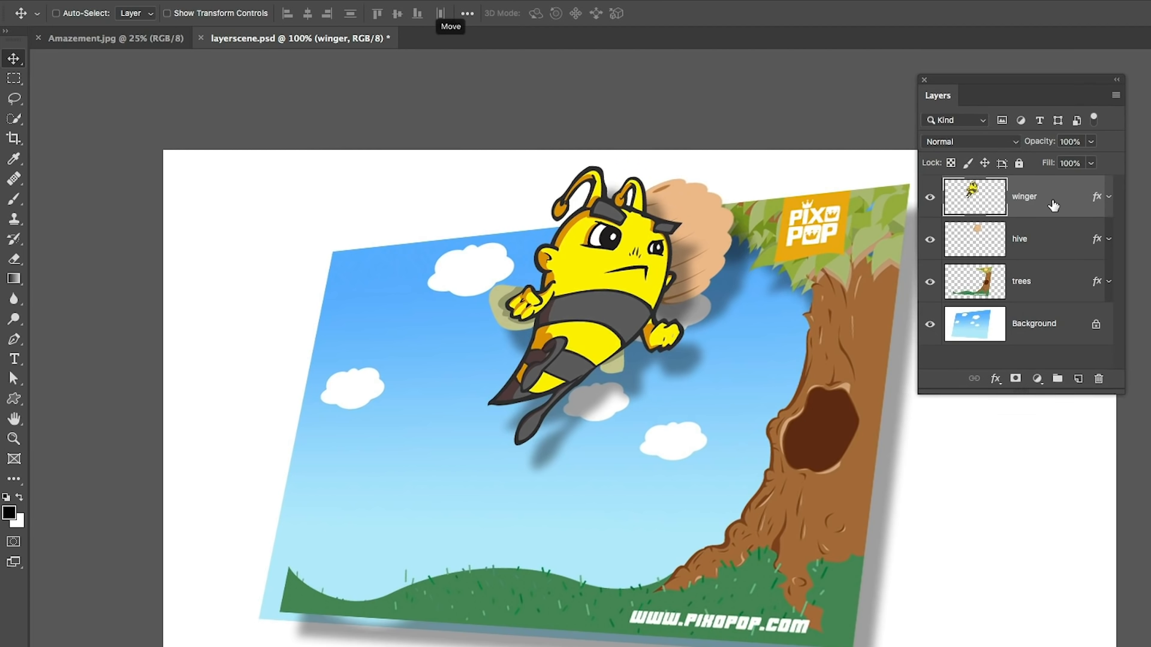
{"action": "mouse_move", "coordinate": [194, 136]}
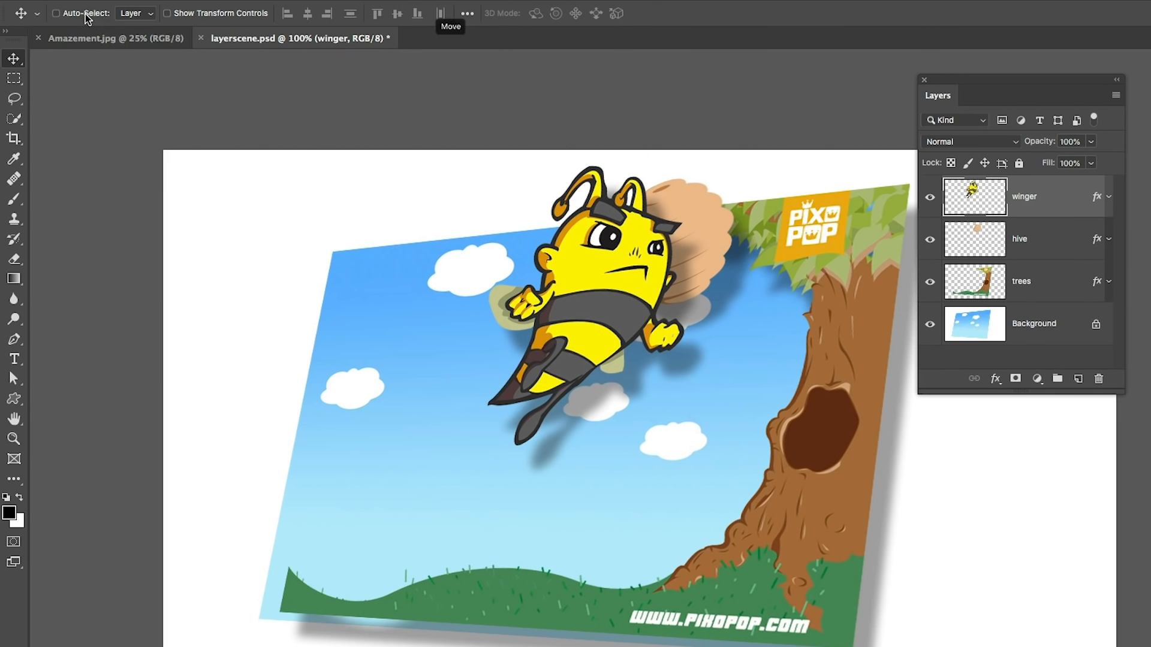
Step: Enable Auto-Select and Show Transform Controls, then move the bee left and the hive toward the top
{"action": "left_click", "coordinate": [150, 13]}
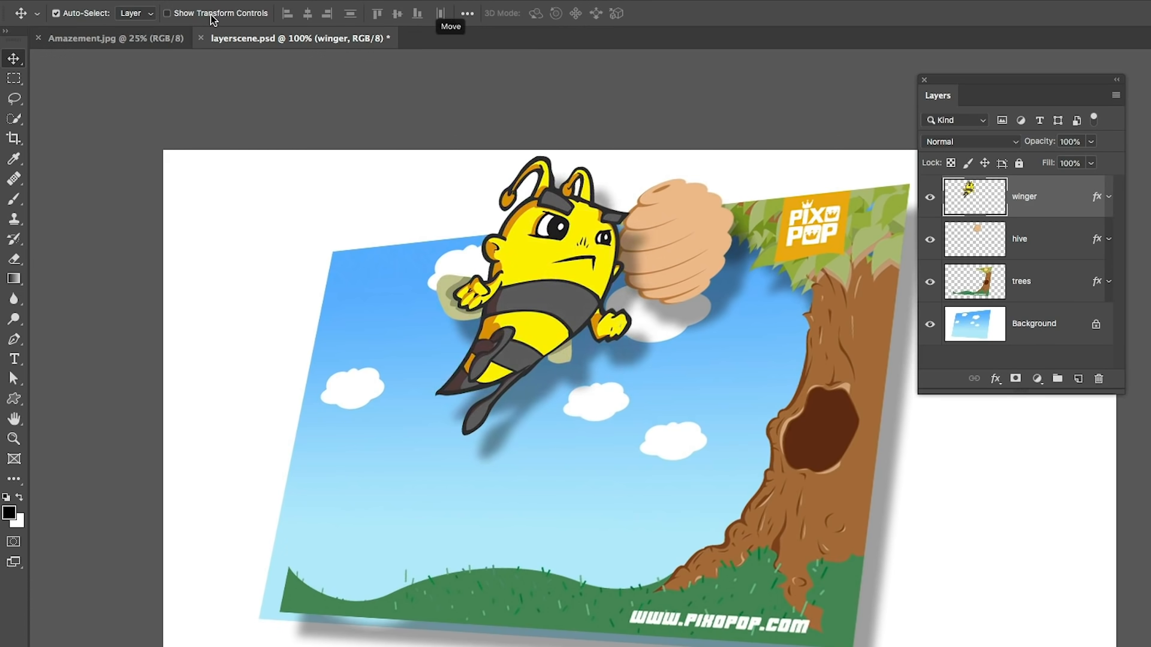
{"action": "left_click", "coordinate": [168, 13]}
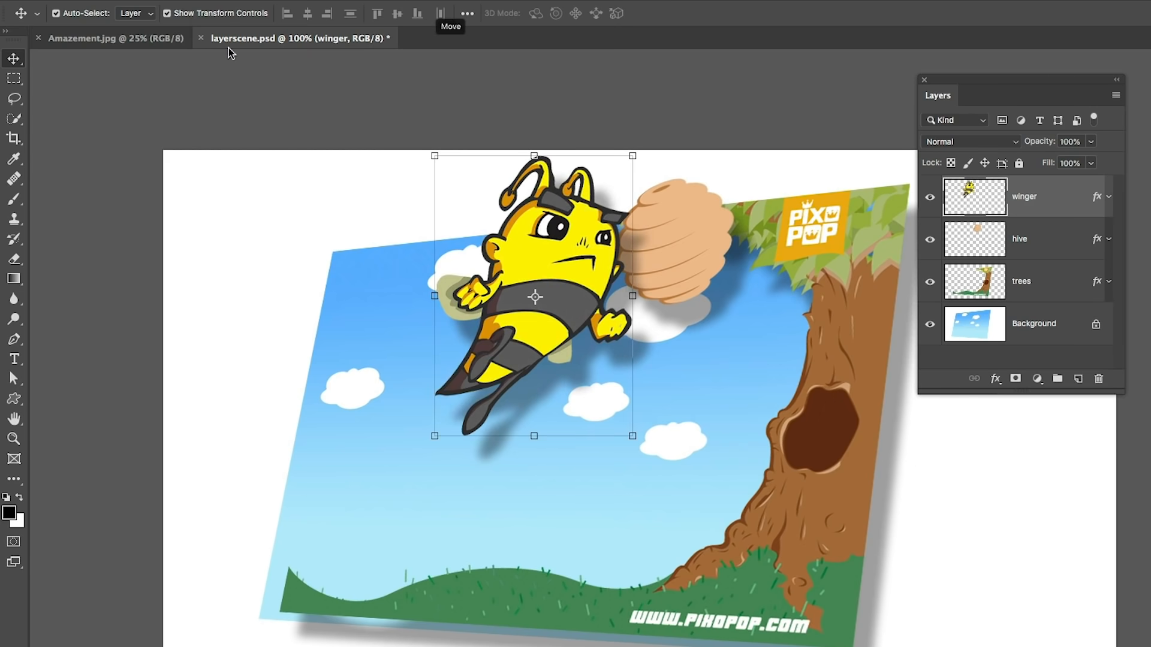
{"action": "left_click_drag", "start_coordinate": [534, 296], "coordinate": [360, 308]}
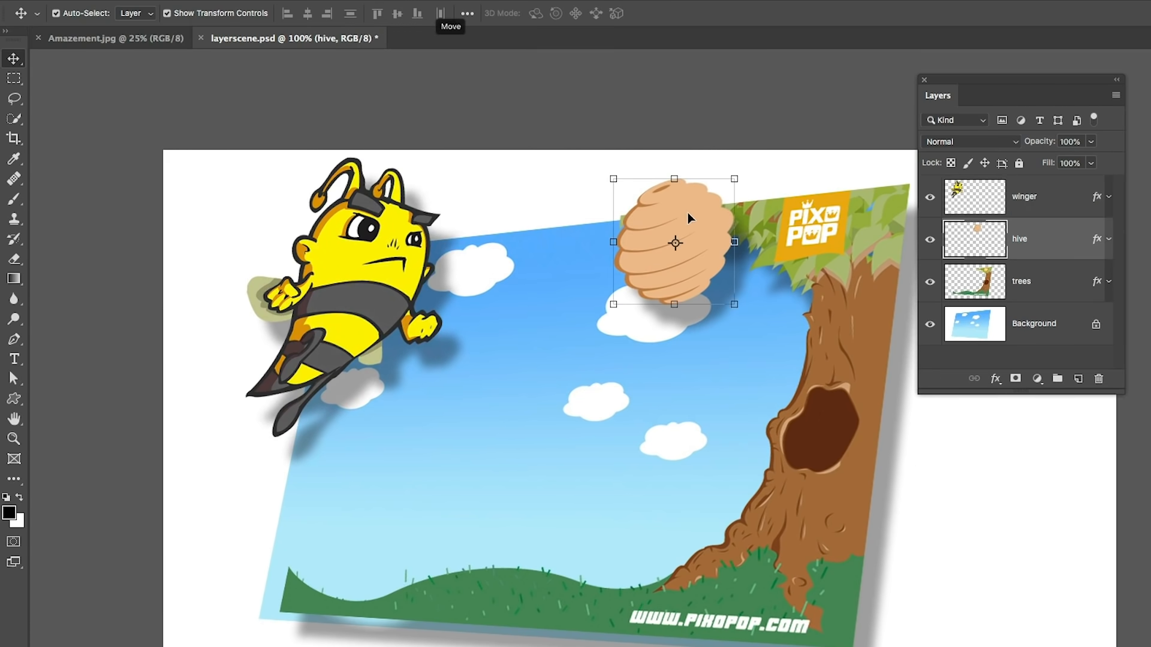
{"action": "left_click_drag", "start_coordinate": [674, 242], "coordinate": [593, 215]}
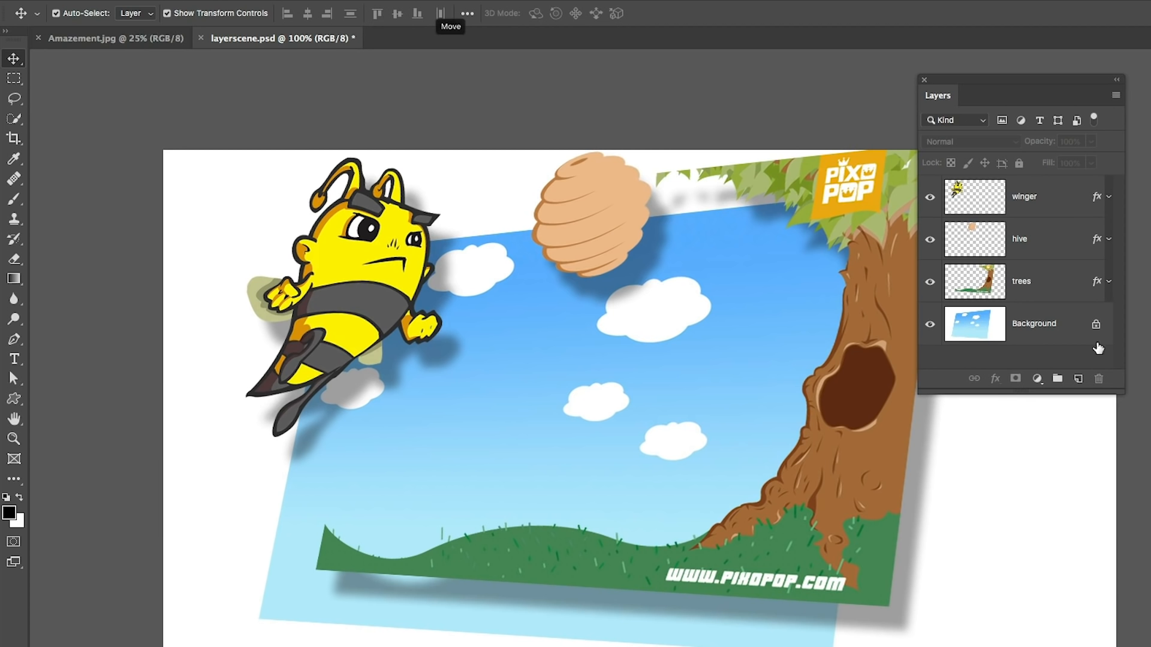
{"action": "mouse_move", "coordinate": [1117, 326]}
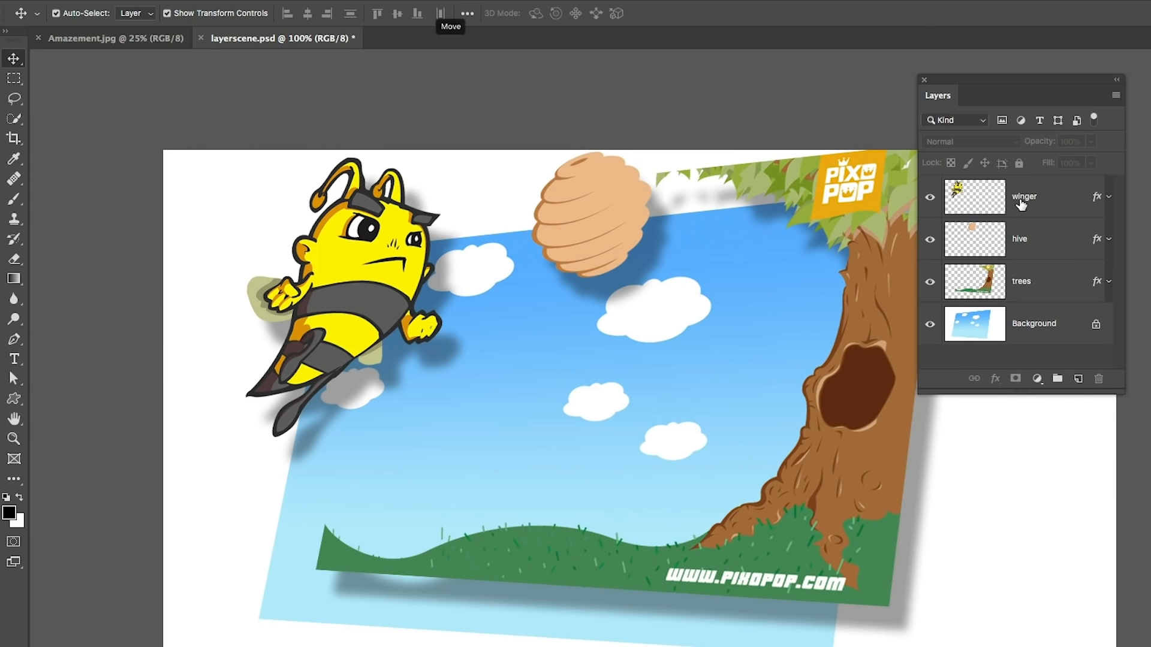
Step: Lock the winger layer and confirm the bee can no longer be moved
{"action": "left_click", "coordinate": [1024, 195]}
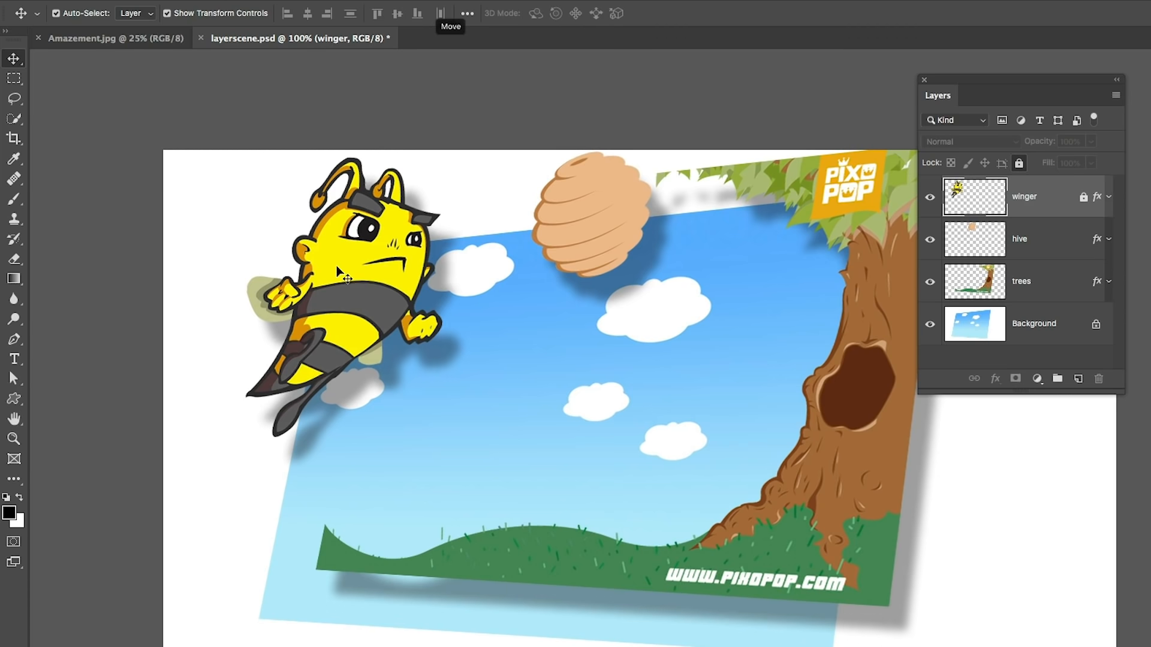
{"action": "left_click", "coordinate": [1021, 281]}
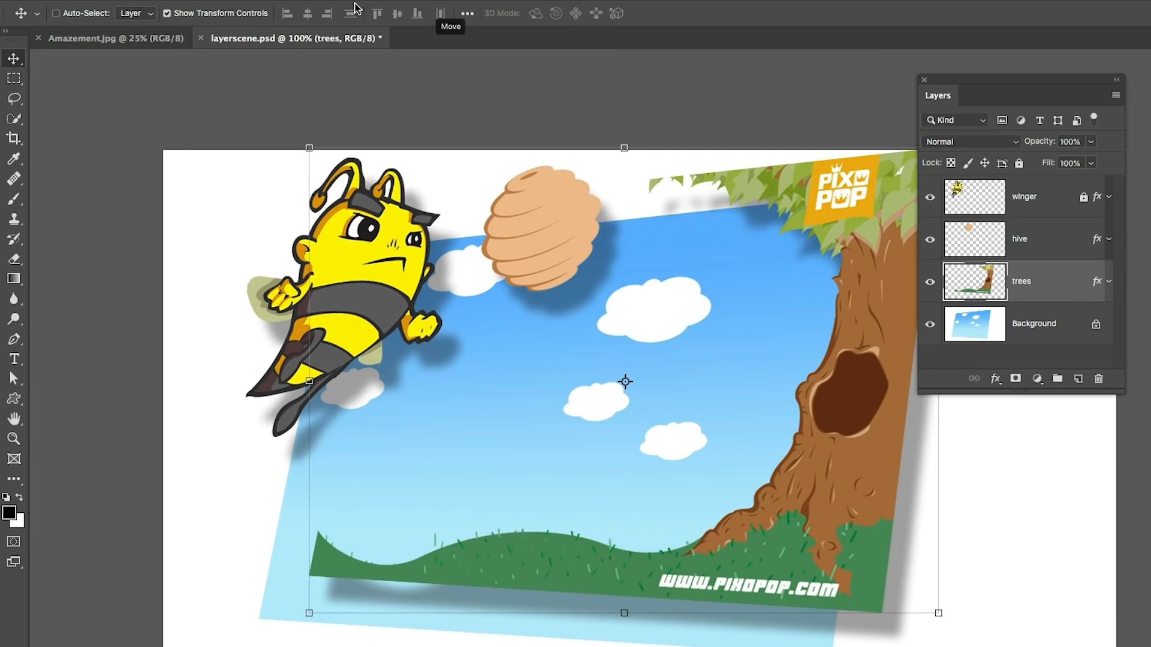
{"action": "mouse_move", "coordinate": [577, 247]}
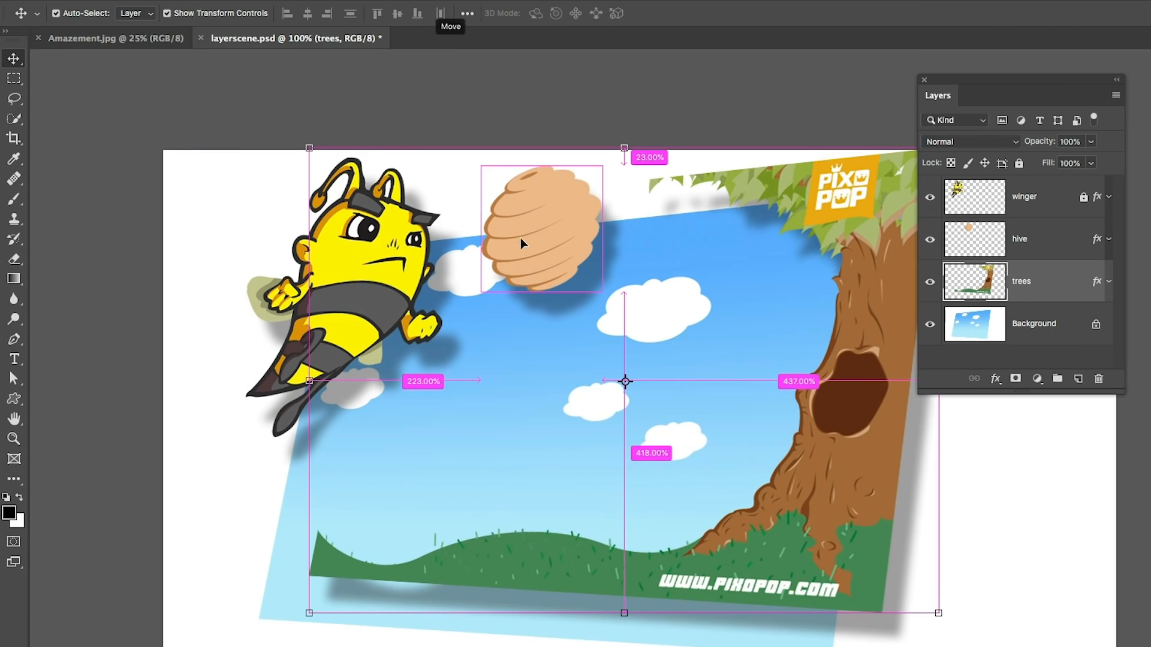
Step: Select the hive and tree scenery with Auto-Select and move the hive toward the upper left
{"action": "left_click", "coordinate": [1019, 238]}
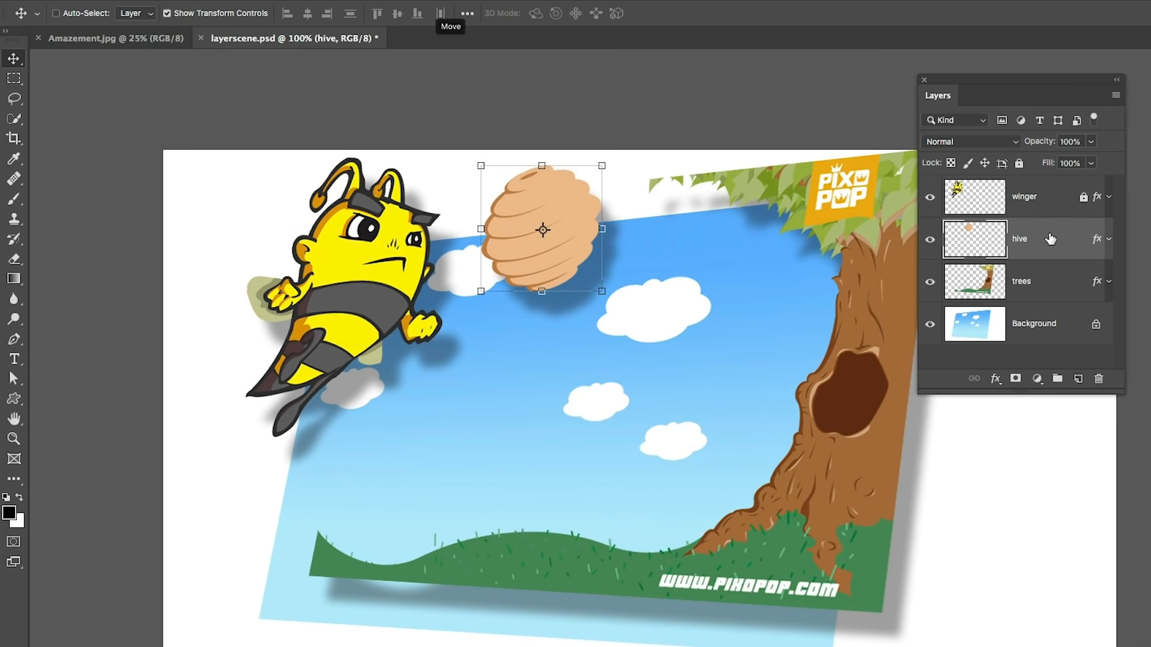
{"action": "mouse_move", "coordinate": [902, 328]}
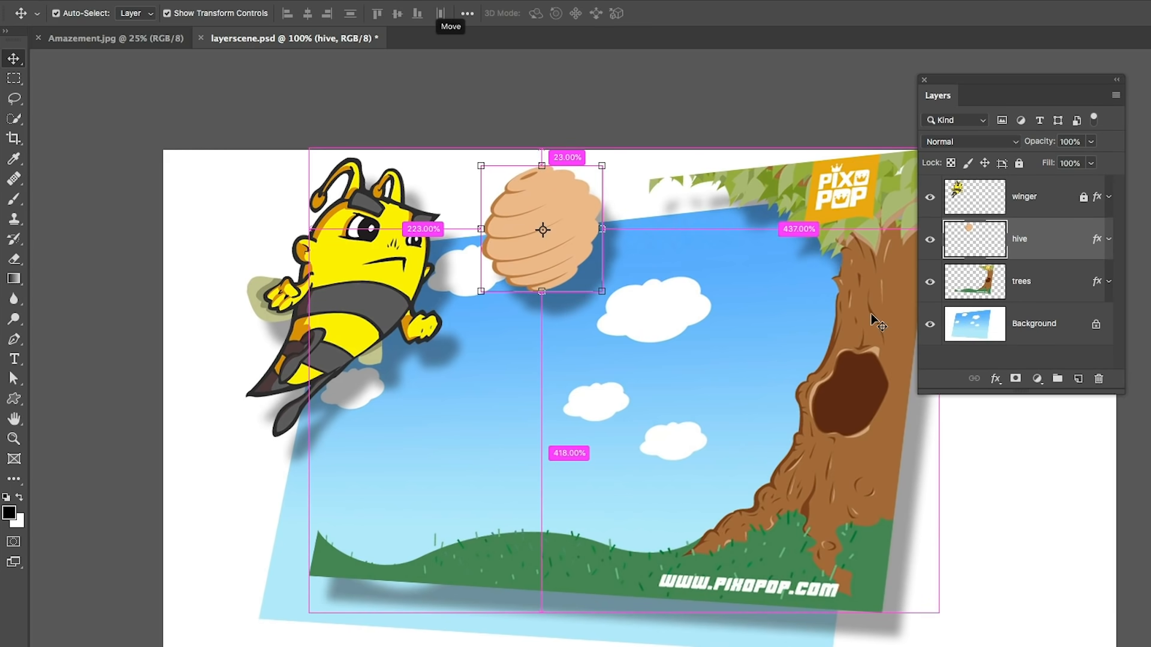
{"action": "left_click", "coordinate": [1022, 280]}
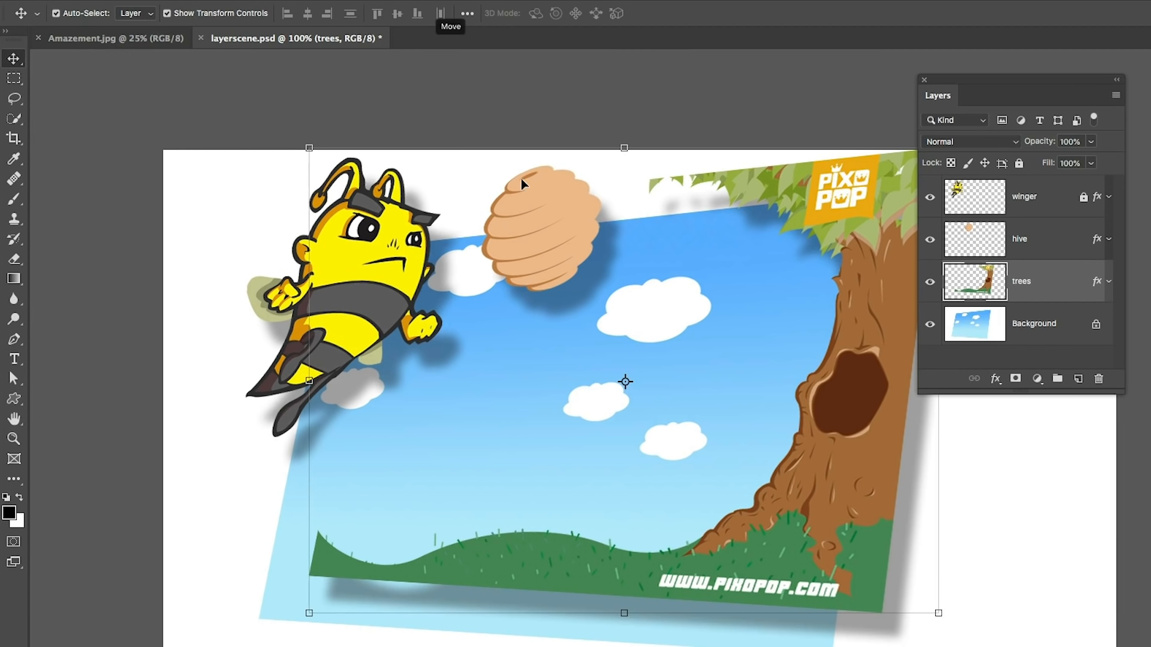
{"action": "left_click", "coordinate": [1019, 238]}
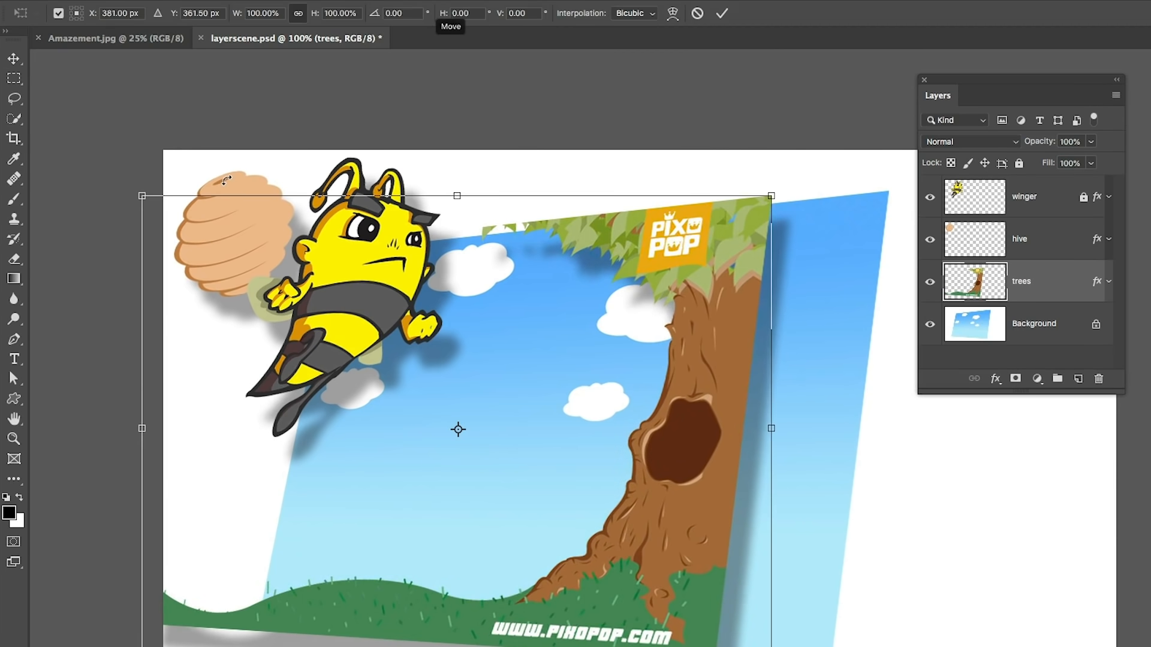
{"action": "mouse_move", "coordinate": [283, 189]}
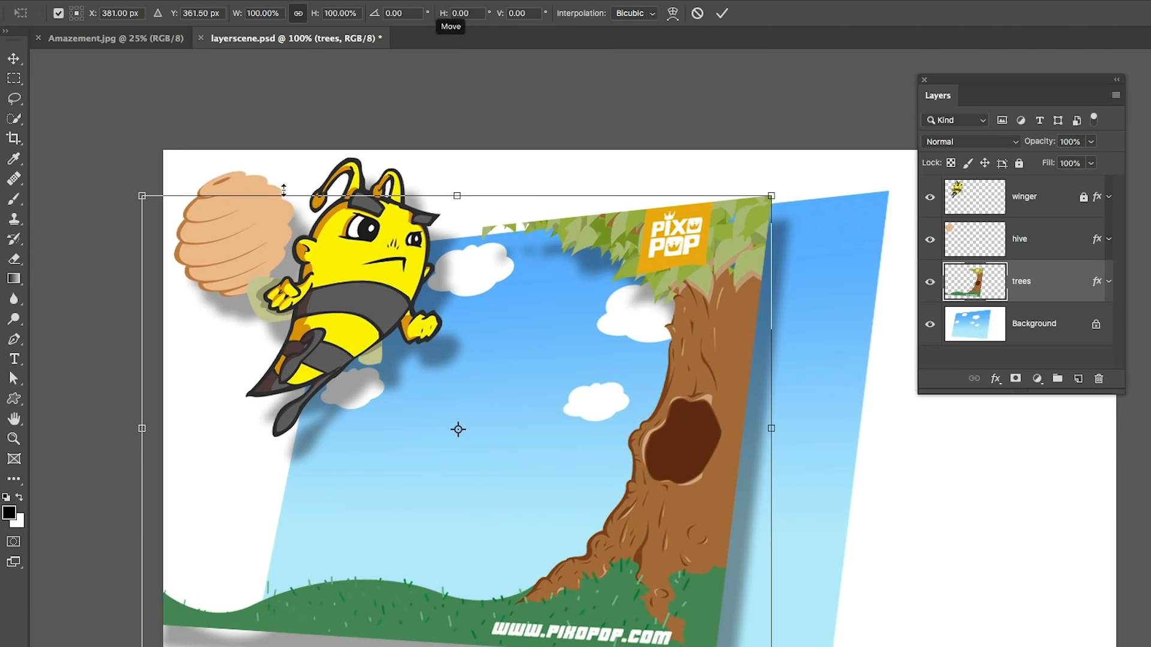
{"action": "mouse_move", "coordinate": [227, 184]}
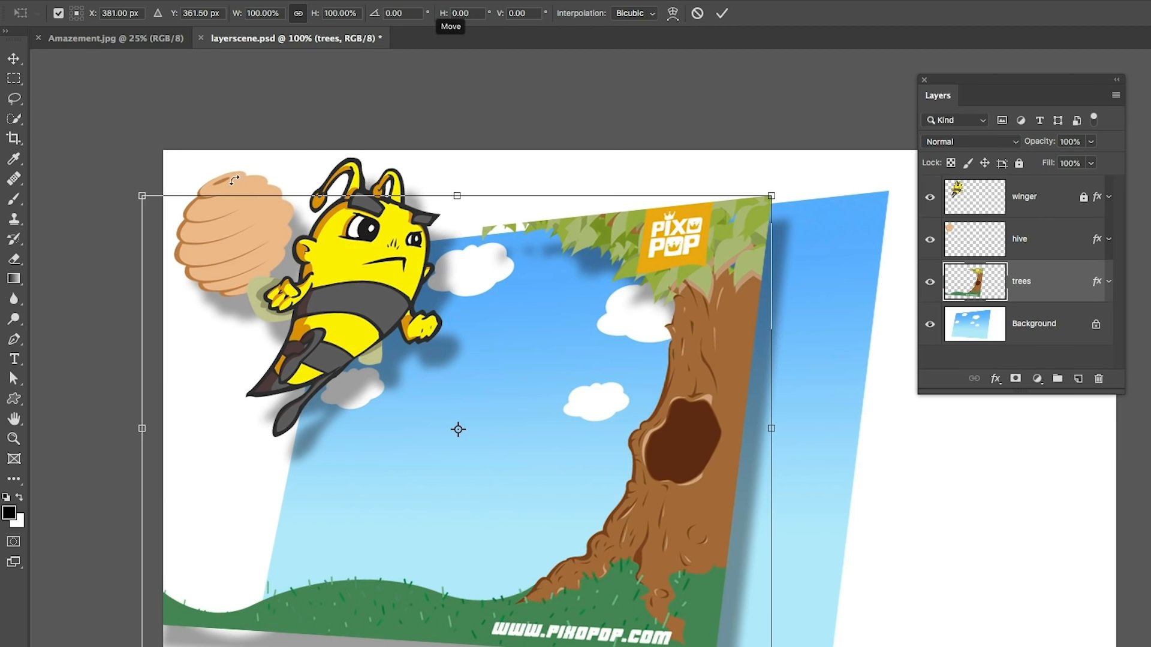
{"action": "mouse_move", "coordinate": [237, 193]}
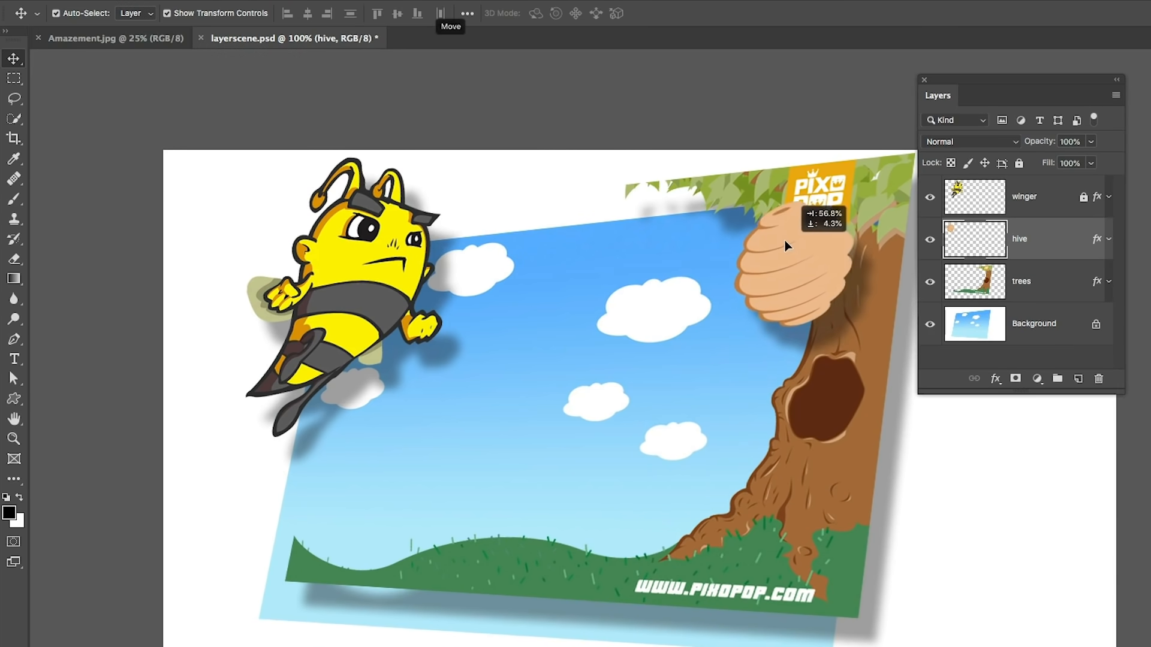
Step: Drag the hive onto the treetop and lock the winger layer's transparent pixels
{"action": "left_click_drag", "start_coordinate": [786, 246], "coordinate": [726, 217]}
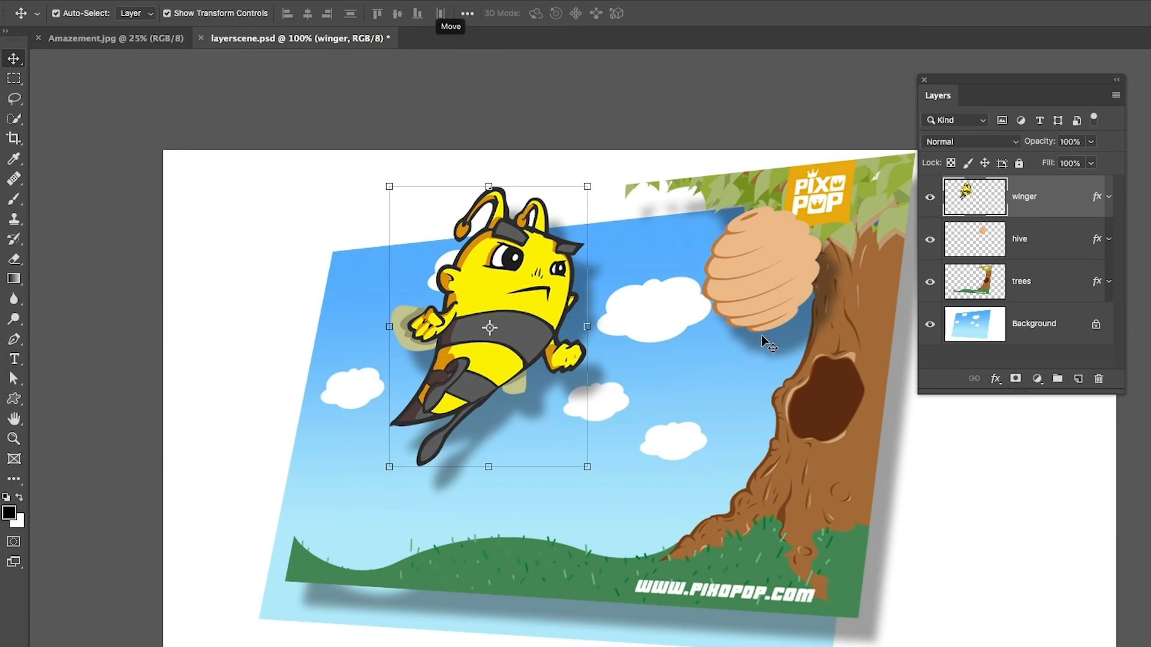
{"action": "mouse_move", "coordinate": [784, 353]}
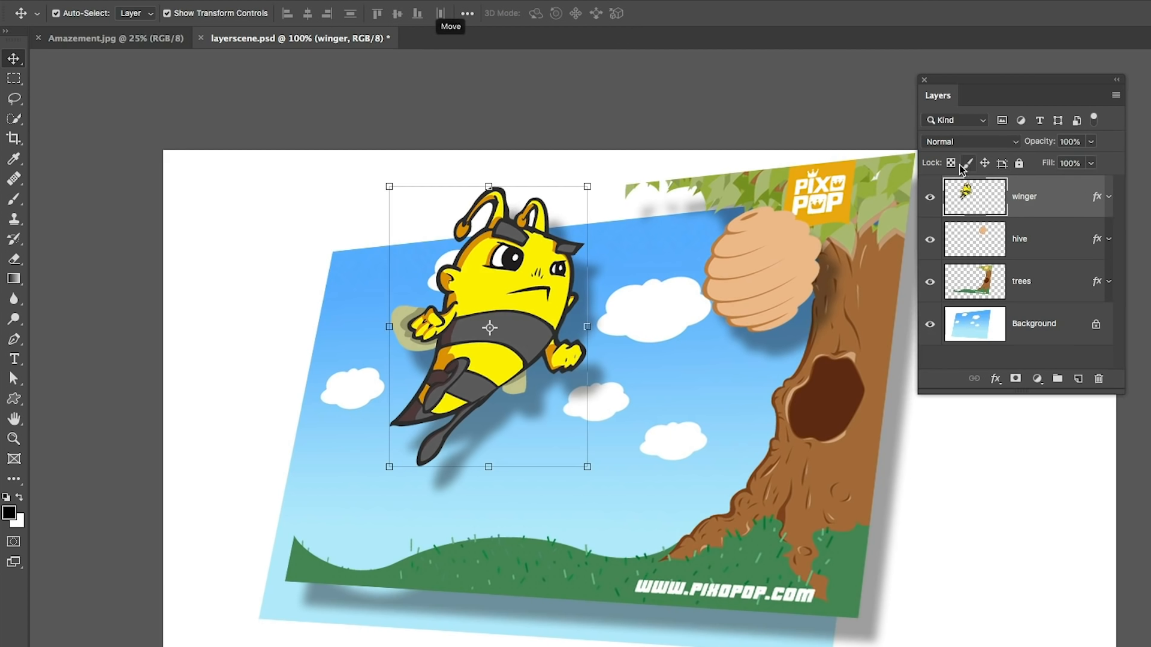
{"action": "left_click", "coordinate": [951, 162]}
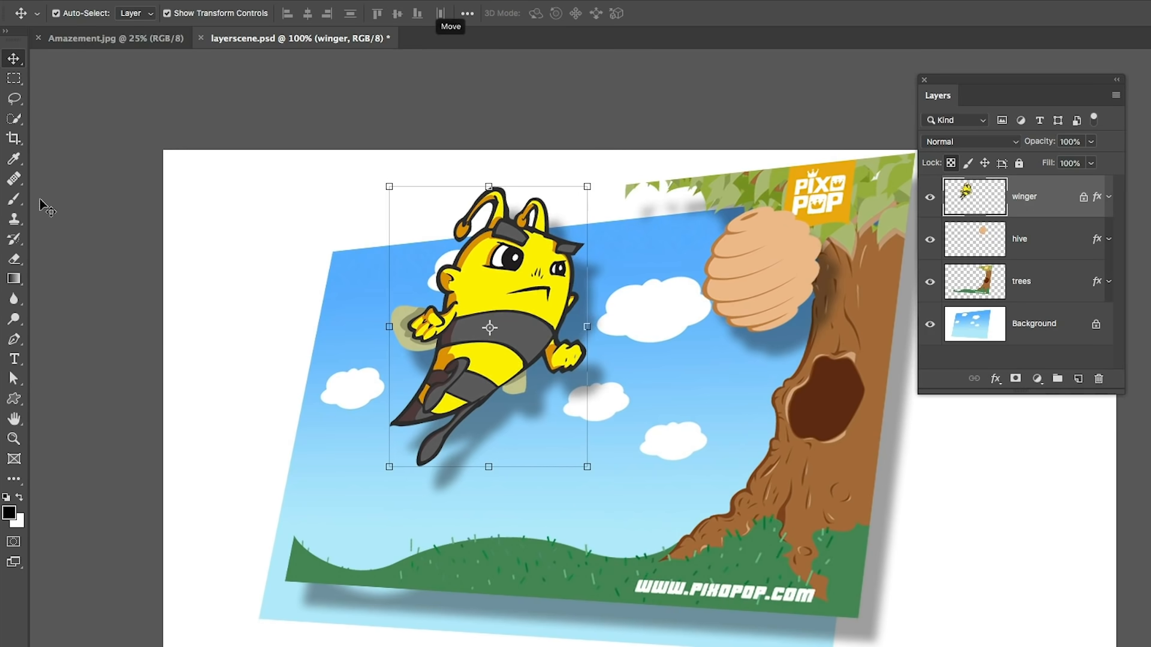
{"action": "left_click", "coordinate": [13, 197]}
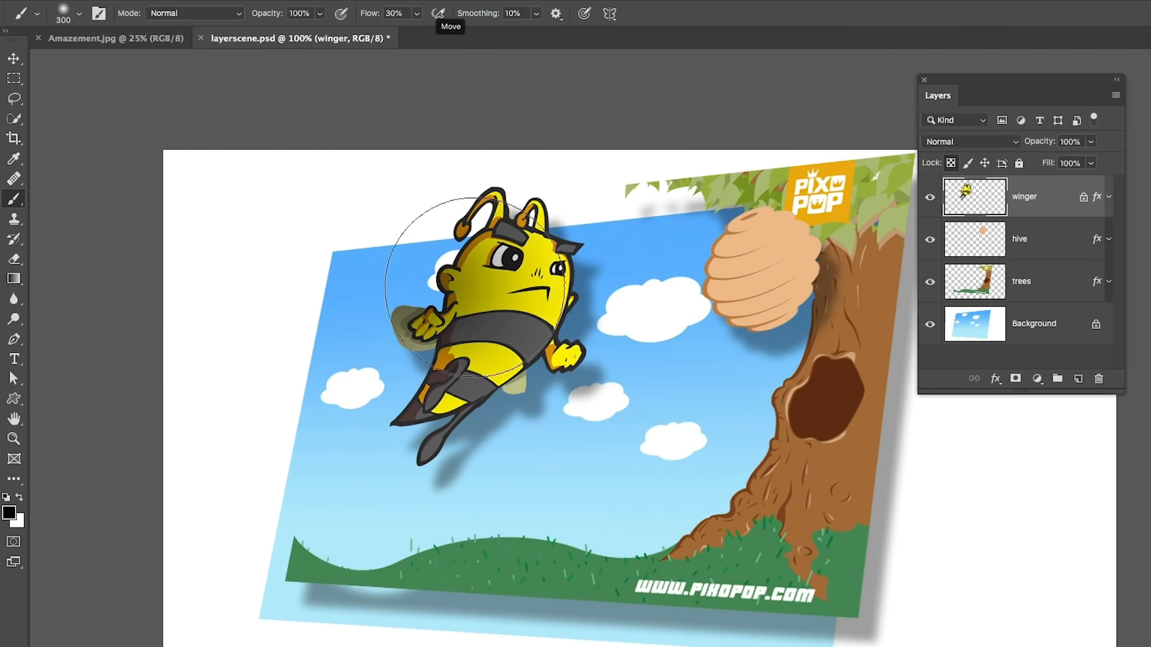
{"action": "left_click_drag", "start_coordinate": [499, 294], "coordinate": [455, 294]}
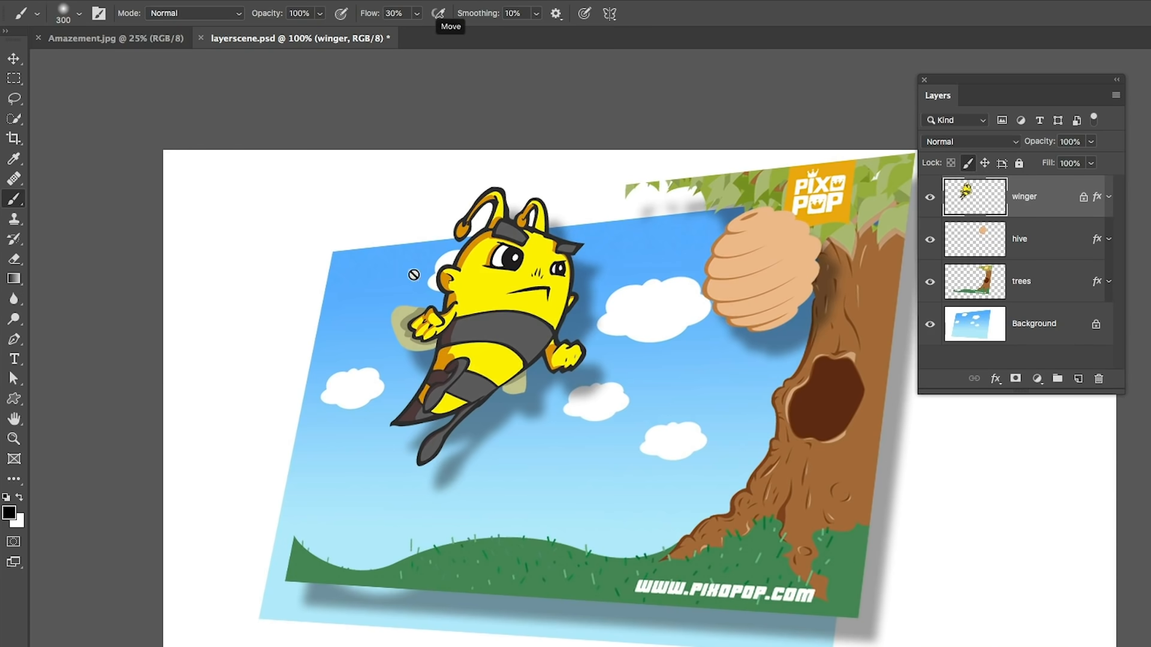
{"action": "left_click", "coordinate": [1019, 238]}
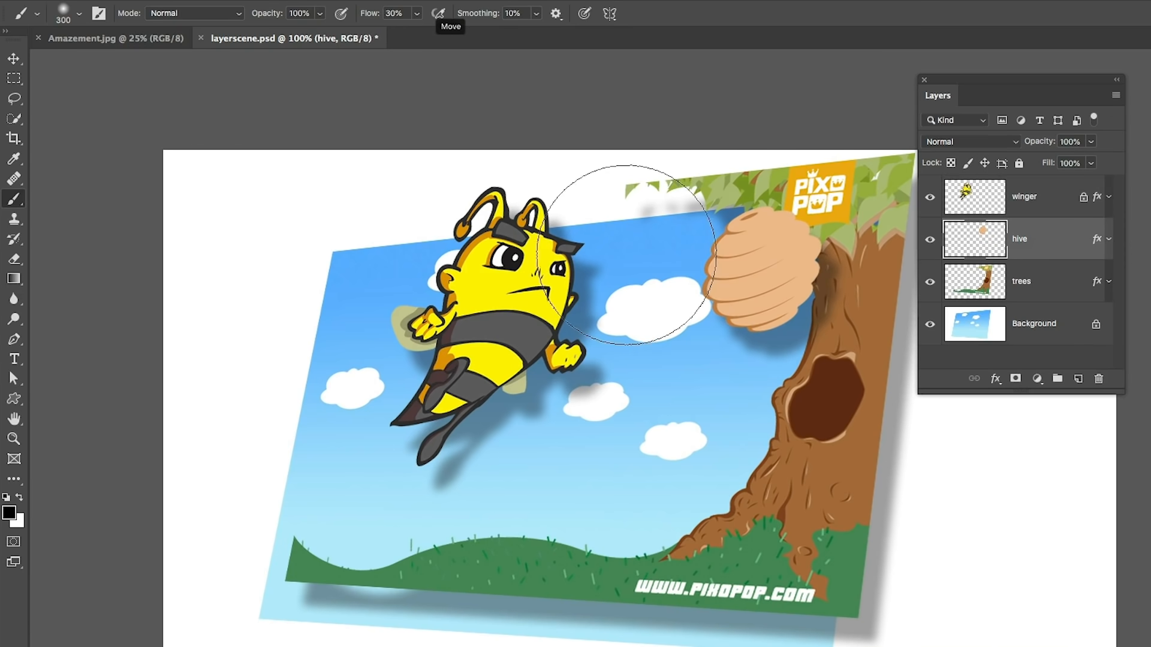
{"action": "mouse_move", "coordinate": [1024, 205]}
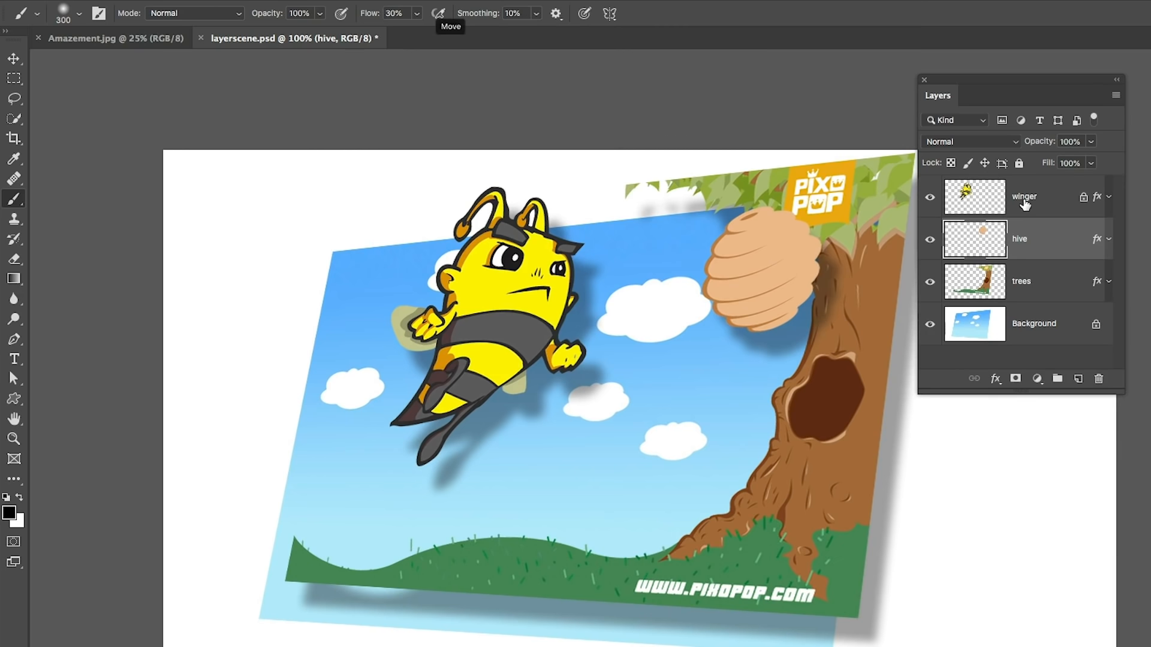
{"action": "left_click", "coordinate": [1024, 195]}
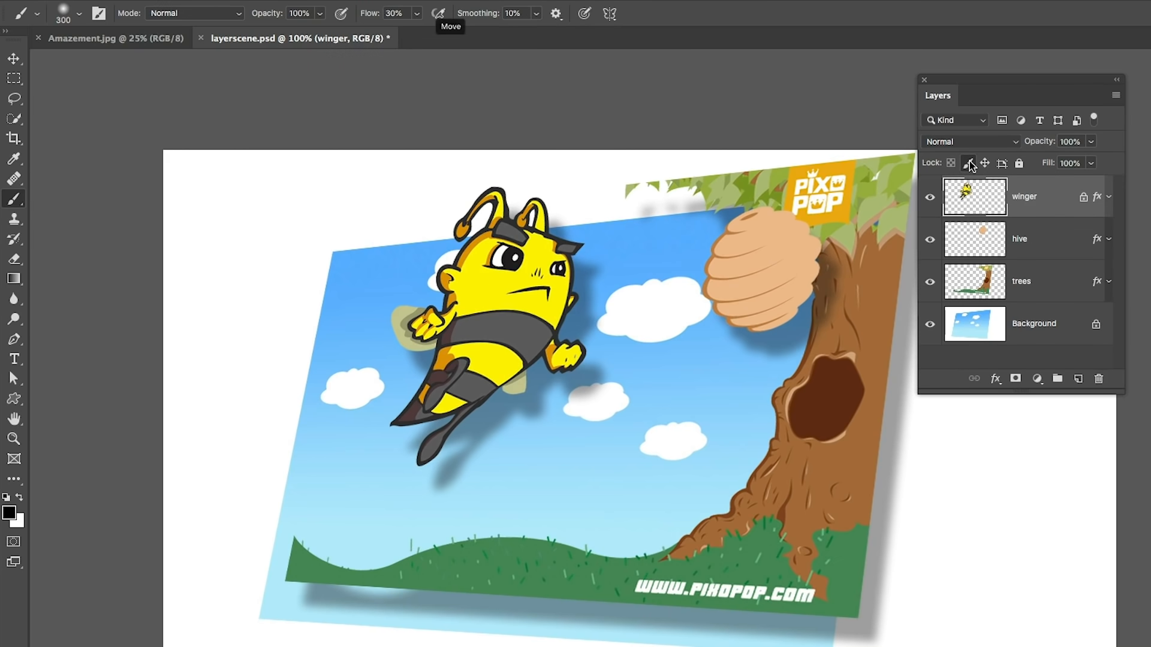
{"action": "mouse_move", "coordinate": [987, 164]}
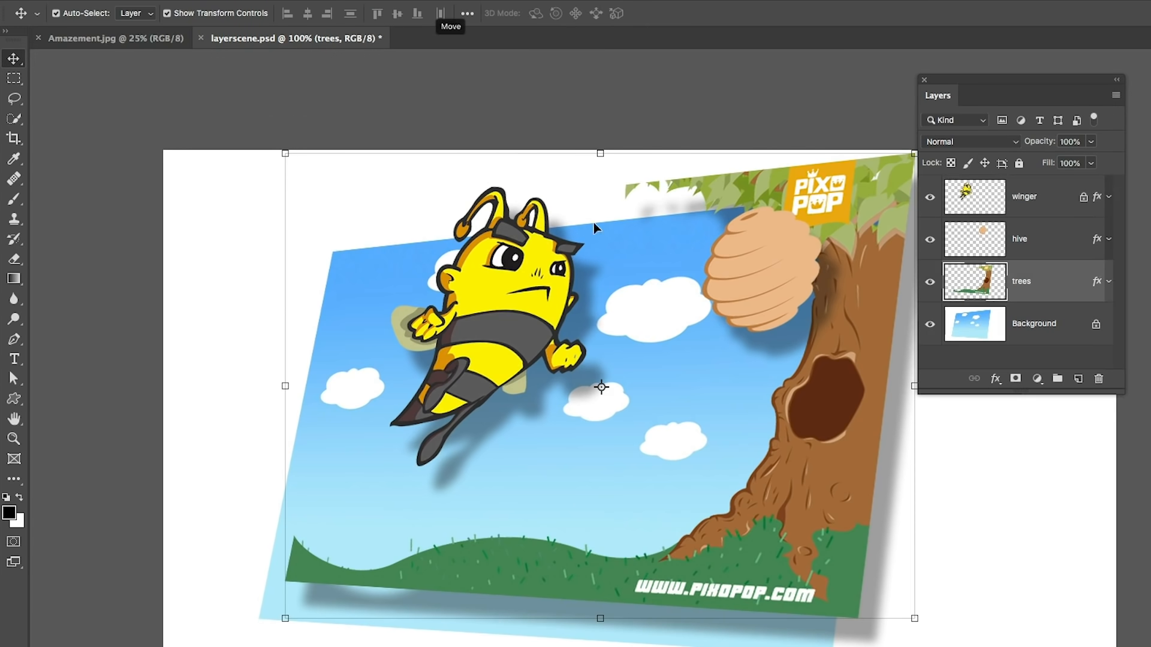
{"action": "left_click", "coordinate": [1027, 197]}
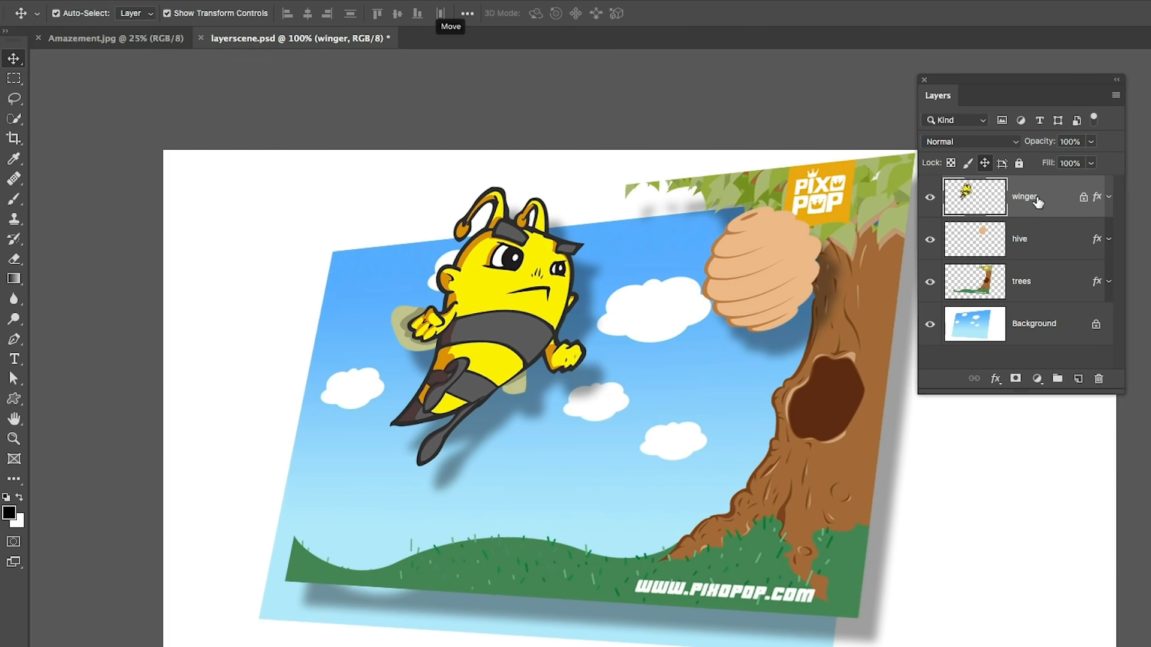
{"action": "left_click", "coordinate": [1020, 163]}
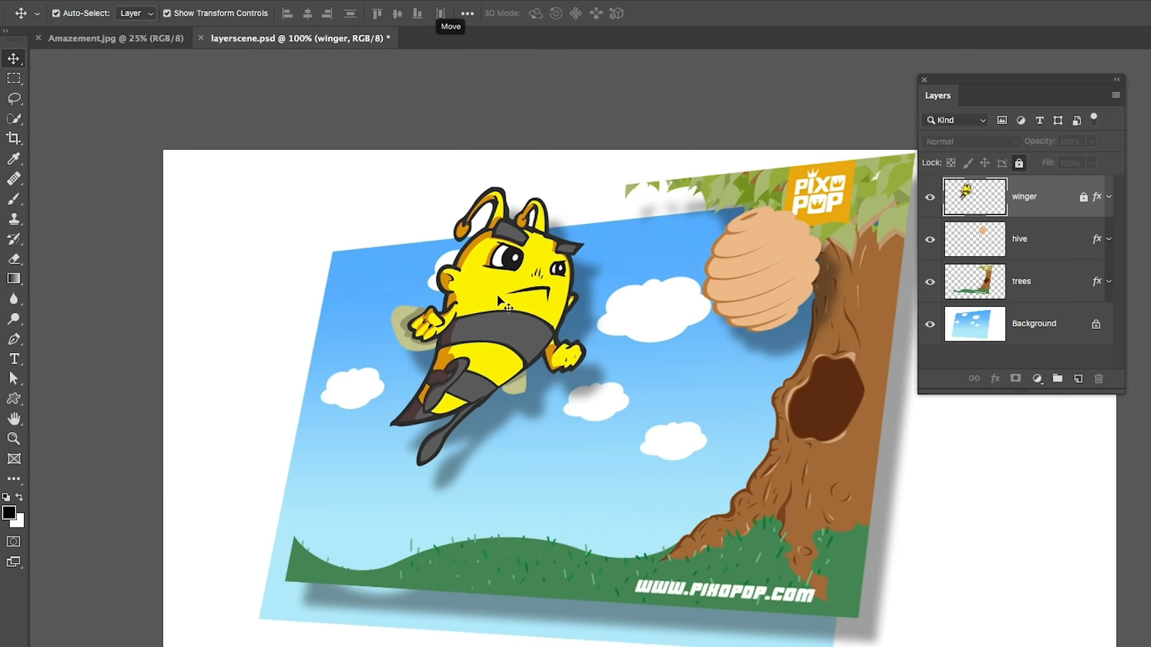
{"action": "left_click", "coordinate": [1022, 281]}
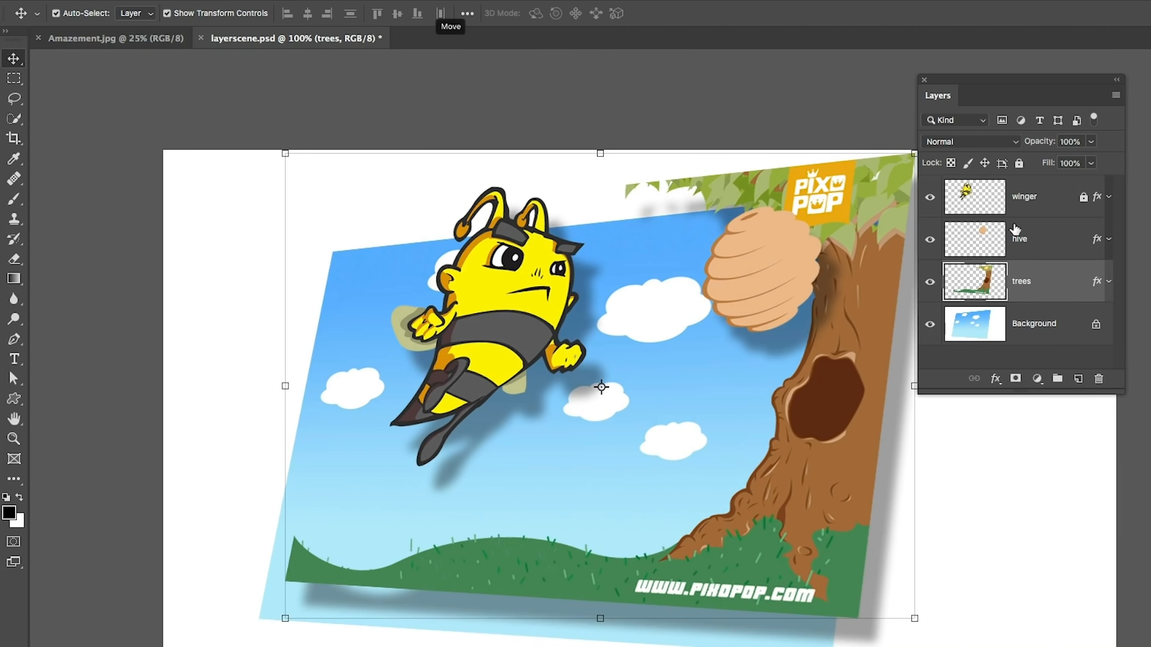
{"action": "left_click", "coordinate": [1024, 195]}
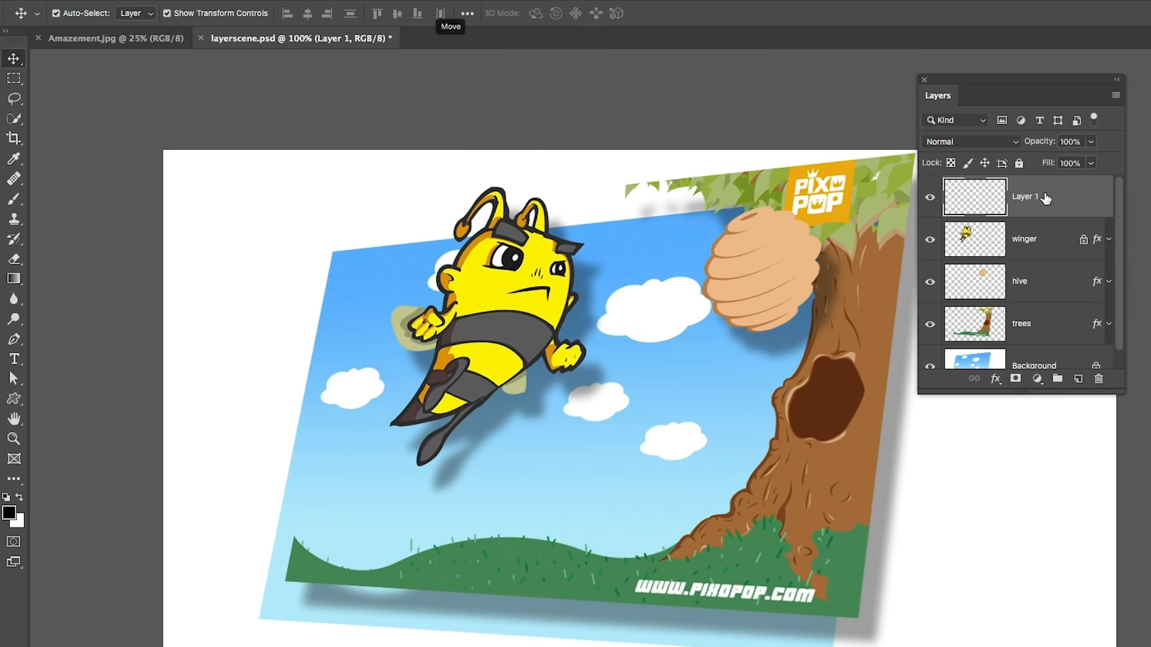
{"action": "mouse_move", "coordinate": [806, 2]}
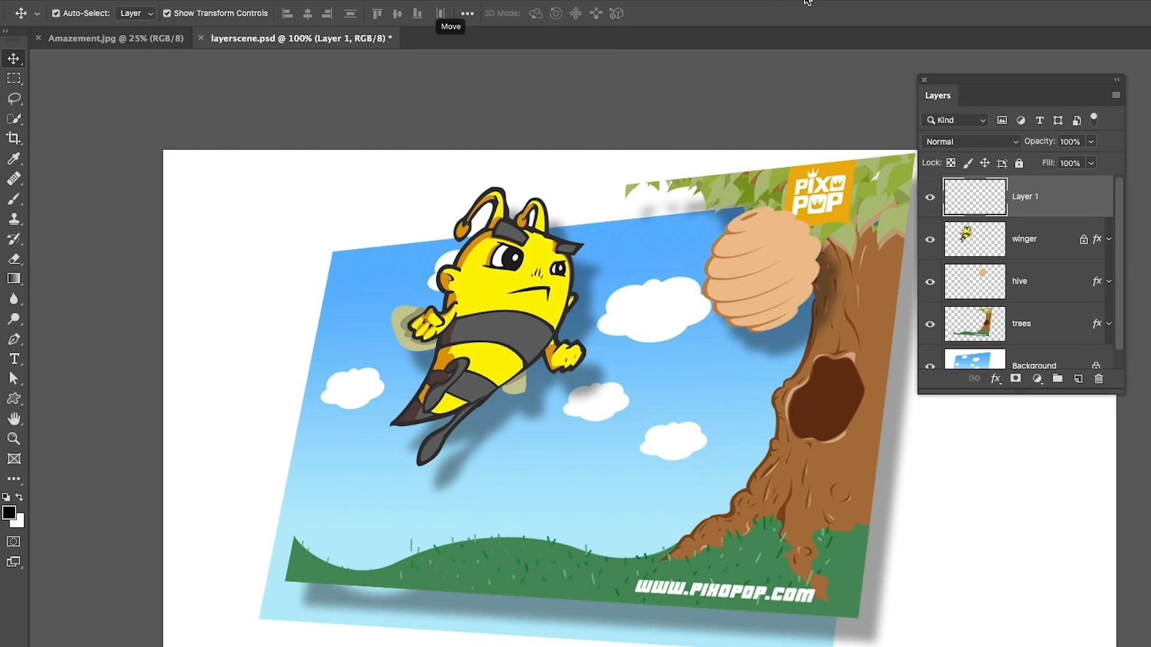
{"action": "mouse_move", "coordinate": [885, 3]}
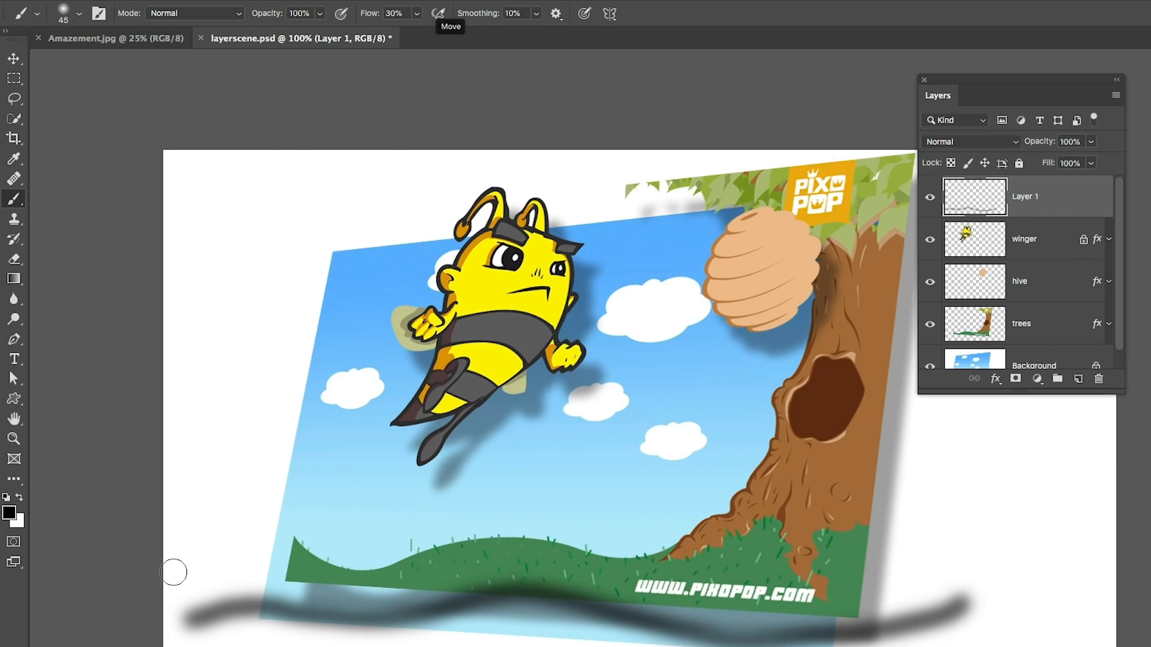
Step: Paint a second dark wavy brush stroke across the grass on Layer 1
{"action": "left_click_drag", "start_coordinate": [174, 573], "coordinate": [945, 595]}
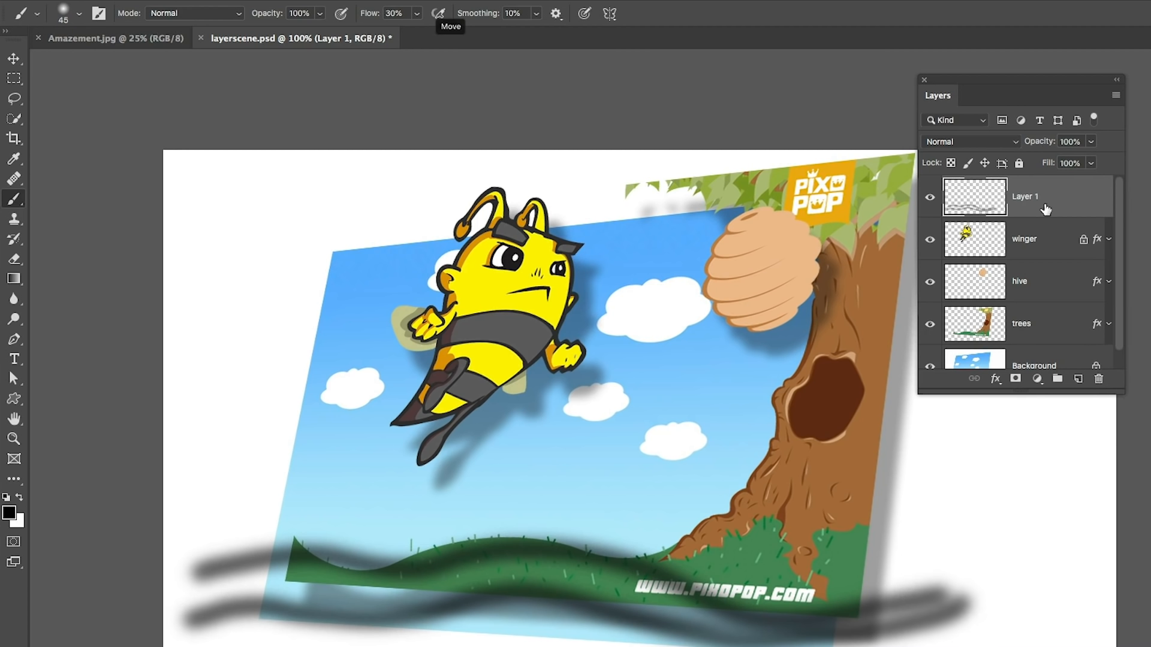
{"action": "mouse_move", "coordinate": [1114, 218]}
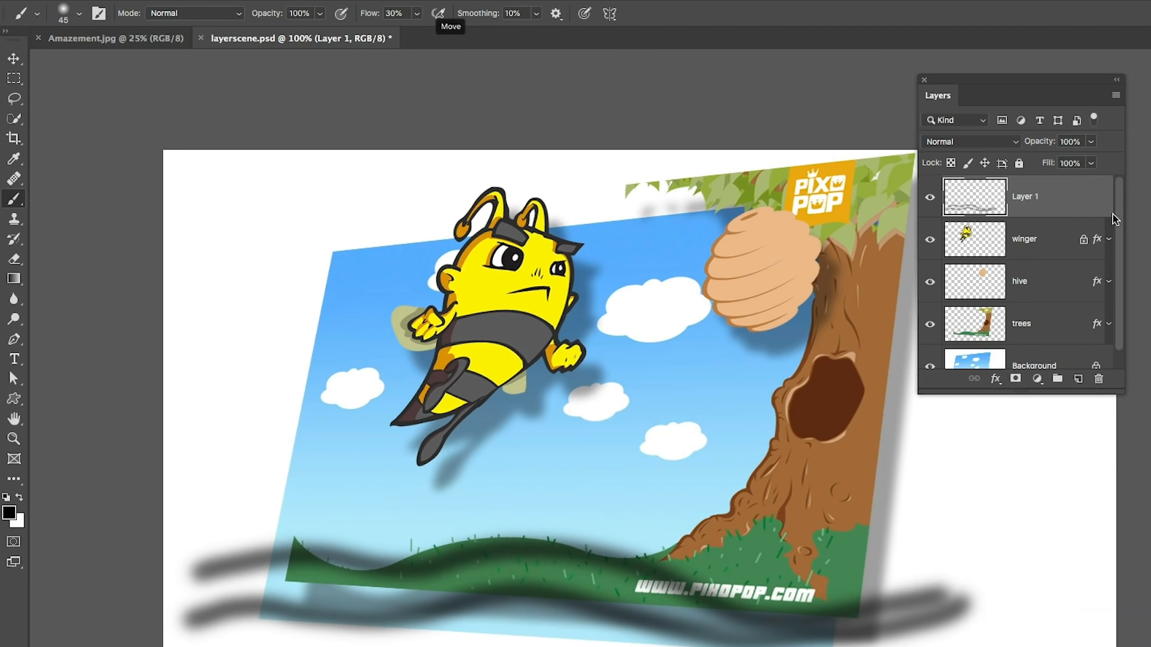
{"action": "left_click", "coordinate": [931, 198]}
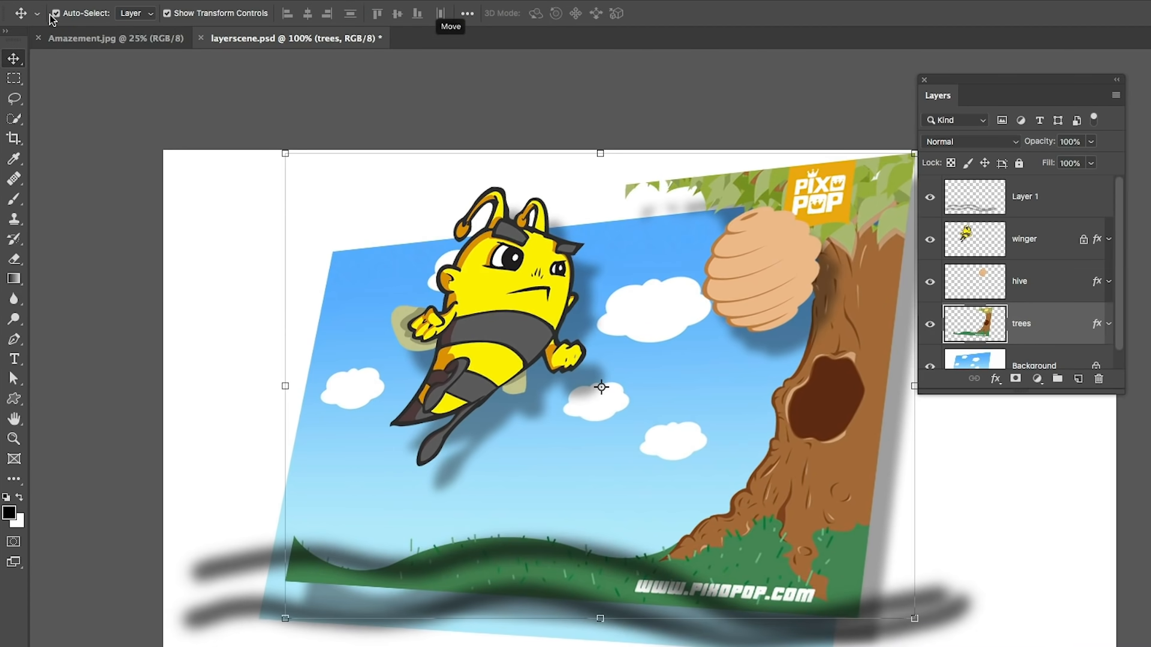
Step: Disable Auto-Select, show transform controls on Layer 1 and scale the dark strokes smaller
{"action": "left_click", "coordinate": [1025, 196]}
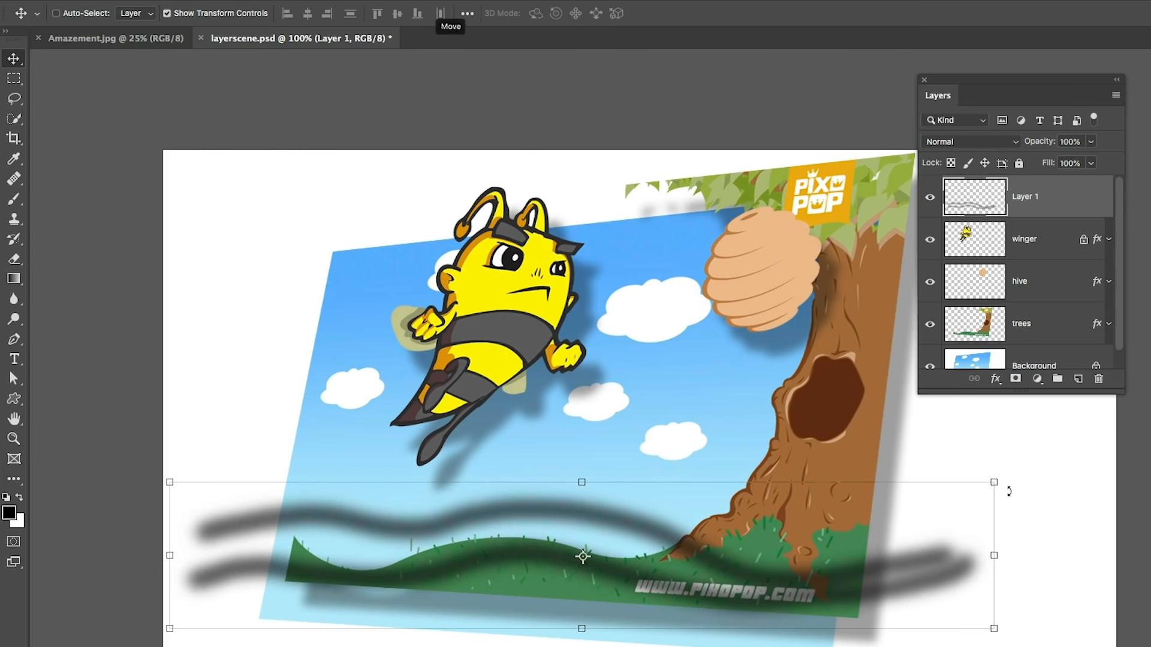
{"action": "mouse_move", "coordinate": [184, 50]}
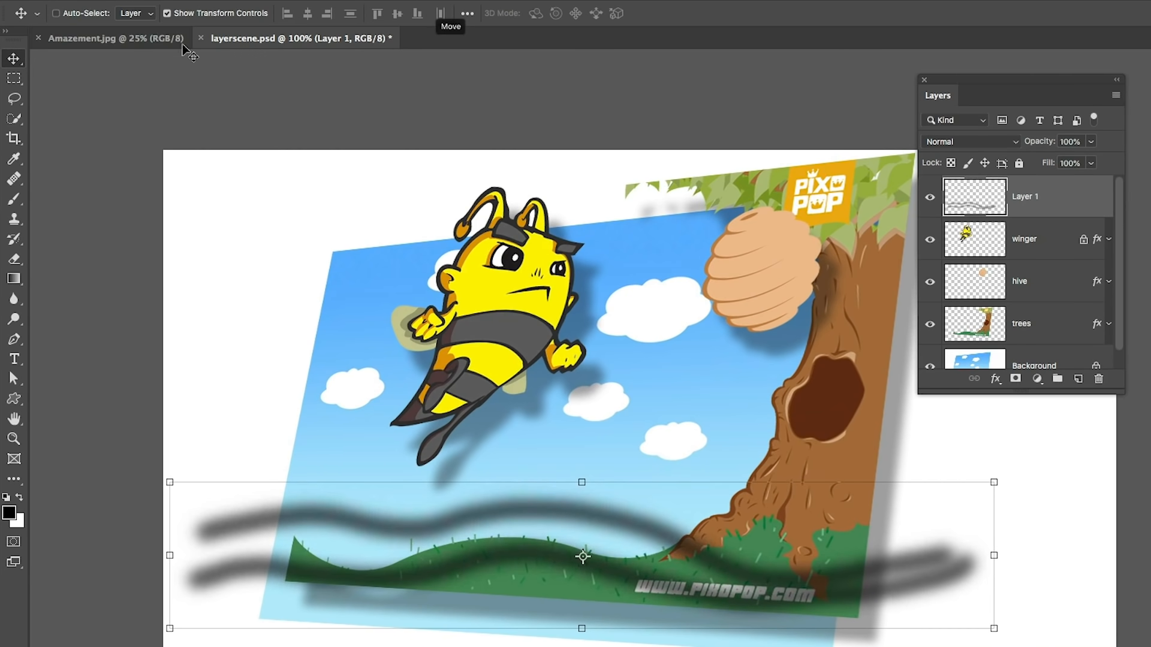
{"action": "left_click", "coordinate": [167, 13]}
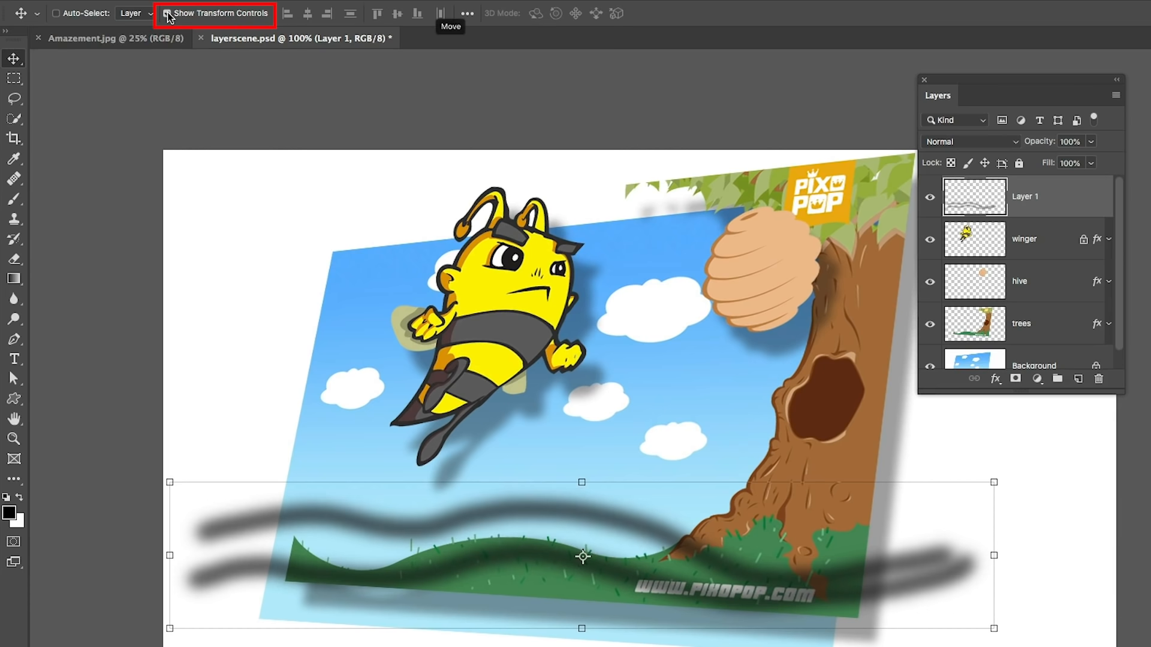
{"action": "left_click", "coordinate": [165, 14]}
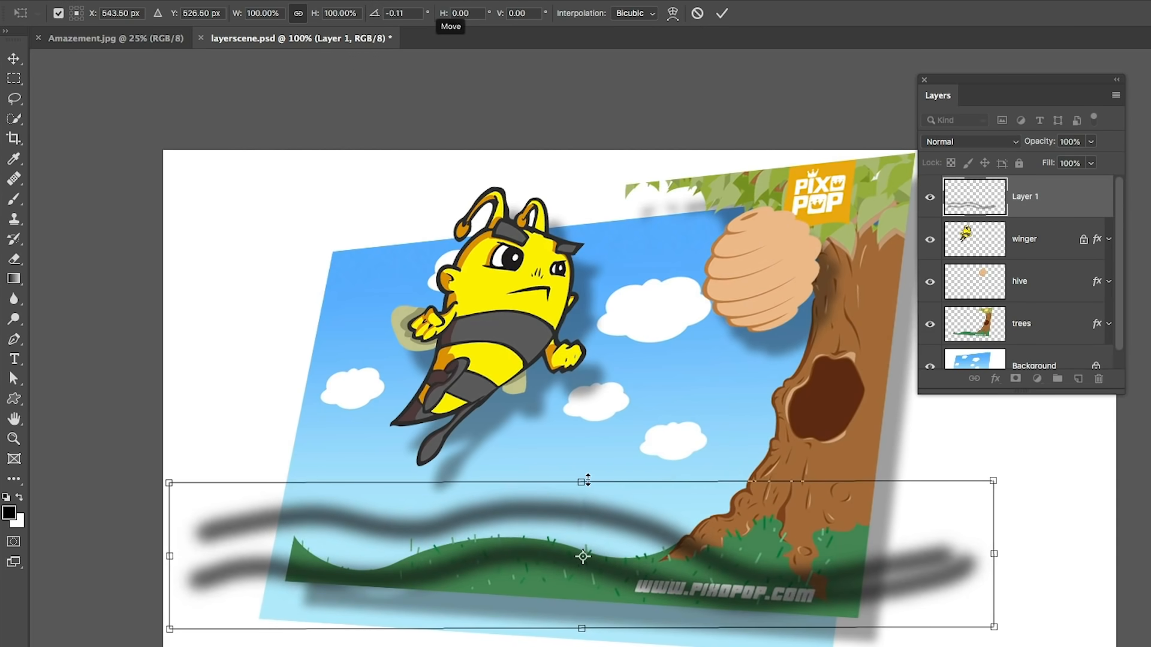
{"action": "left_click_drag", "start_coordinate": [584, 481], "coordinate": [590, 465]}
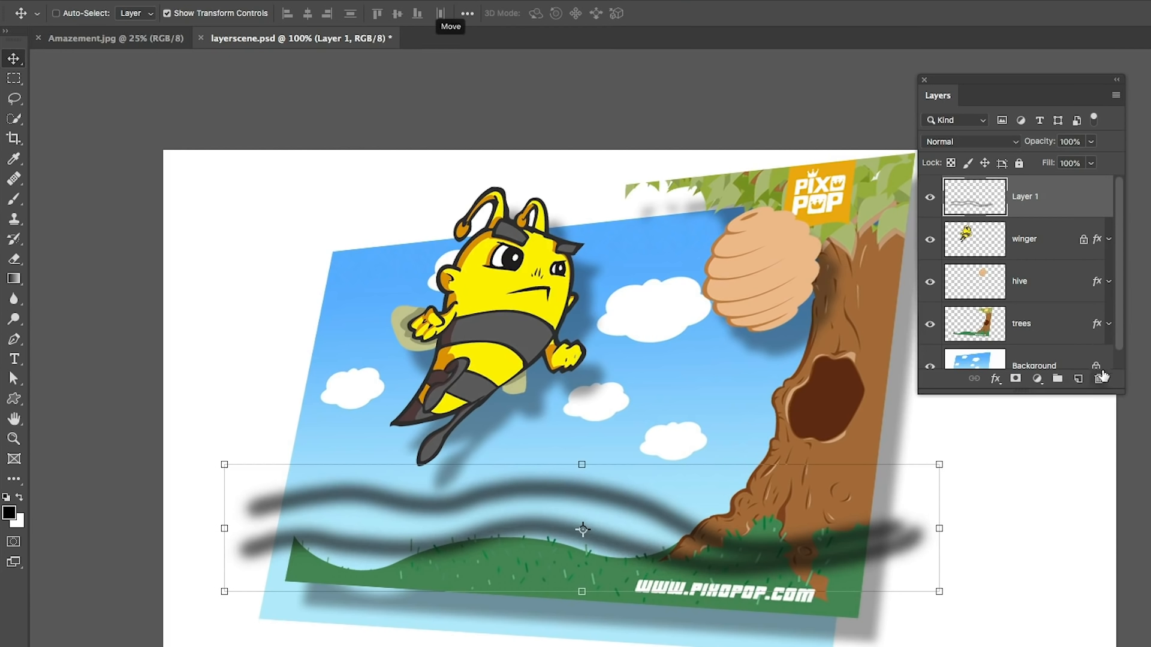
{"action": "mouse_move", "coordinate": [1099, 377]}
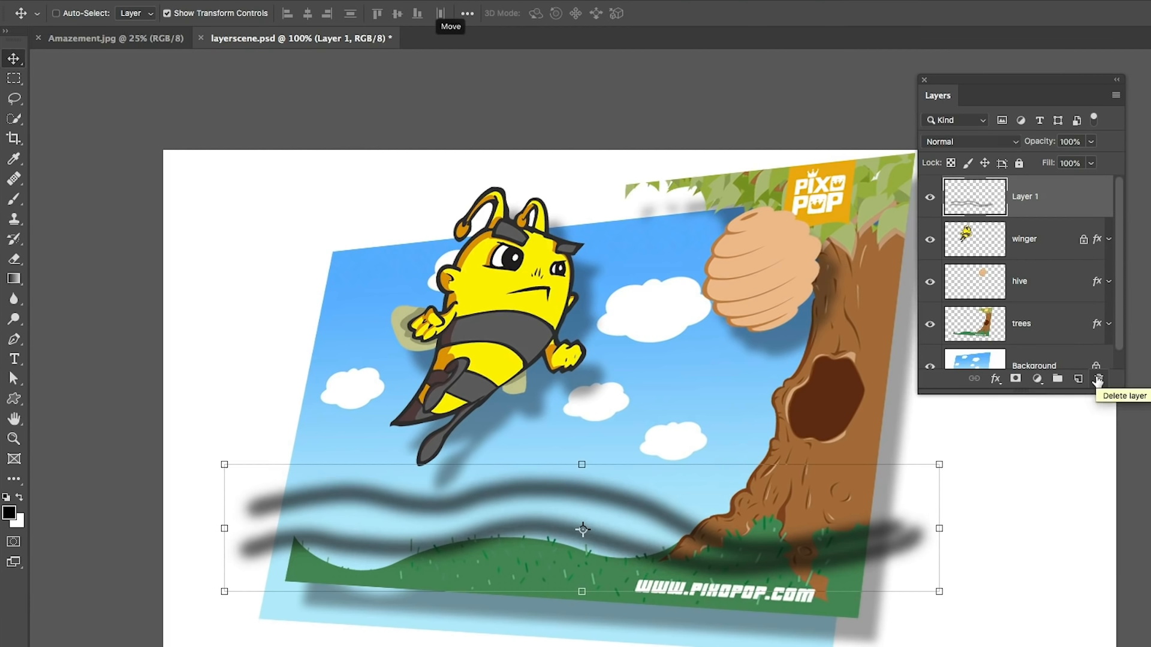
Step: Delete Layer 1 with the painted strokes via the trash icon, confirming Yes
{"action": "left_click", "coordinate": [1098, 379]}
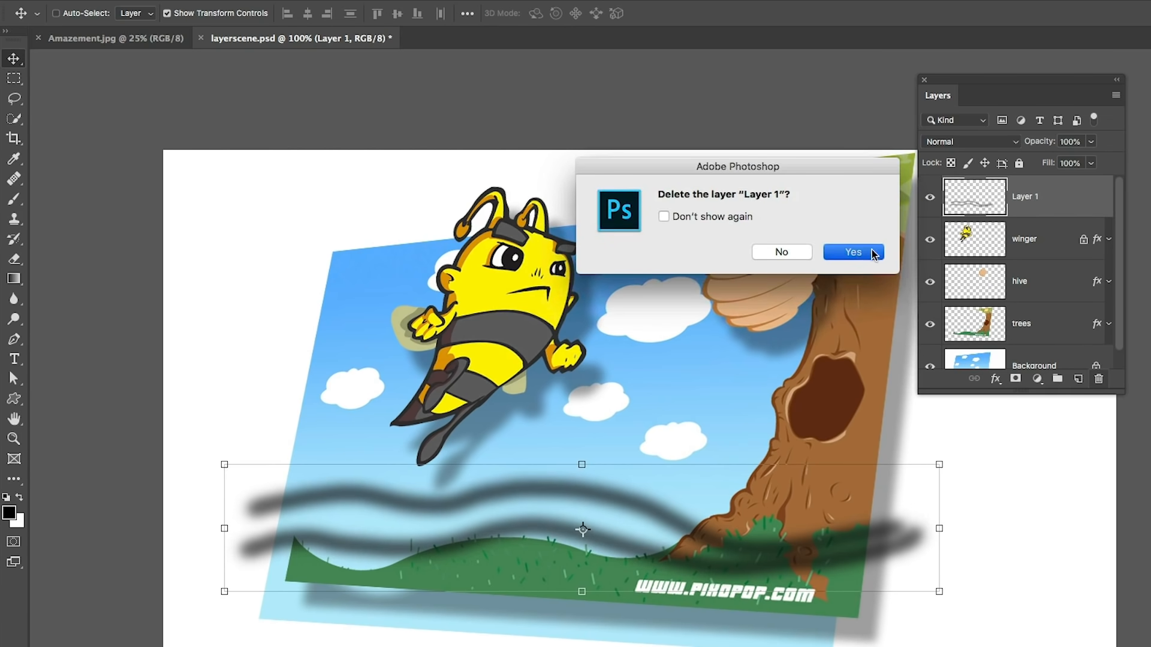
{"action": "left_click", "coordinate": [853, 252]}
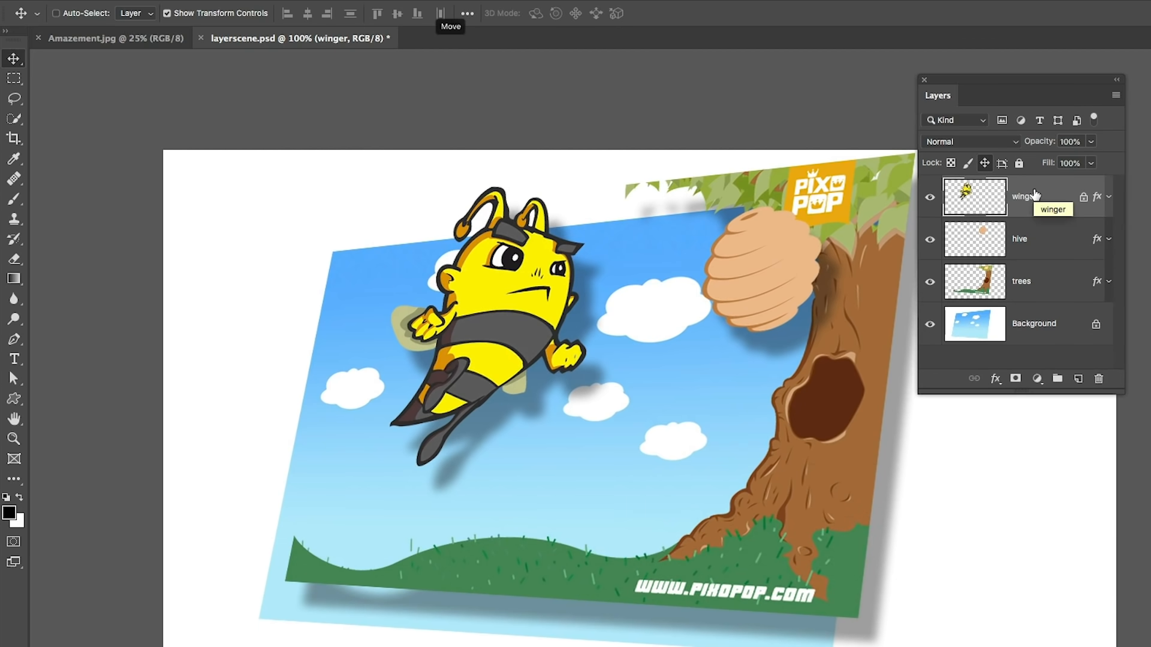
{"action": "mouse_move", "coordinate": [1100, 379]}
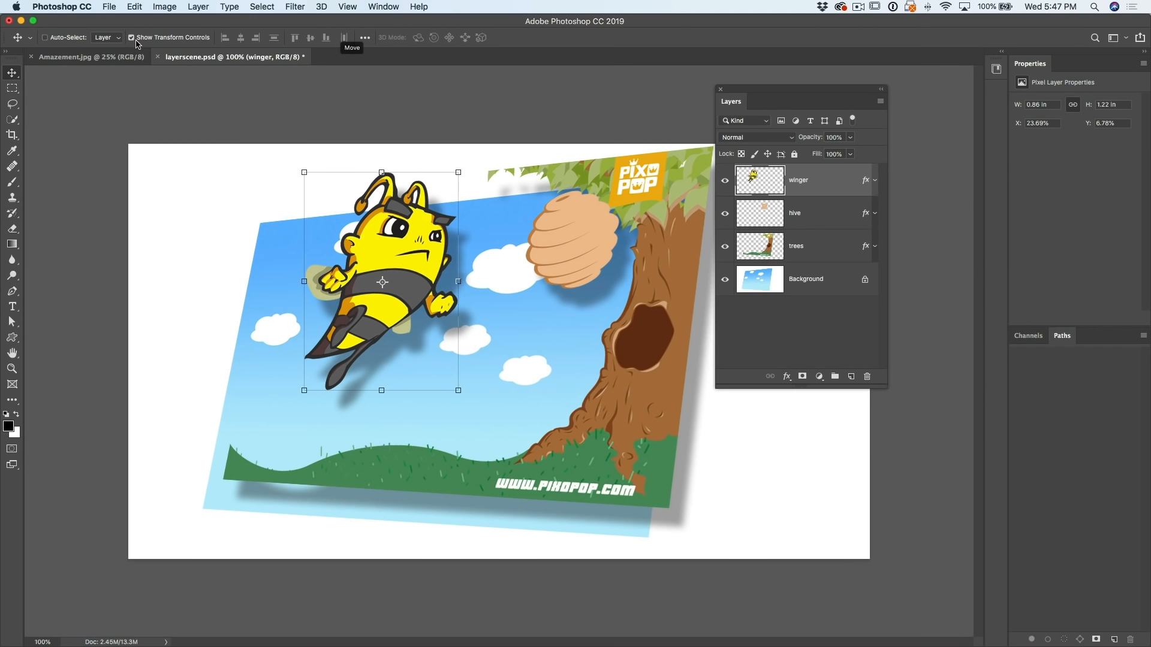
Step: Hide the transform bounding box and nudge the bee leftward over the sky
{"action": "left_click", "coordinate": [132, 37]}
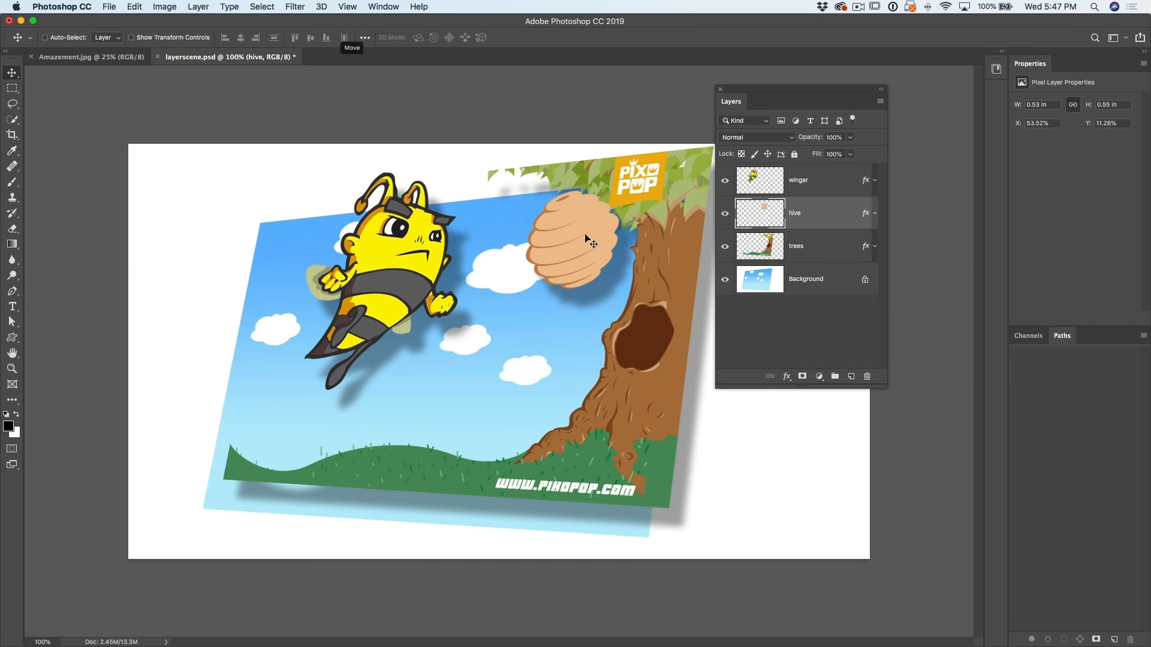
{"action": "left_click", "coordinate": [799, 180]}
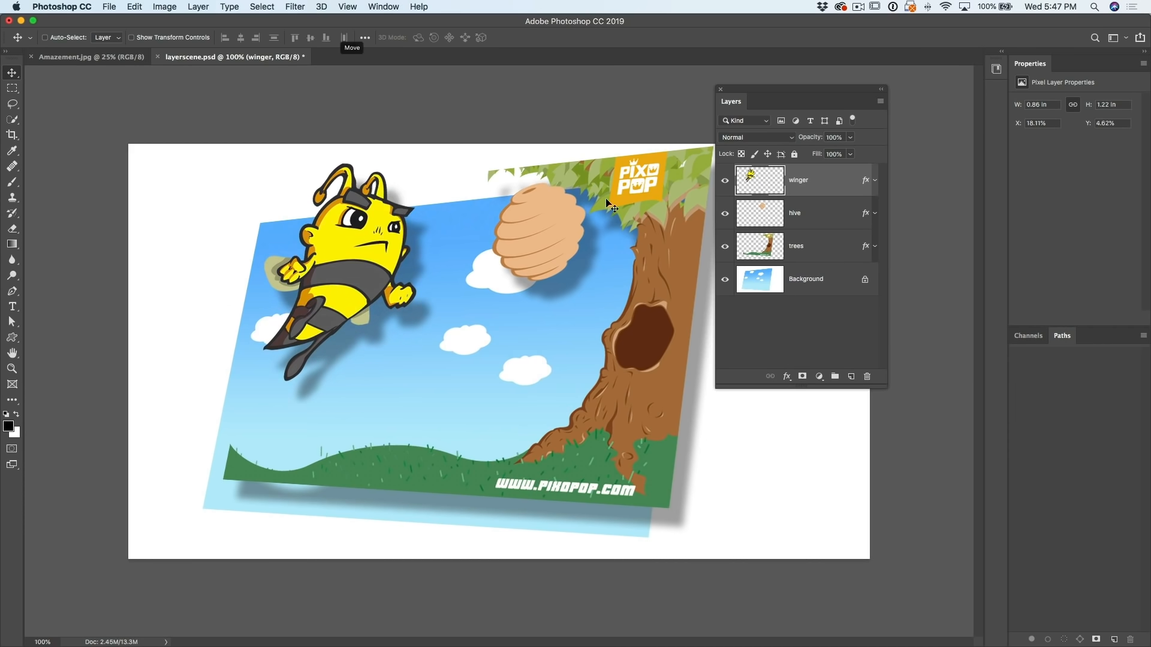
{"action": "mouse_move", "coordinate": [601, 339]}
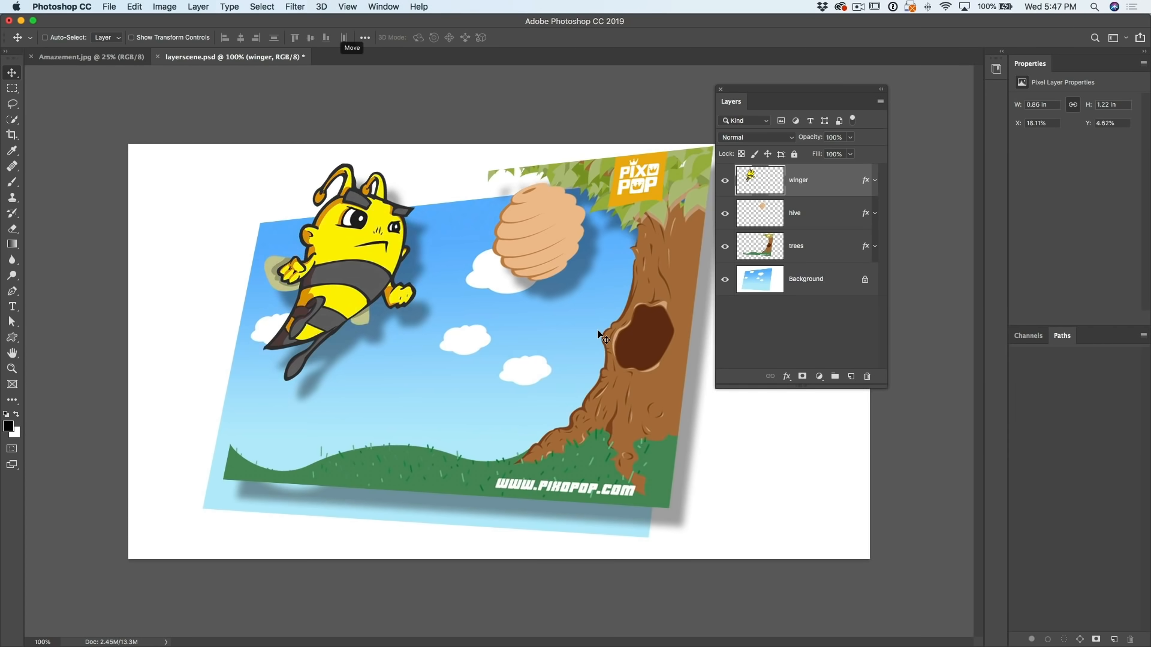
{"action": "mouse_move", "coordinate": [676, 229]}
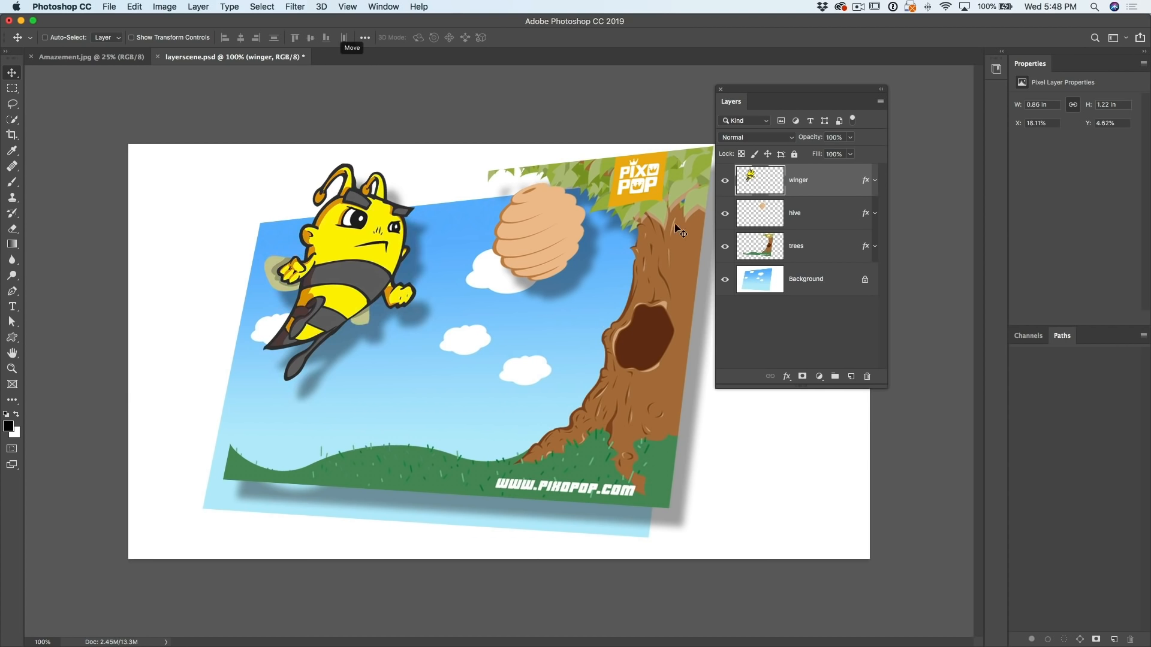
{"action": "mouse_move", "coordinate": [323, 258]}
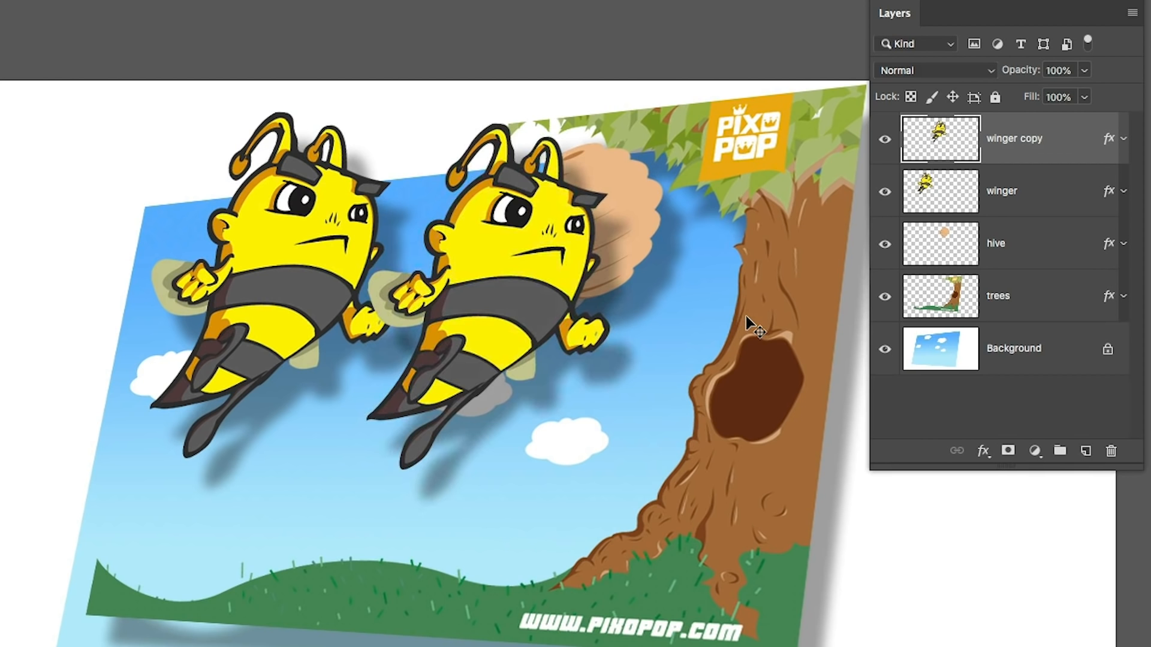
{"action": "mouse_move", "coordinate": [1019, 136]}
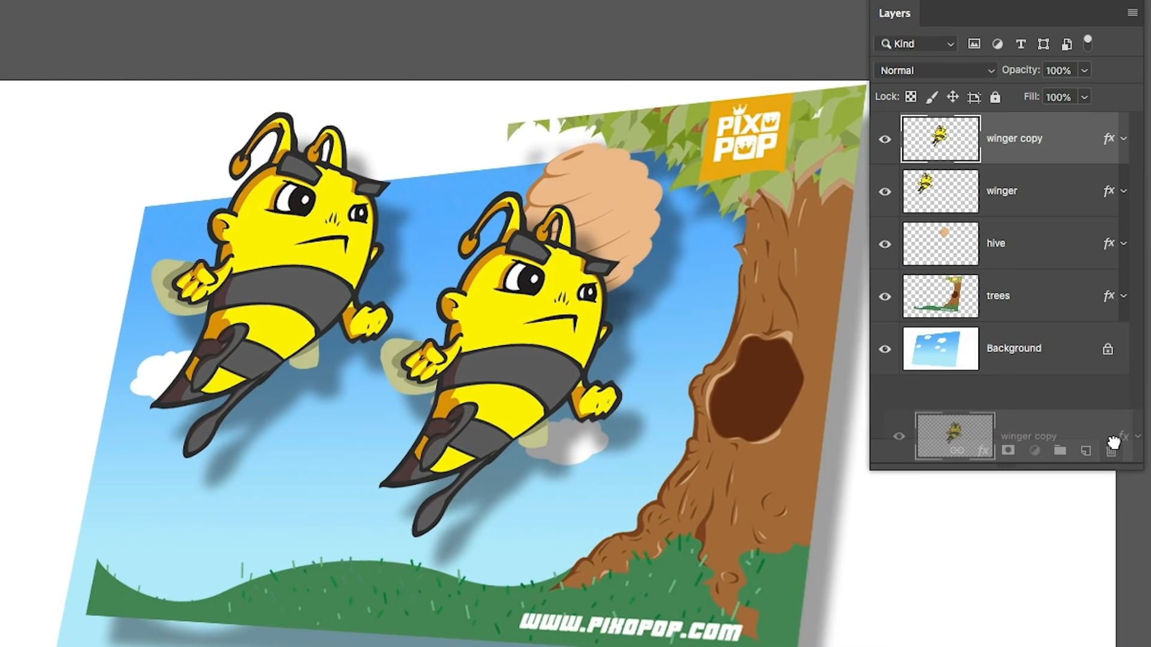
{"action": "left_click", "coordinate": [1110, 451]}
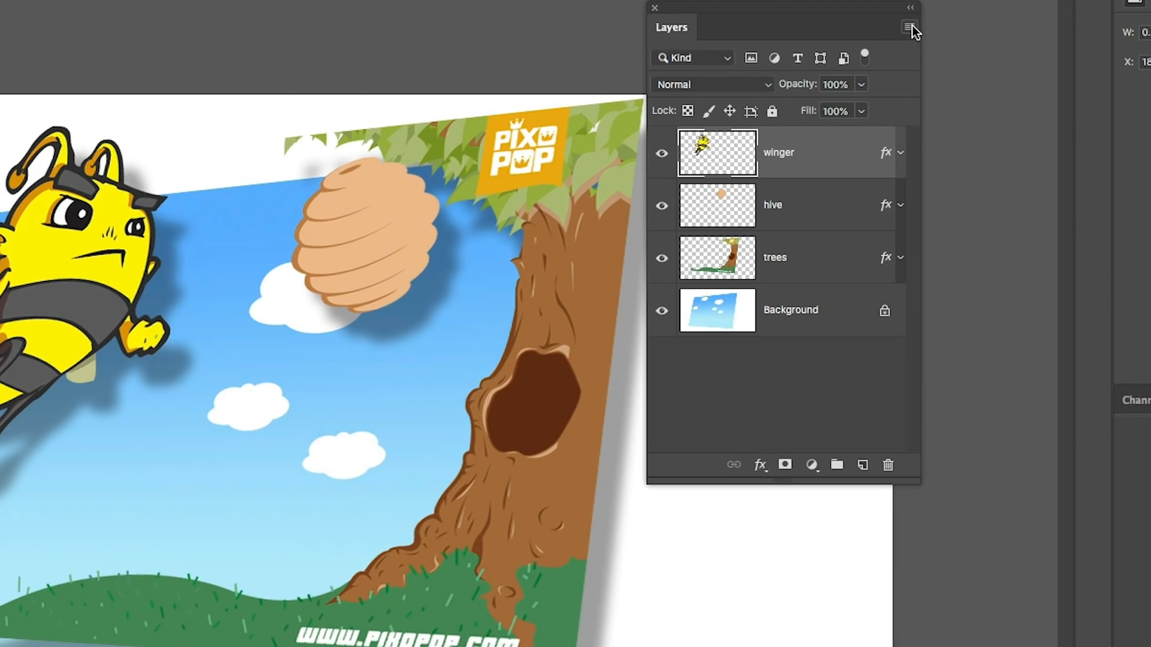
{"action": "left_click", "coordinate": [910, 27]}
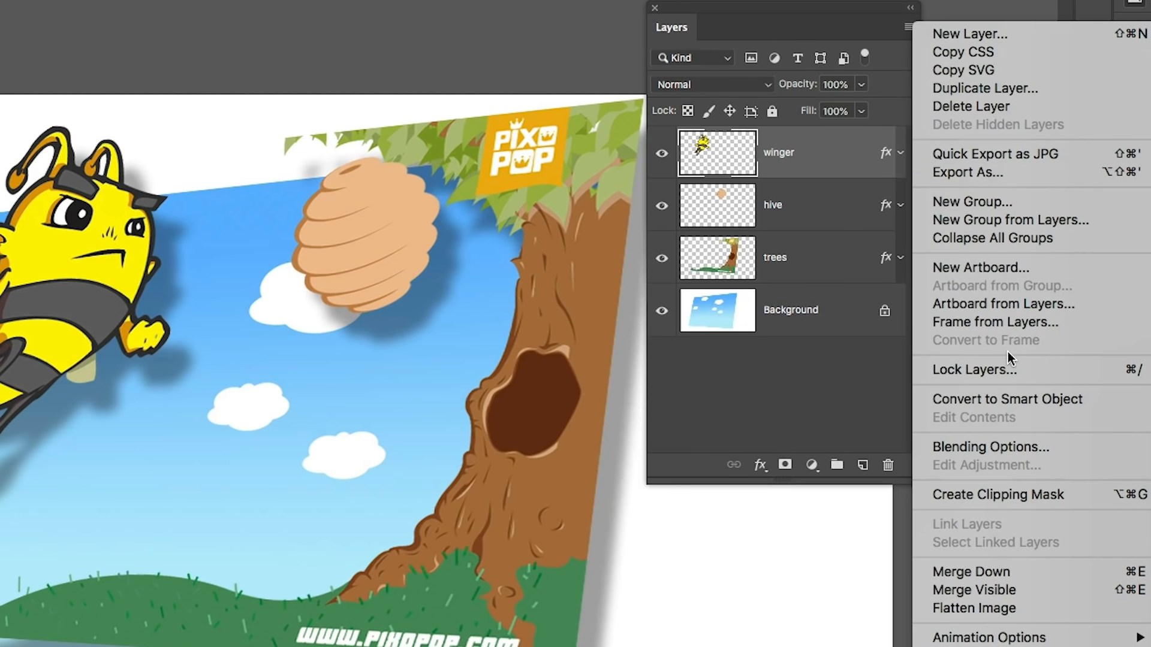
{"action": "mouse_move", "coordinate": [995, 321]}
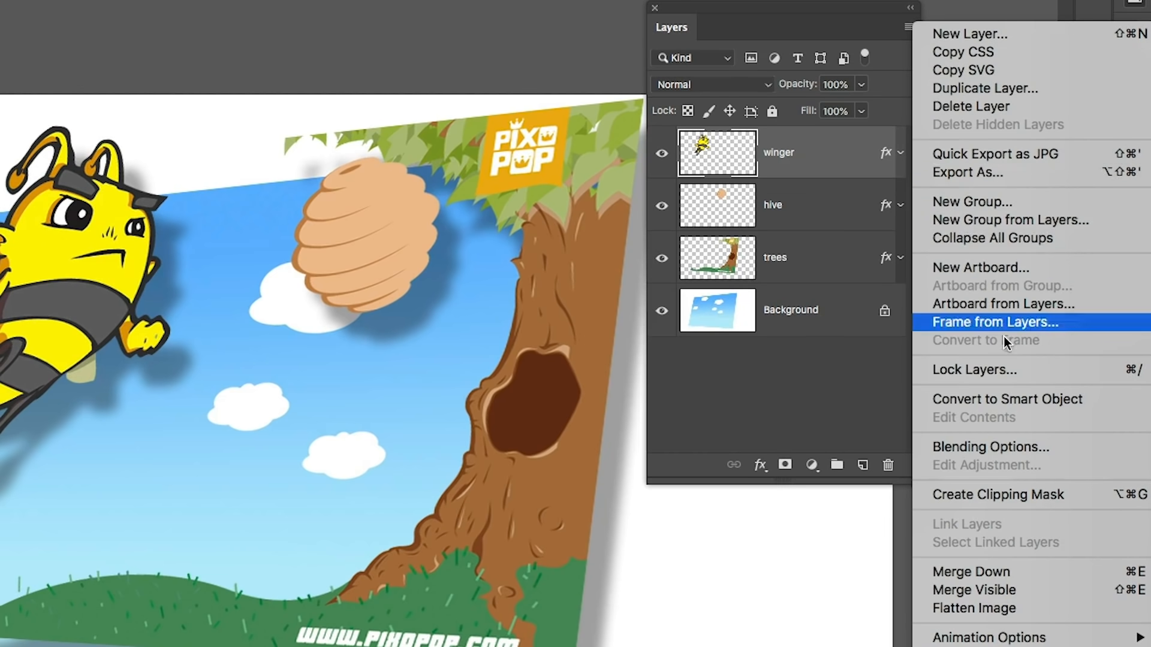
{"action": "mouse_move", "coordinate": [1007, 472]}
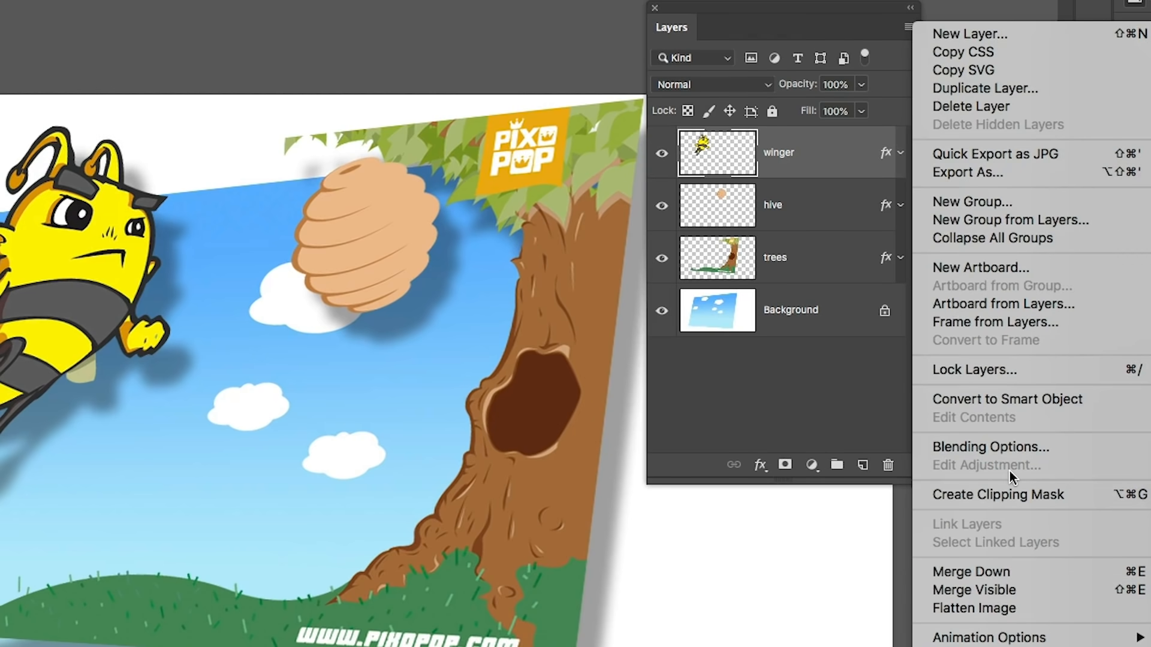
{"action": "mouse_move", "coordinate": [1021, 572]}
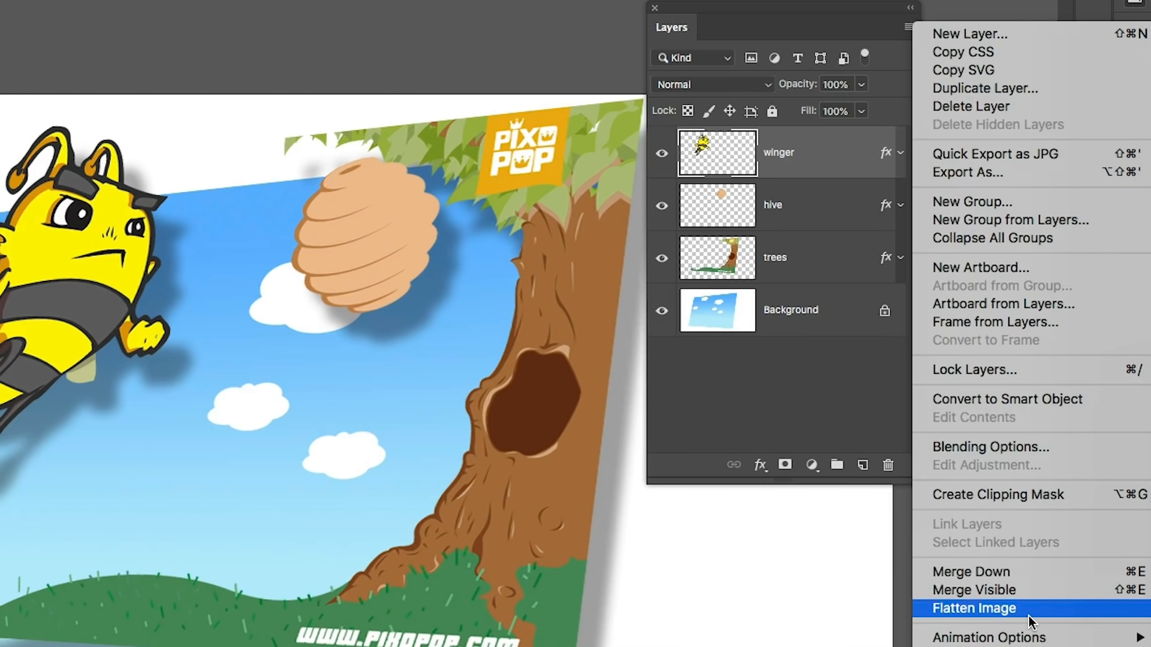
{"action": "mouse_move", "coordinate": [1035, 619]}
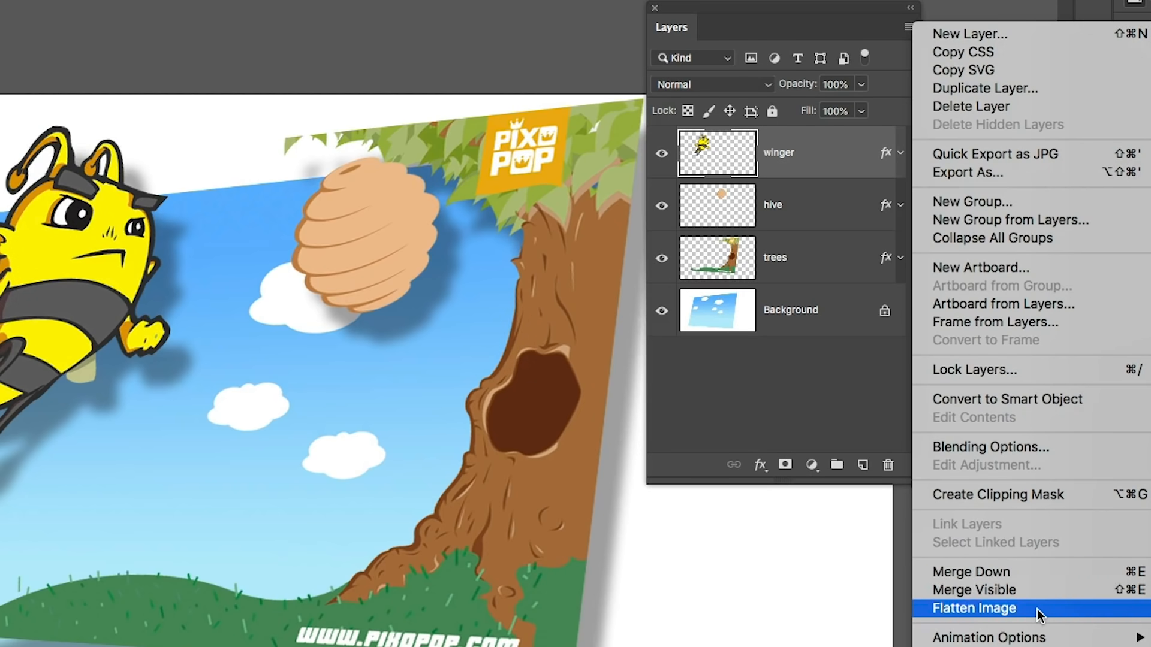
{"action": "left_click", "coordinate": [974, 608]}
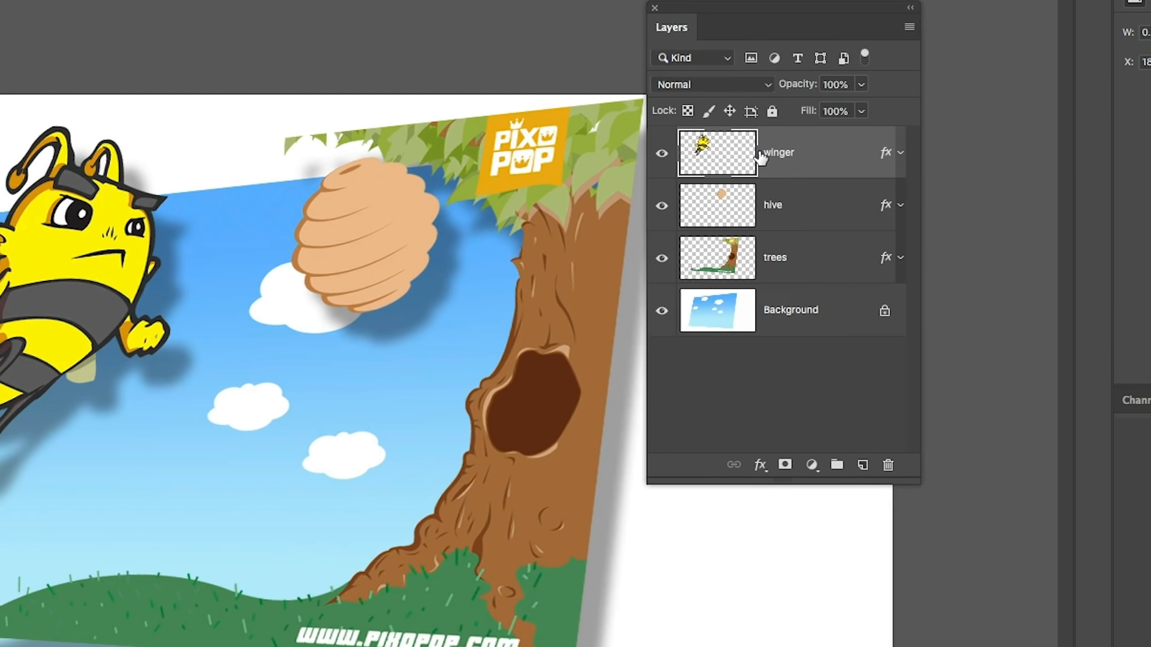
{"action": "mouse_move", "coordinate": [803, 314]}
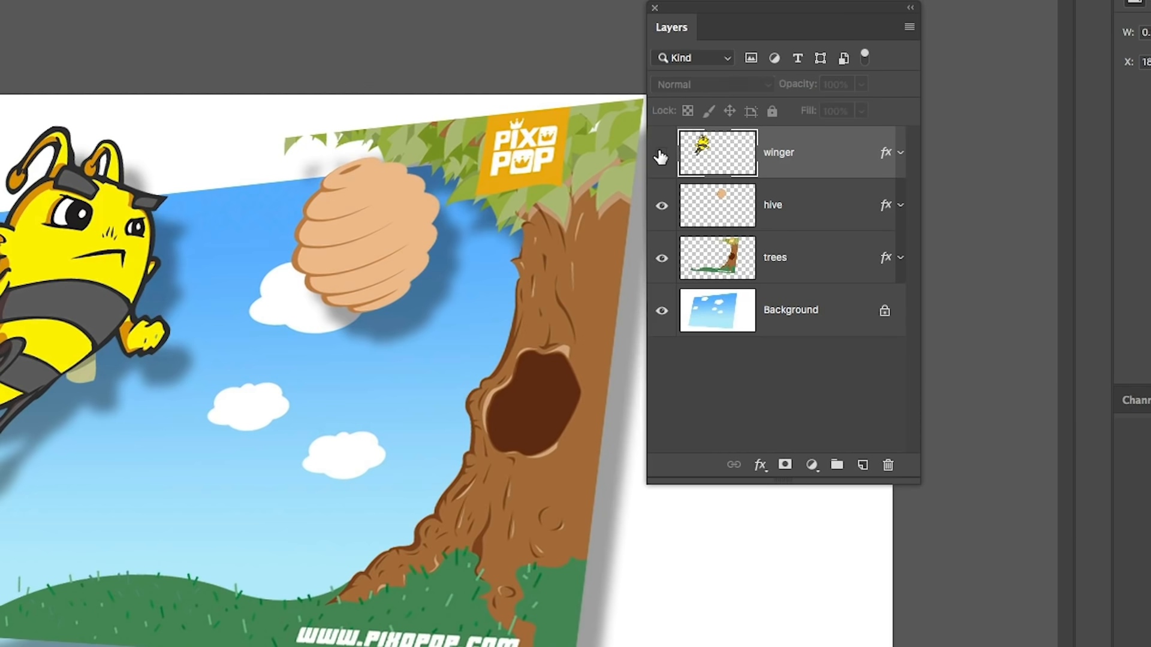
Step: Hide winger, make hive active, Merge Visible into Background, then show the bee again
{"action": "left_click", "coordinate": [661, 152]}
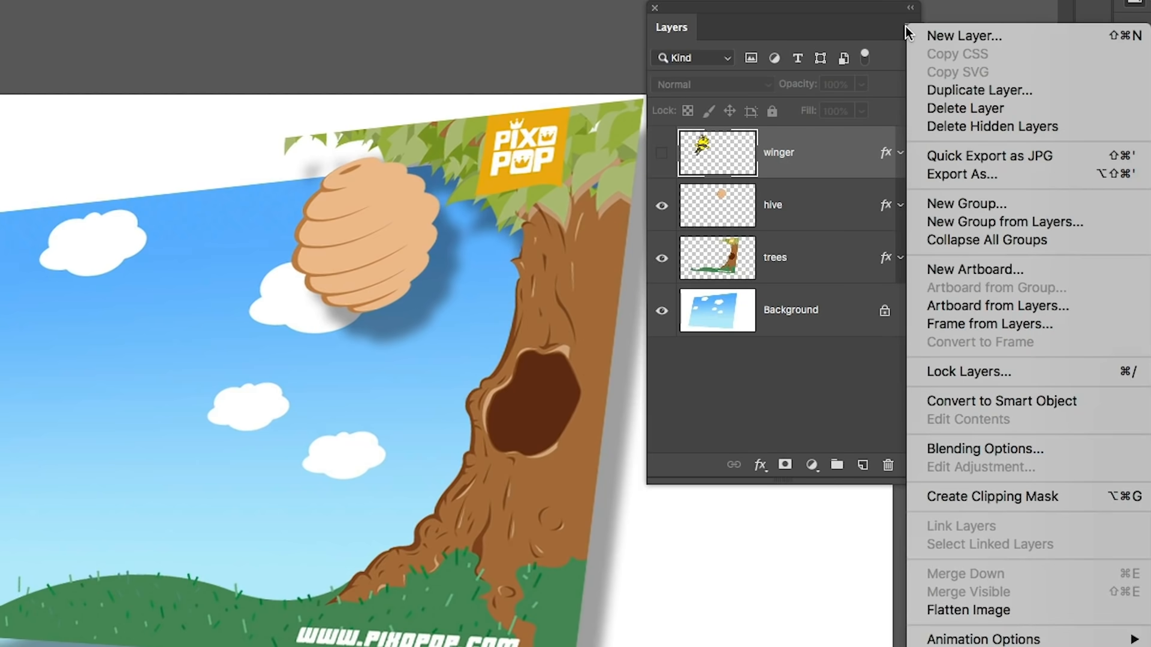
{"action": "mouse_move", "coordinate": [986, 240]}
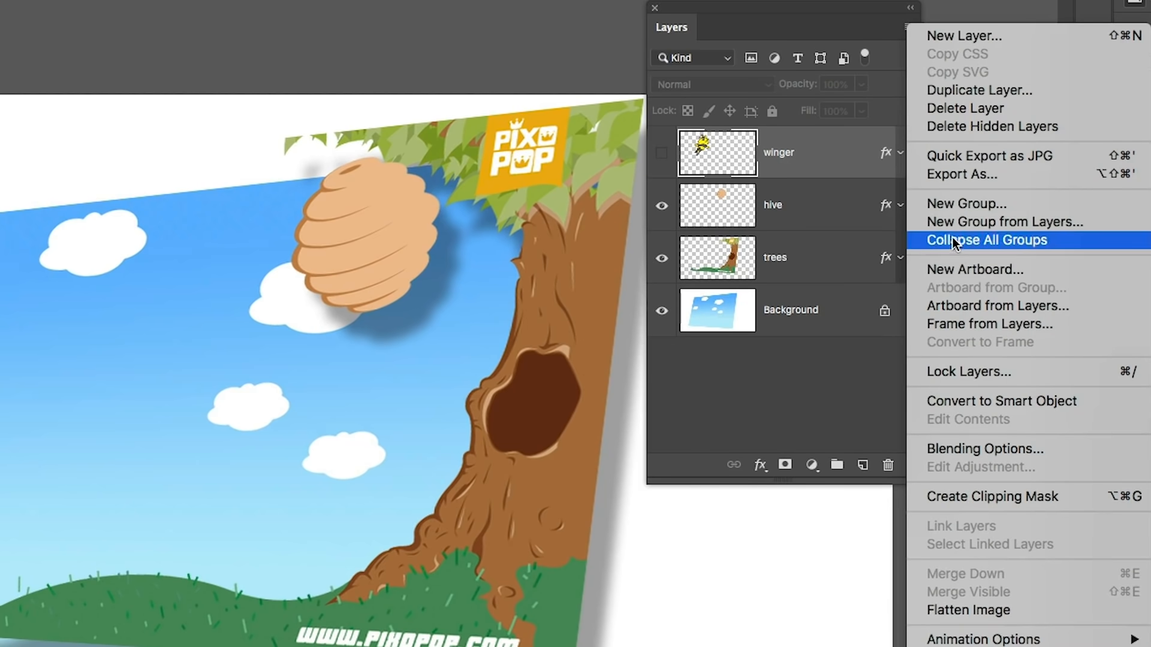
{"action": "mouse_move", "coordinate": [1006, 584]}
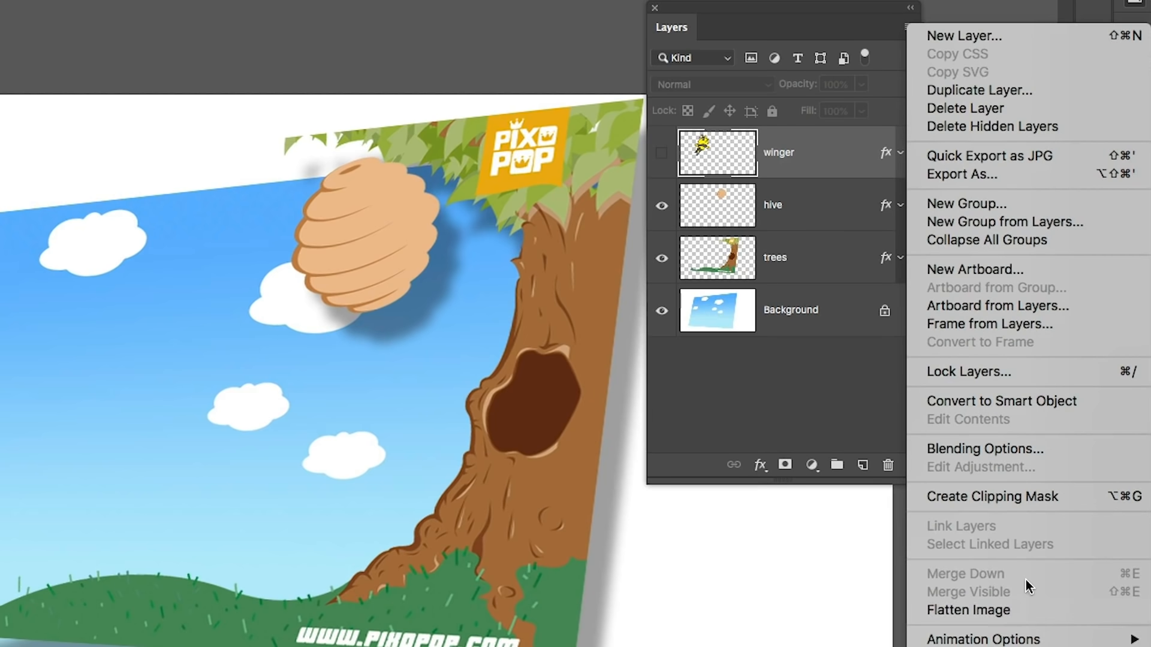
{"action": "mouse_move", "coordinate": [1026, 565]}
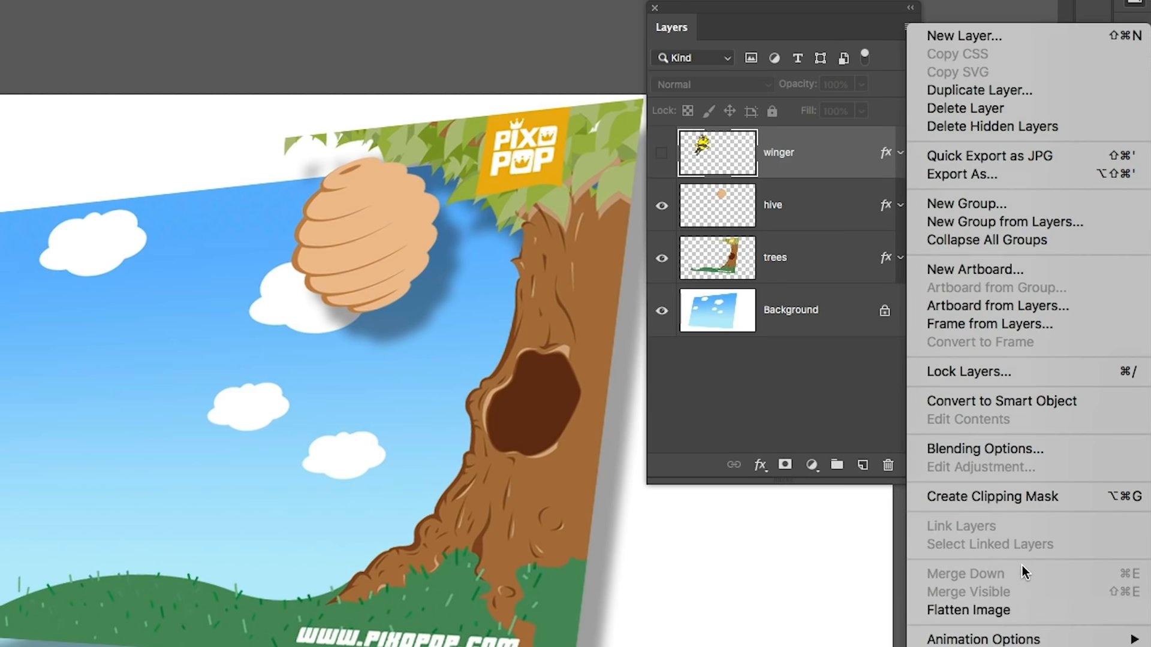
{"action": "mouse_move", "coordinate": [1004, 594]}
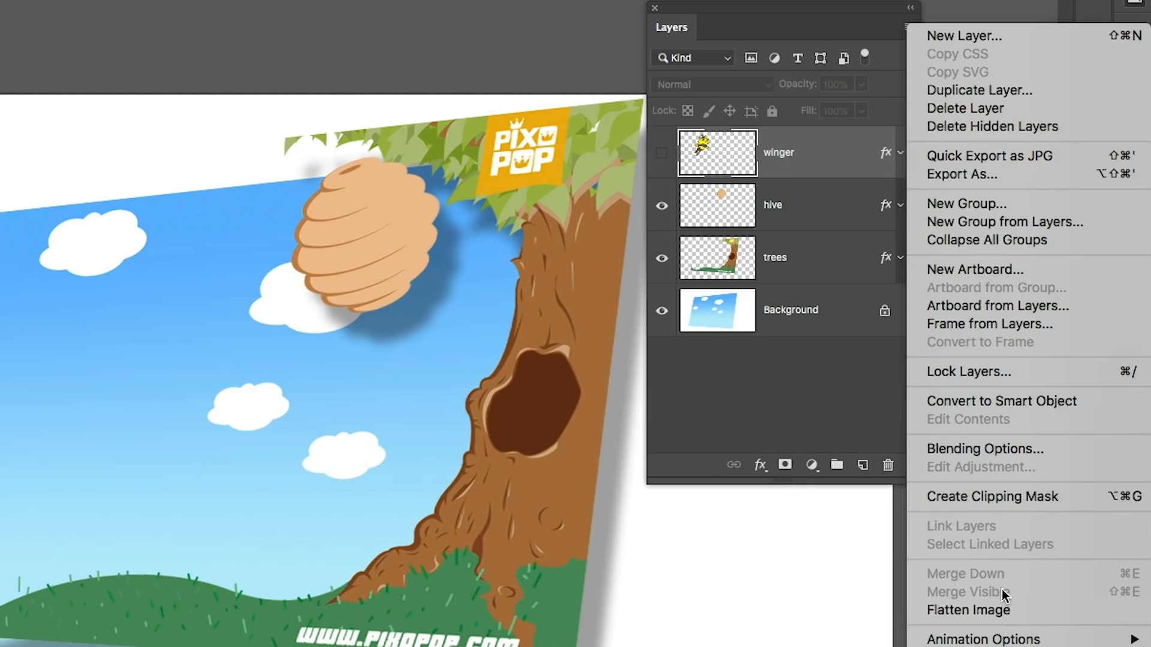
{"action": "mouse_move", "coordinate": [785, 180]}
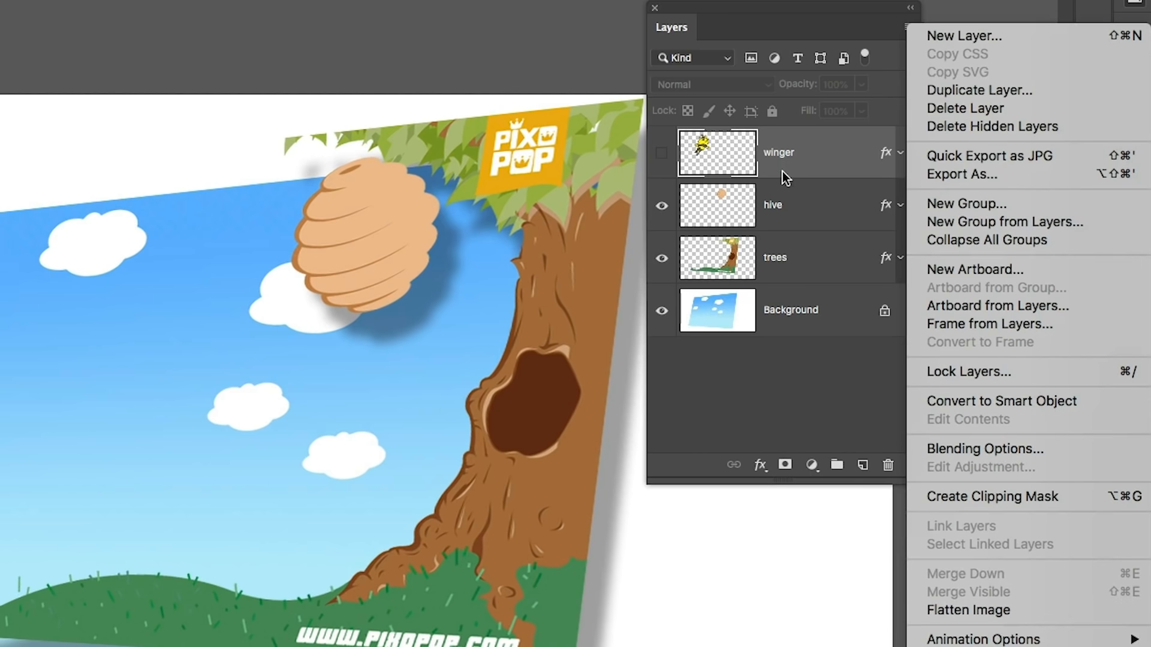
{"action": "mouse_move", "coordinate": [1012, 597]}
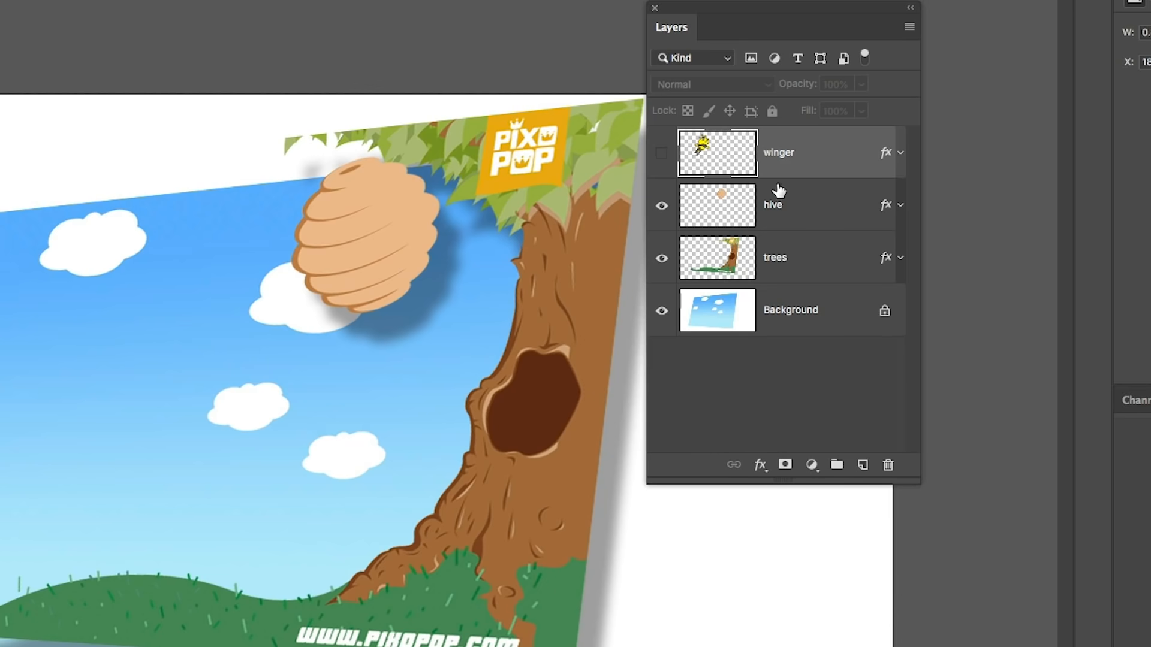
{"action": "left_click", "coordinate": [773, 205]}
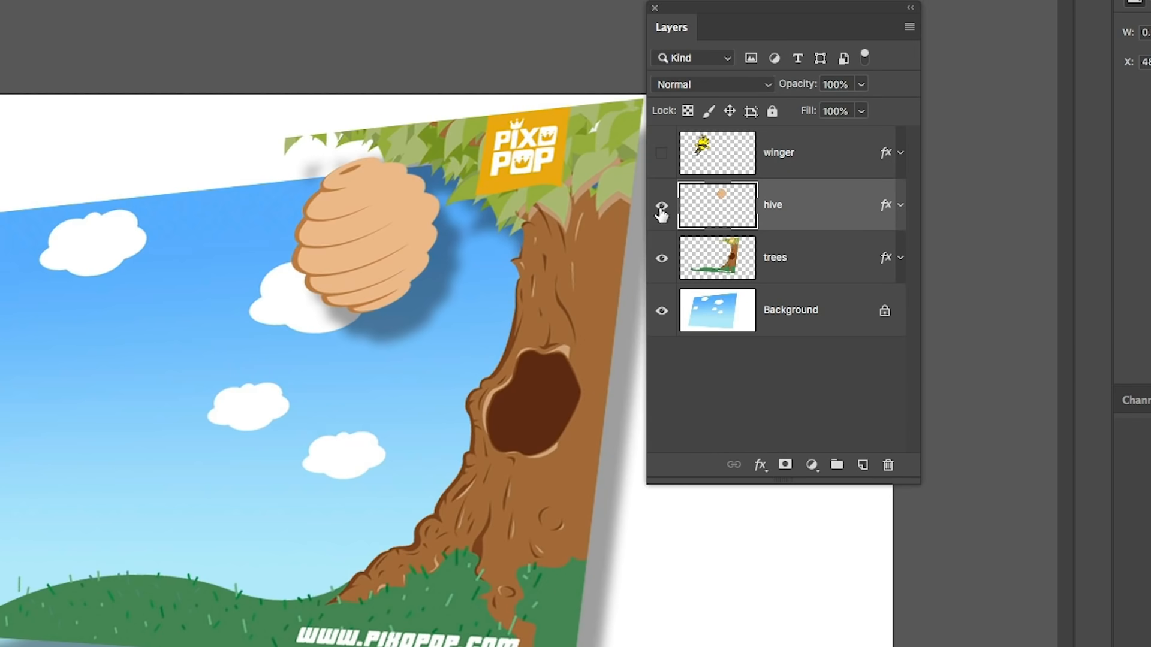
{"action": "left_click", "coordinate": [661, 208]}
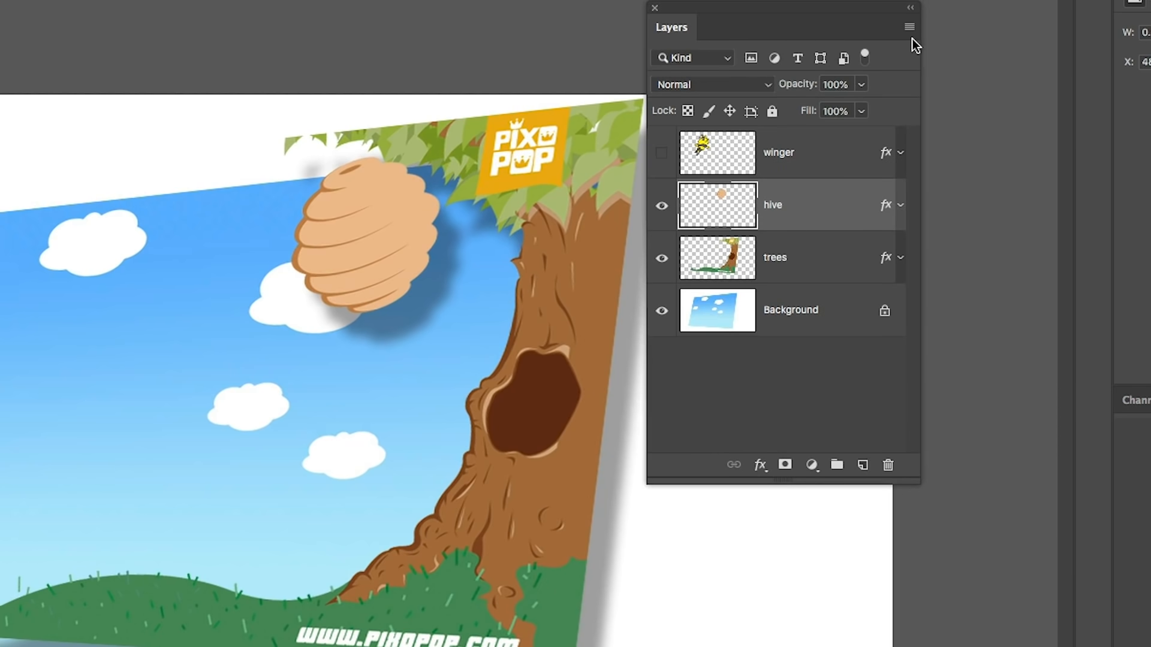
{"action": "left_click", "coordinate": [910, 28]}
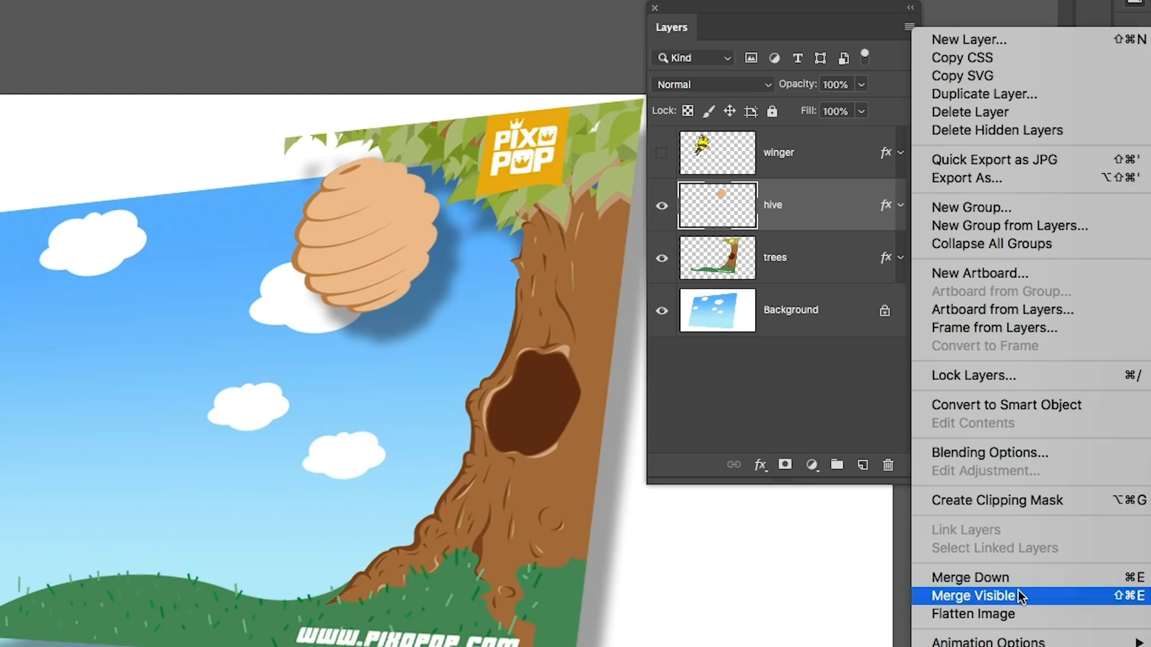
{"action": "left_click", "coordinate": [970, 596]}
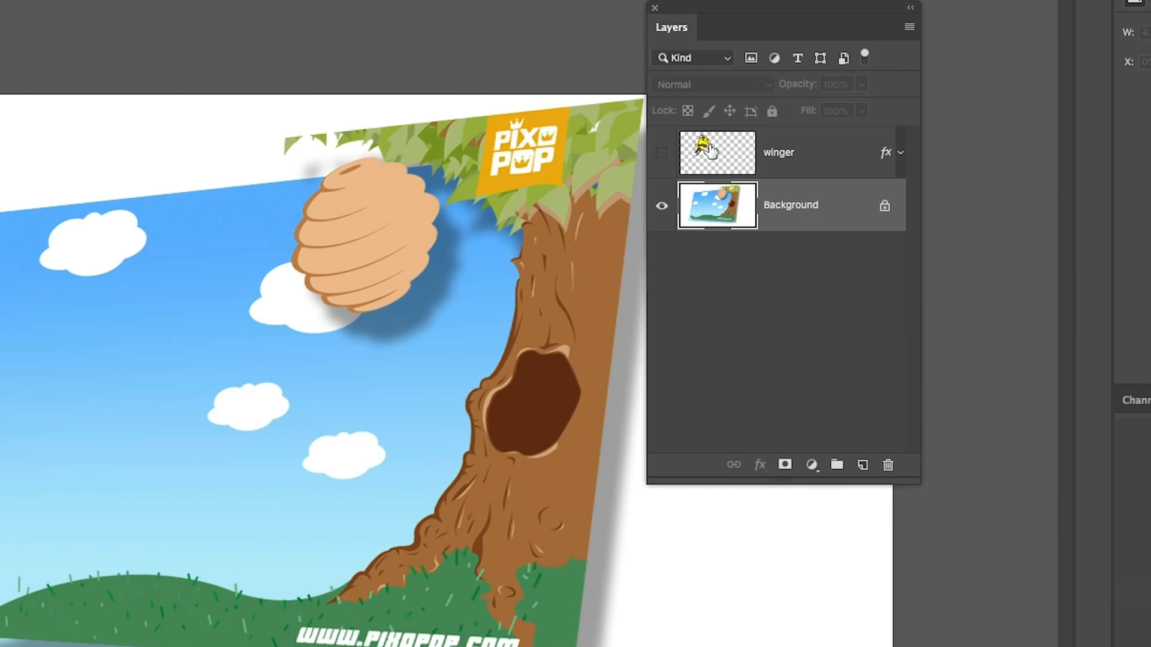
{"action": "left_click", "coordinate": [660, 153]}
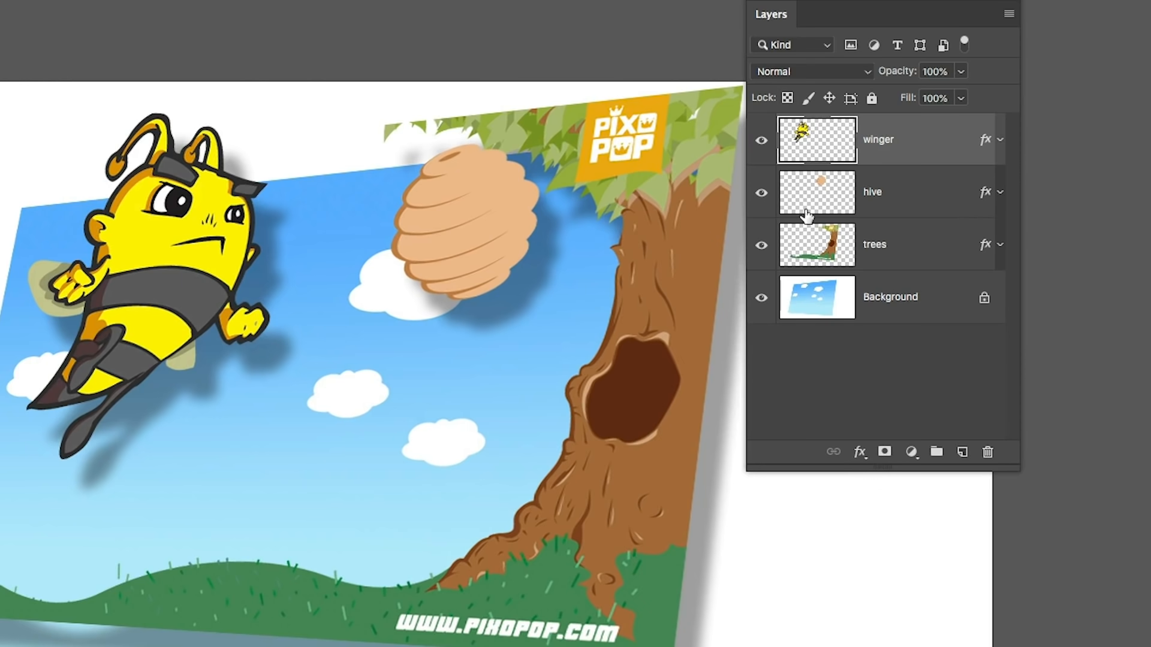
Step: Merge winger down into hive, move the merged bee and hive together, then undo
{"action": "left_click", "coordinate": [1008, 13]}
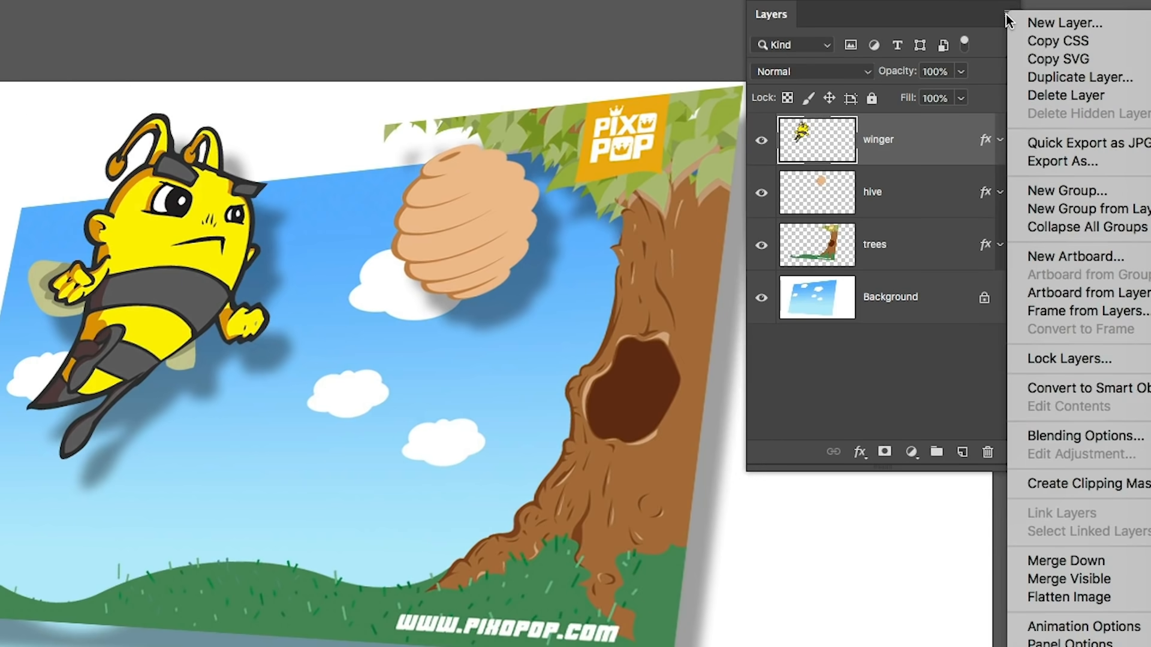
{"action": "mouse_move", "coordinate": [1087, 561]}
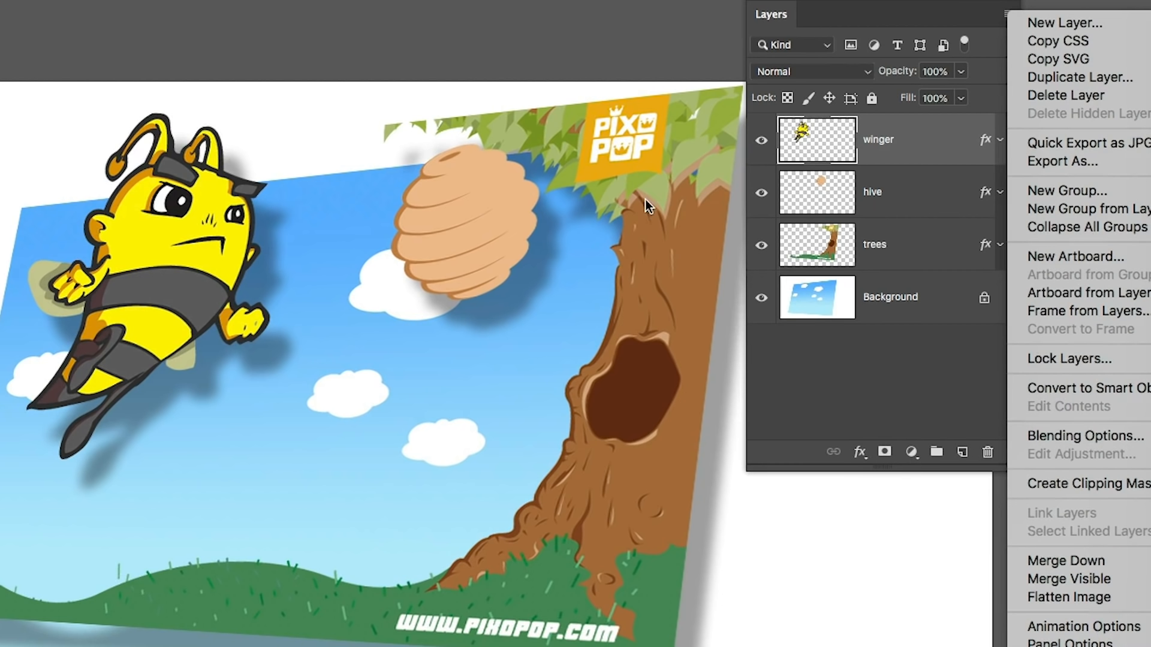
{"action": "mouse_move", "coordinate": [1066, 559]}
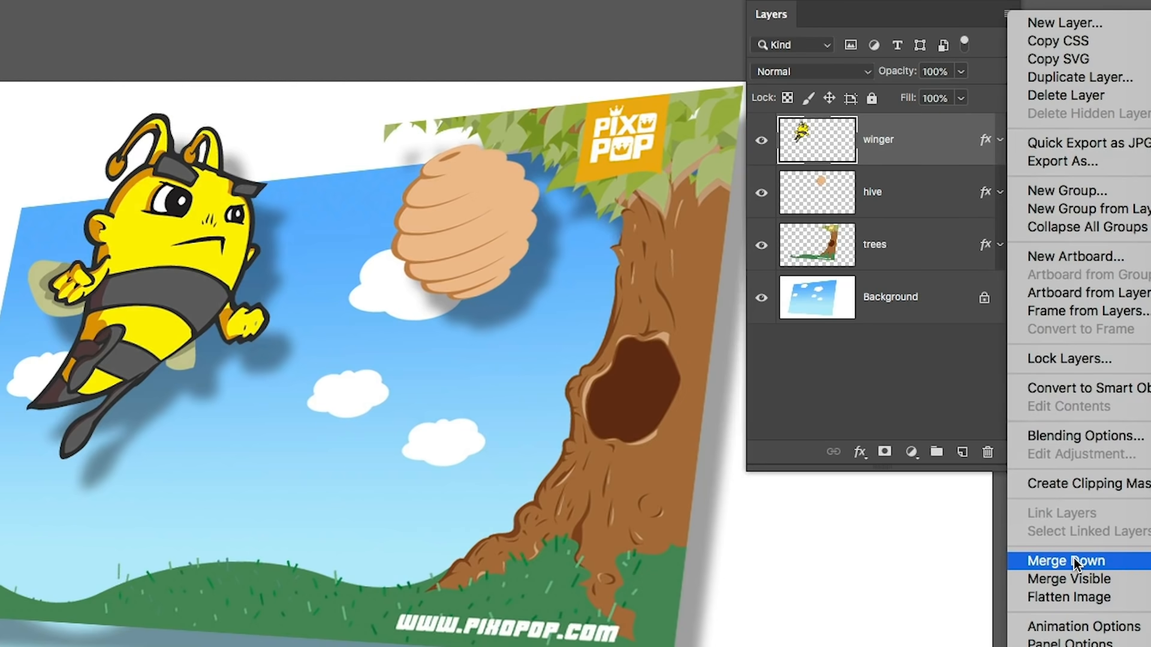
{"action": "left_click", "coordinate": [1065, 560]}
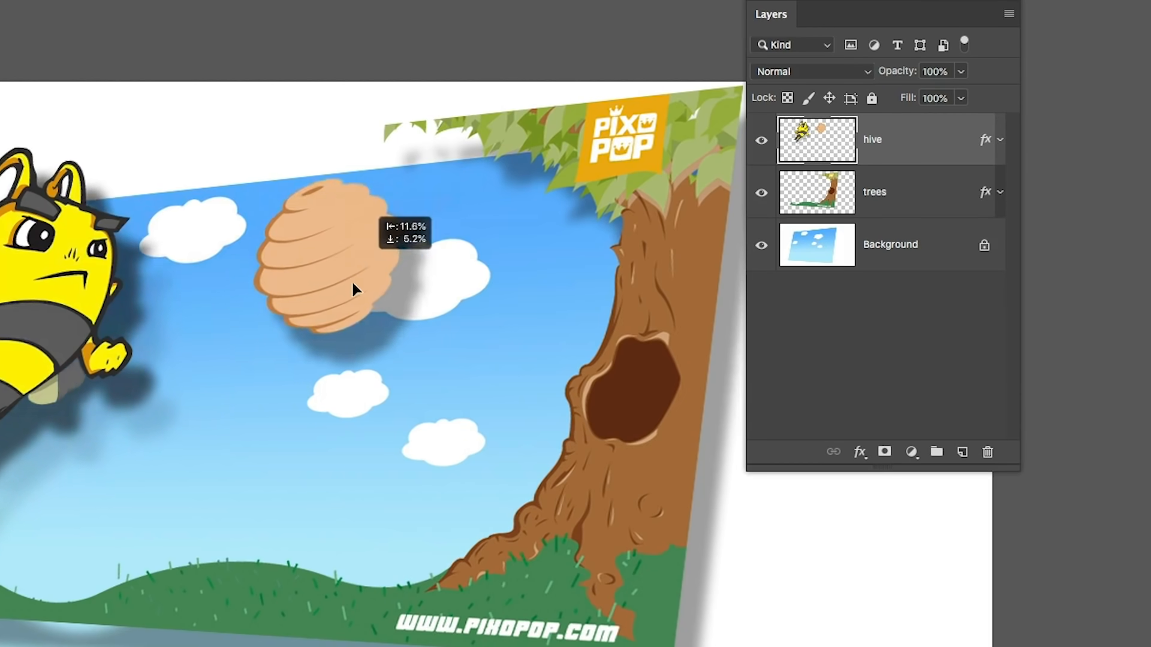
{"action": "left_click_drag", "start_coordinate": [356, 289], "coordinate": [342, 321]}
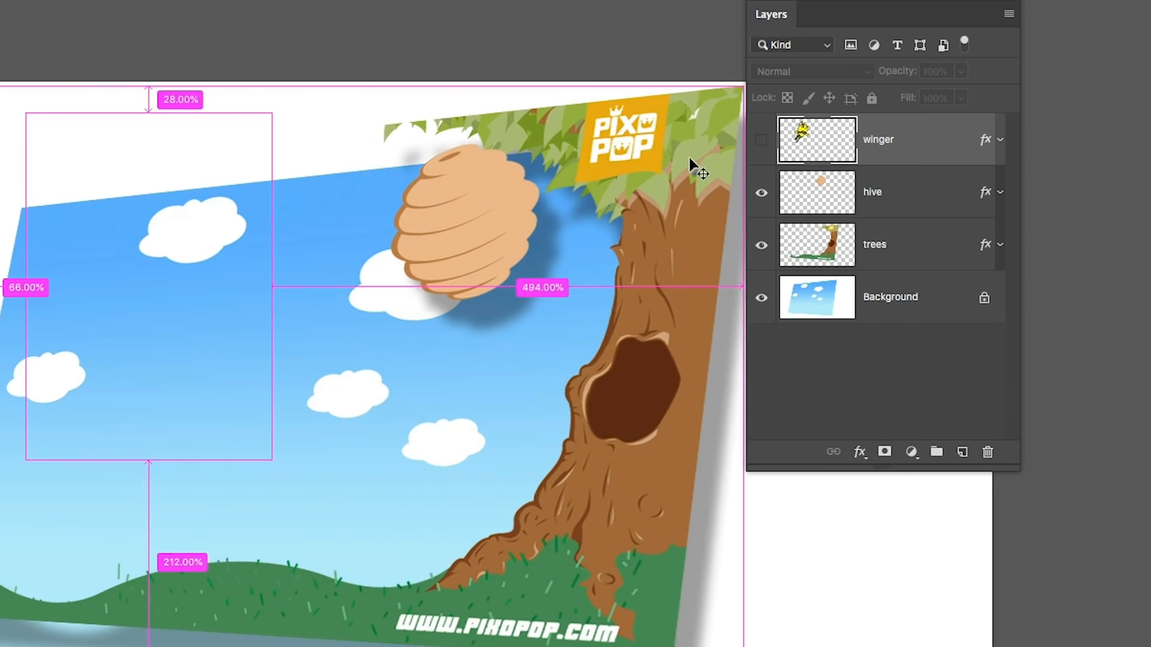
{"action": "left_click", "coordinate": [761, 139]}
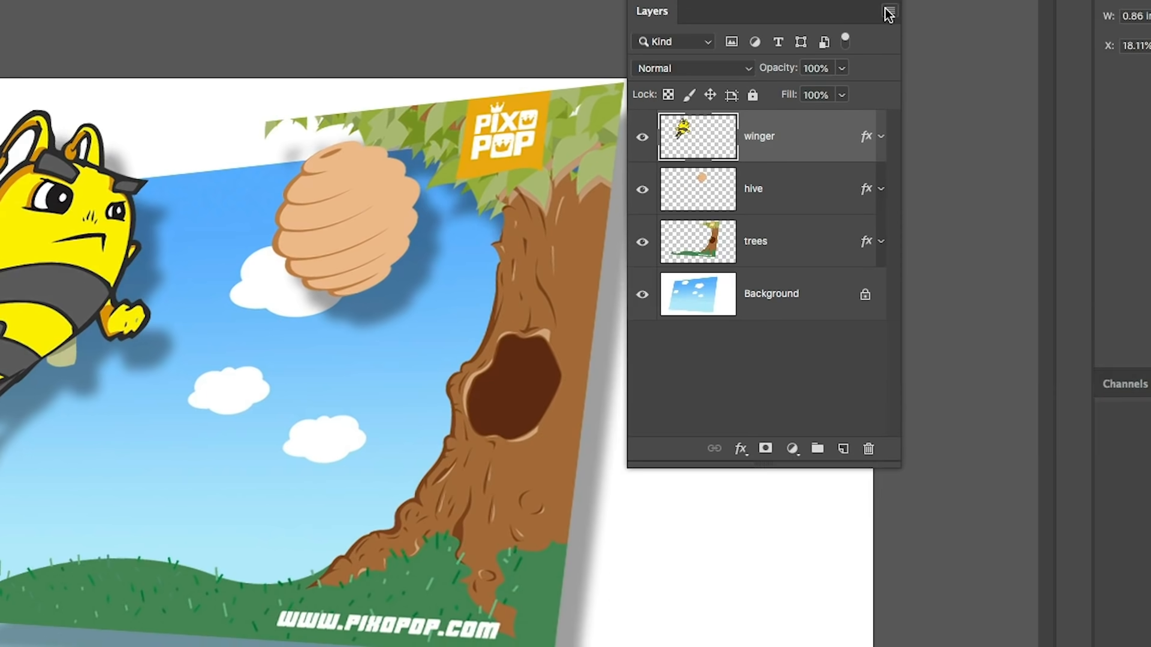
{"action": "left_click", "coordinate": [888, 13]}
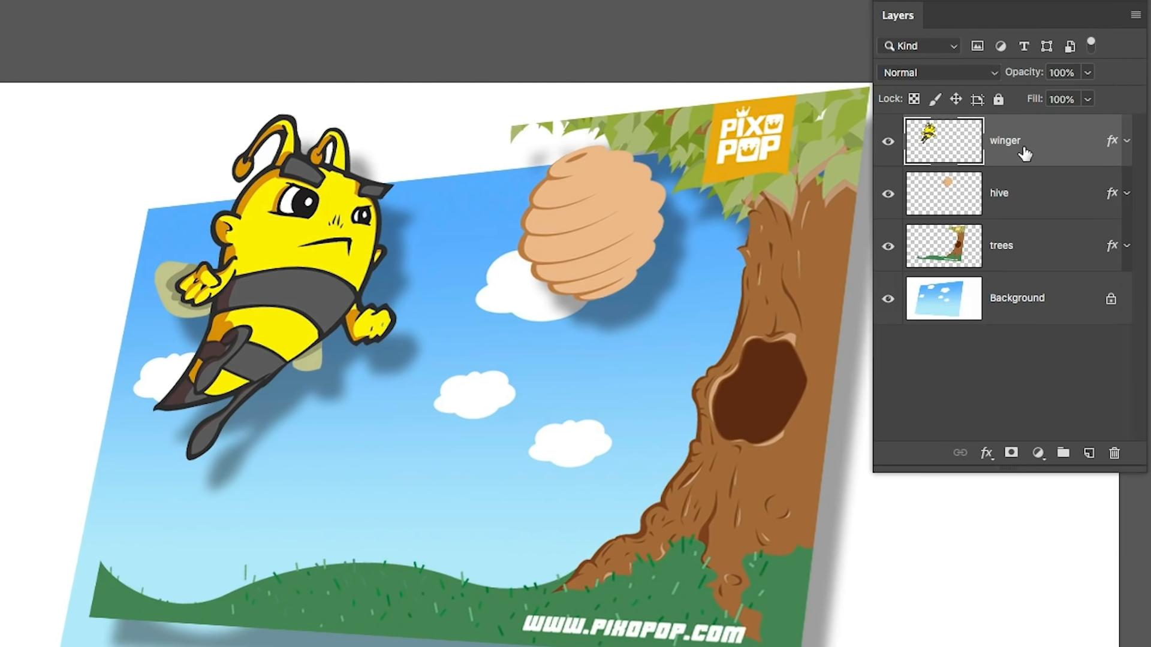
{"action": "left_click", "coordinate": [1114, 454]}
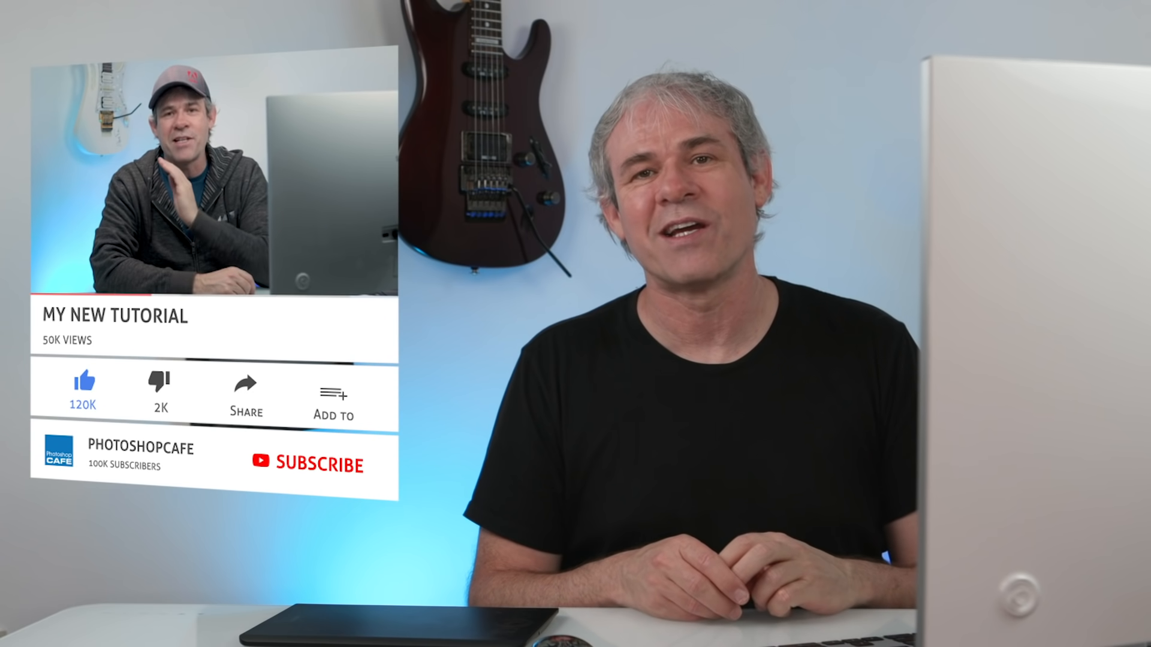
{"action": "left_click", "coordinate": [308, 462]}
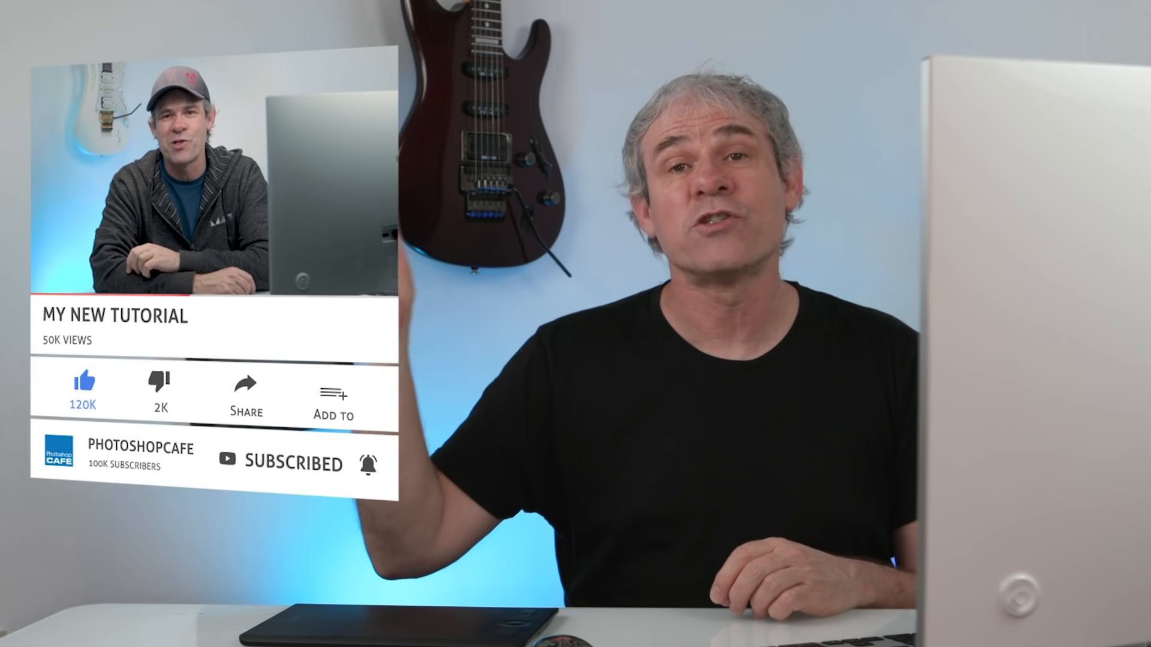